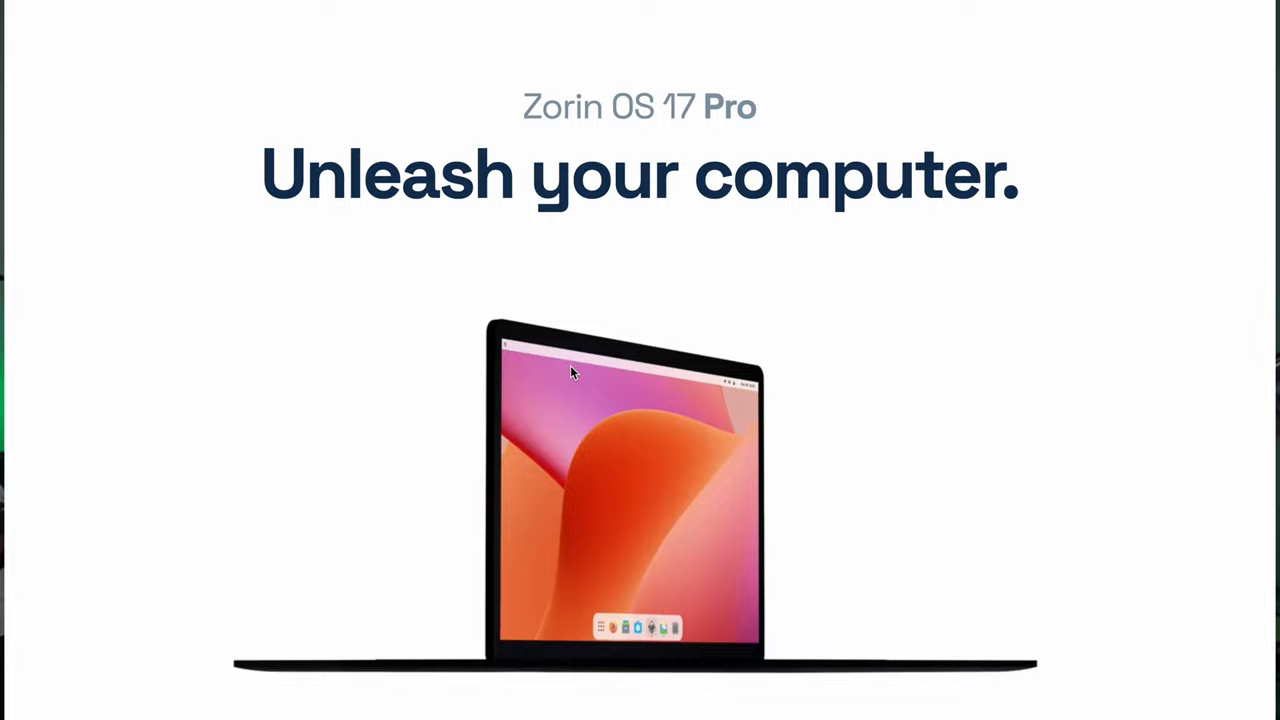
Scroll the Zorin OS Pro page from the hero banner down to the Network Displays section
scroll("down", 3)
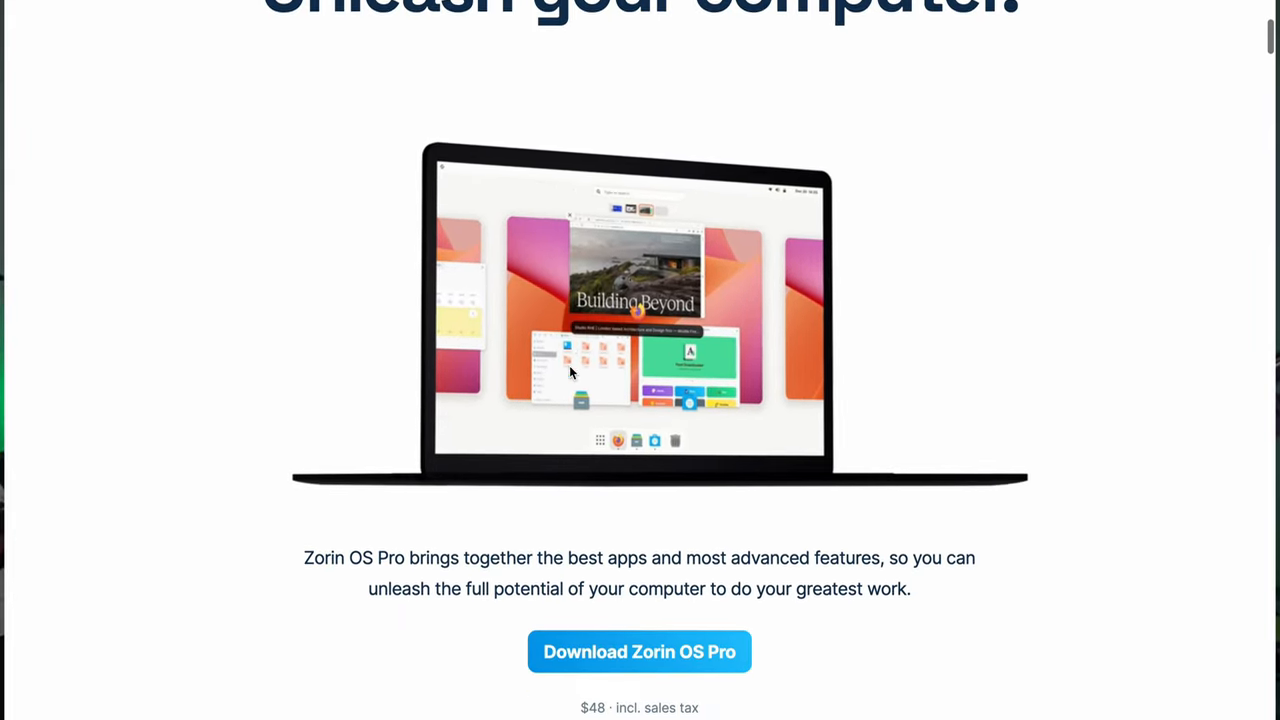
scroll("down", 3)
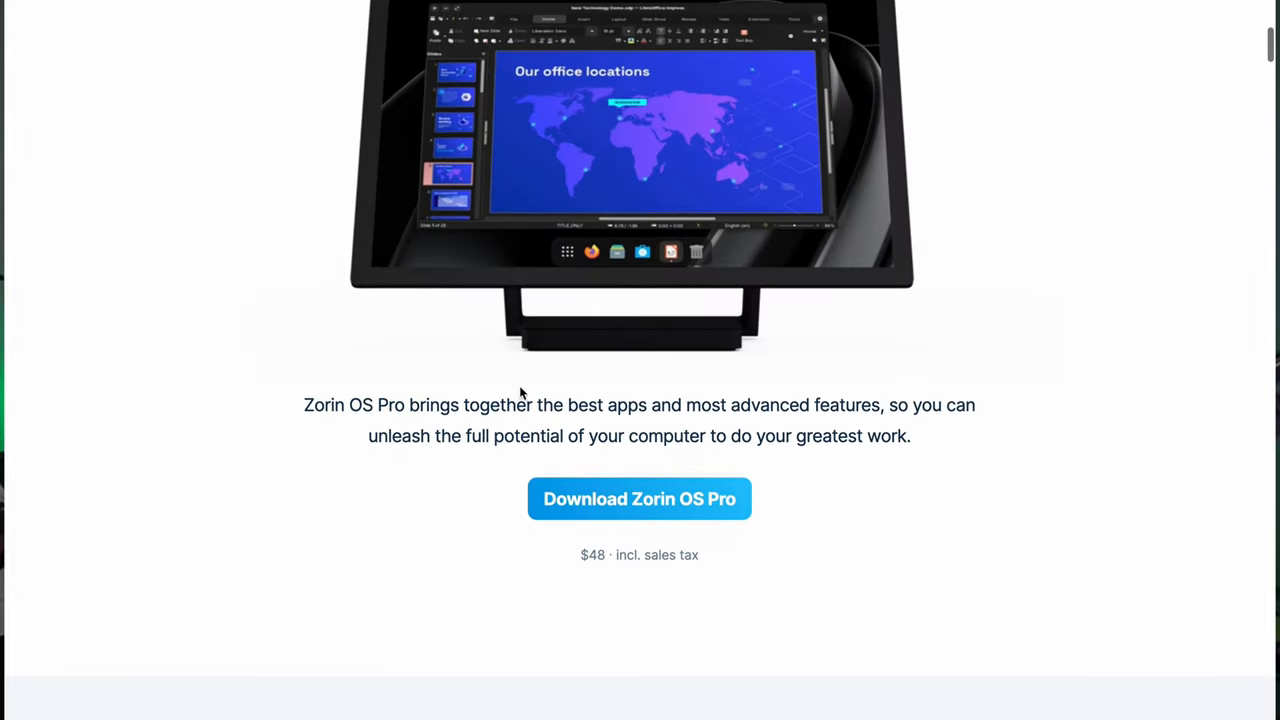
scroll("down", 3)
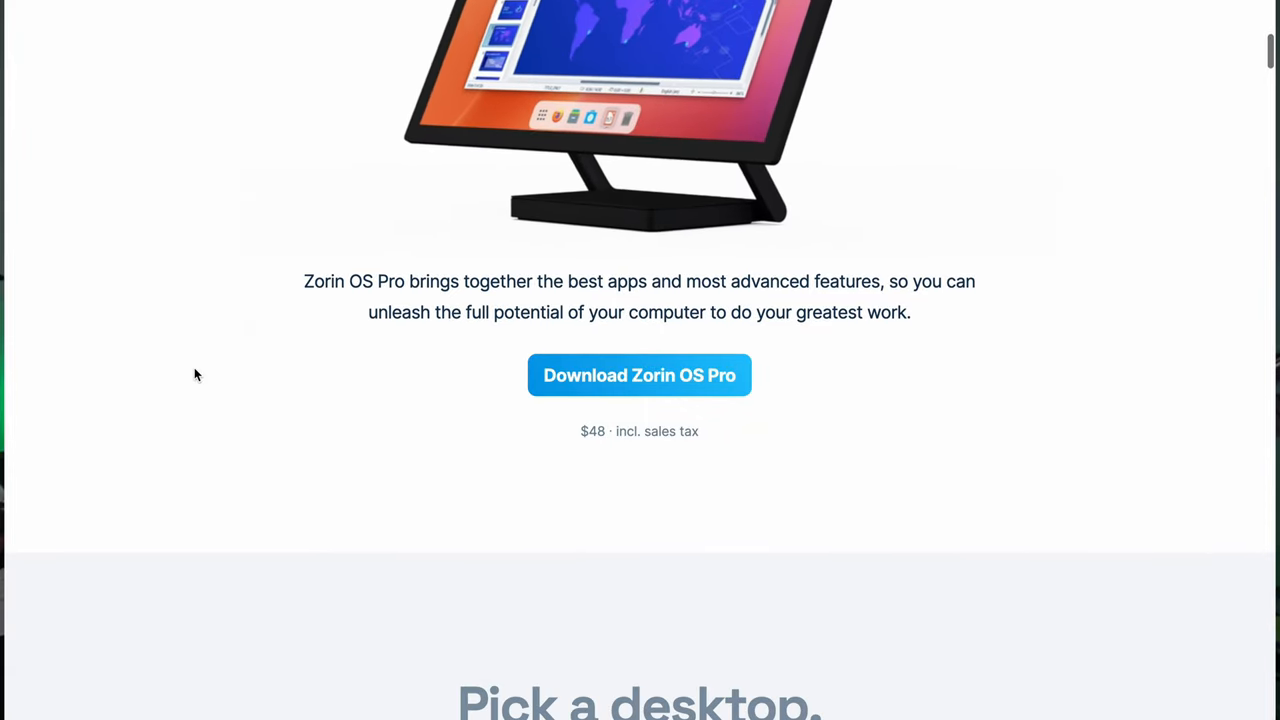
scroll("down", 3)
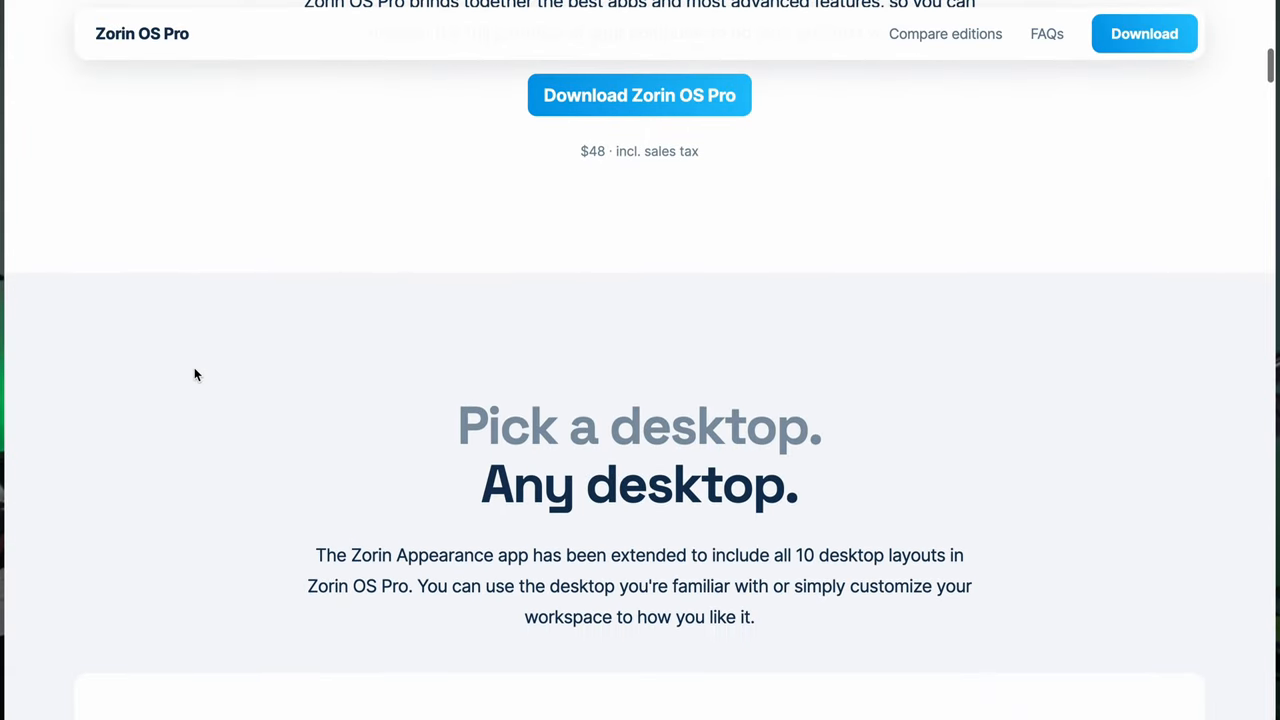
scroll("down", 3)
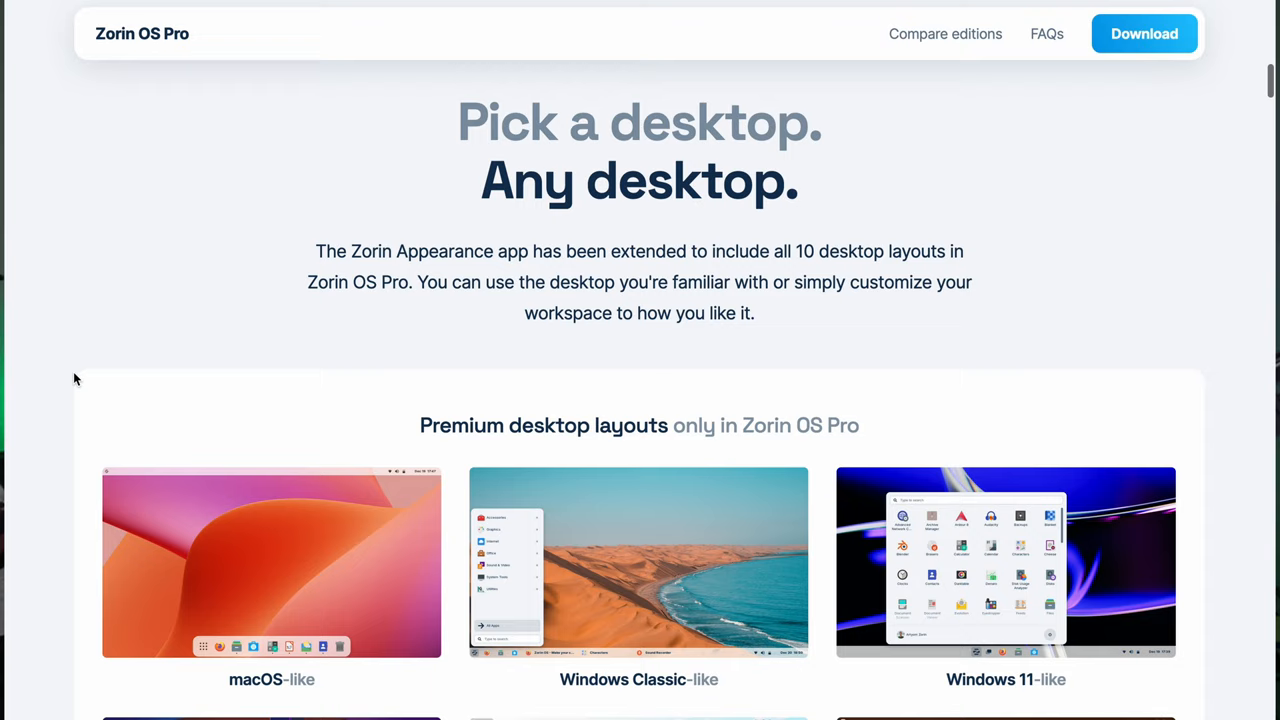
scroll("down", 3)
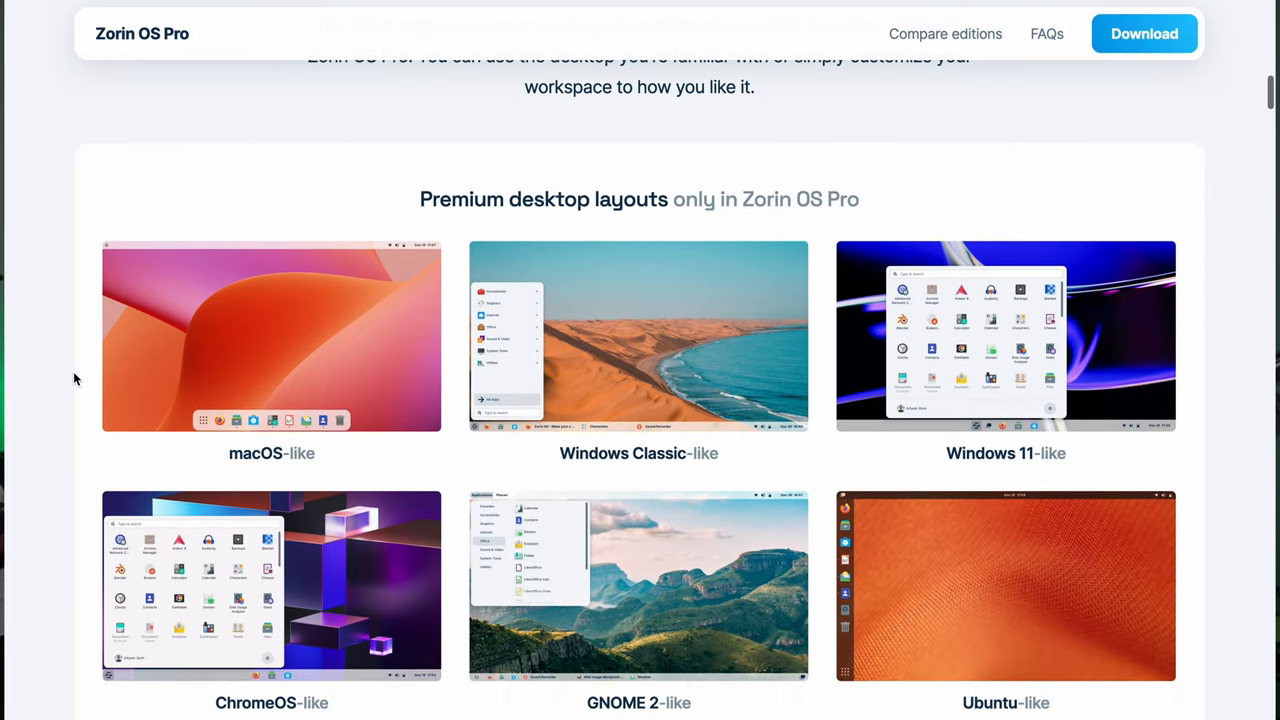
scroll("down", 3)
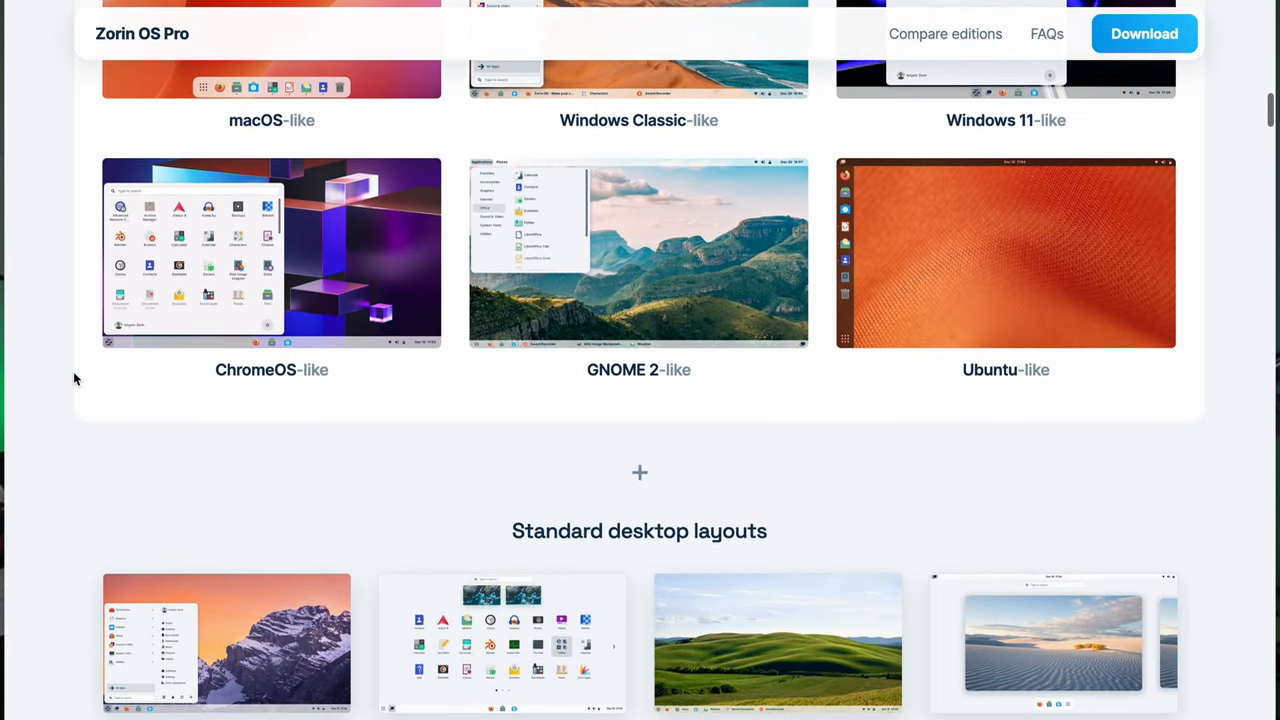
scroll("down", 3)
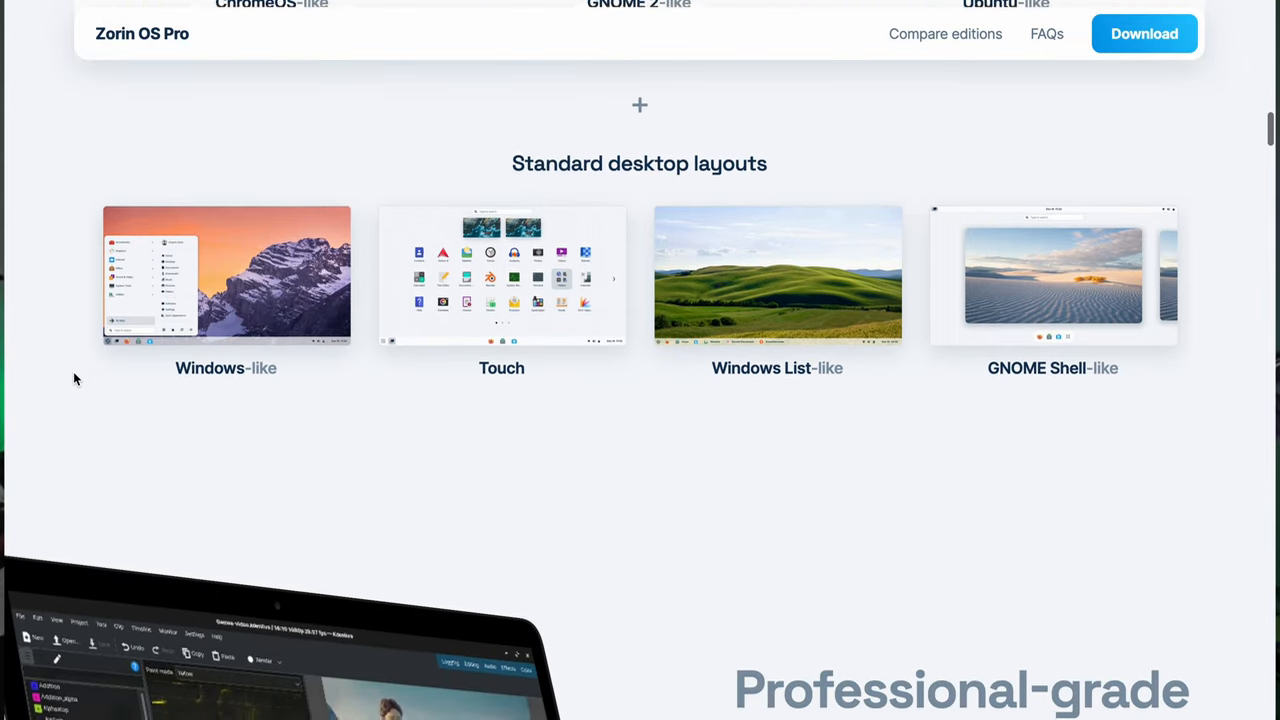
scroll("down", 3)
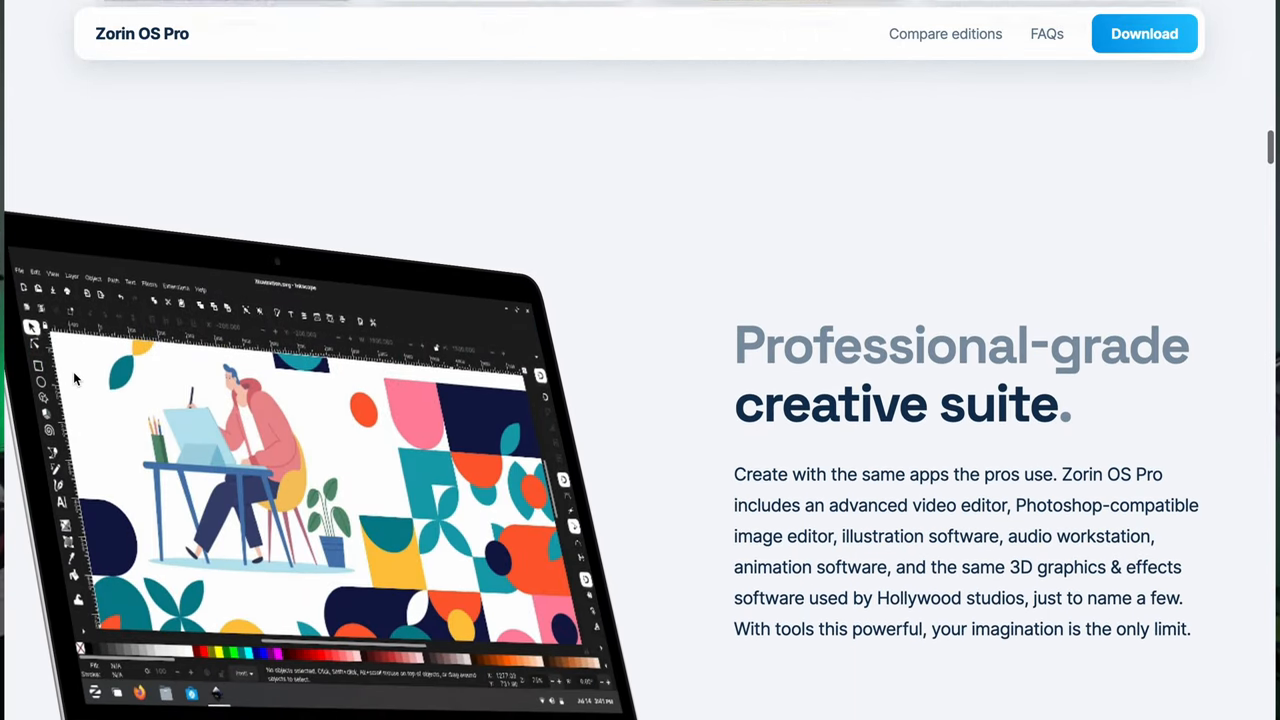
scroll("down", 3)
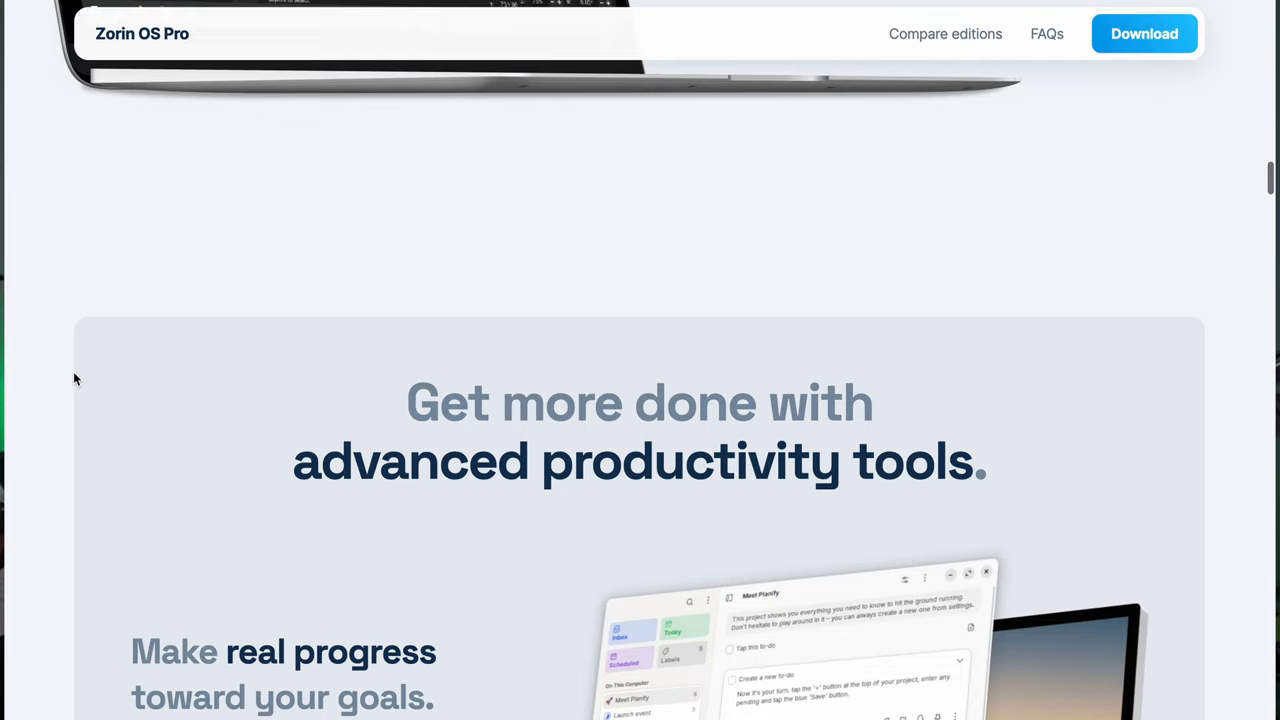
scroll("down", 3)
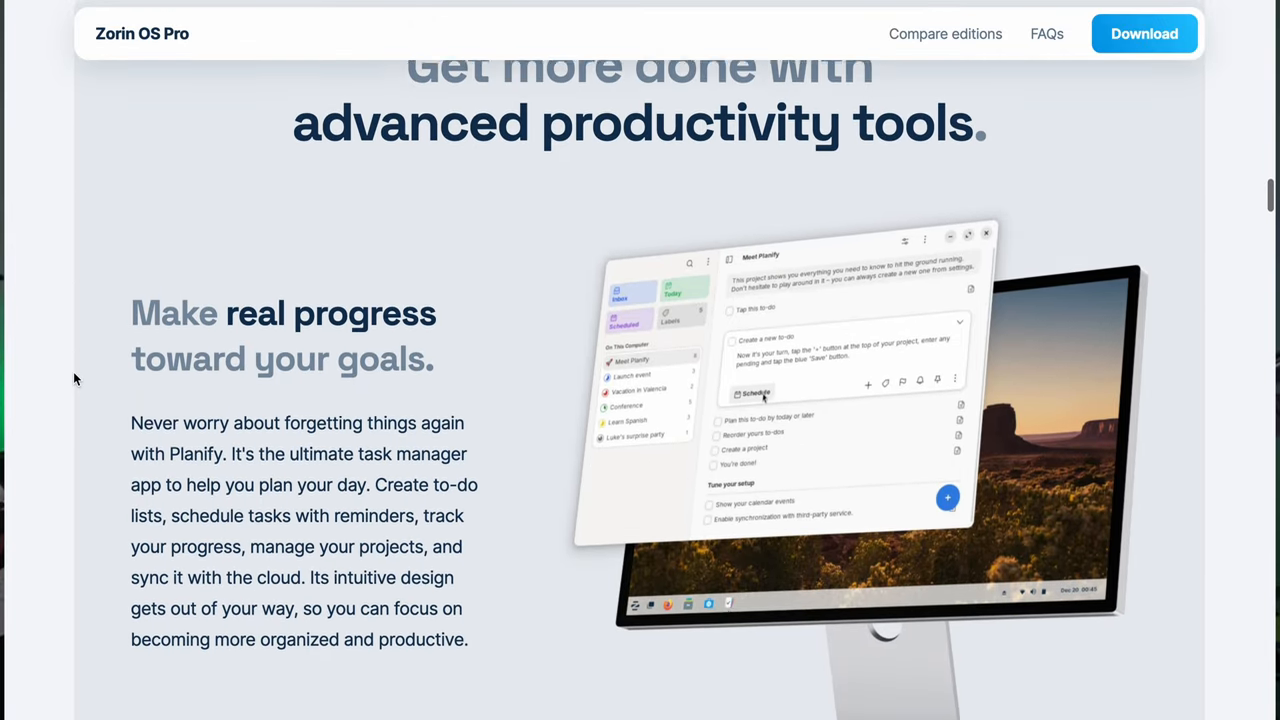
scroll("down", 3)
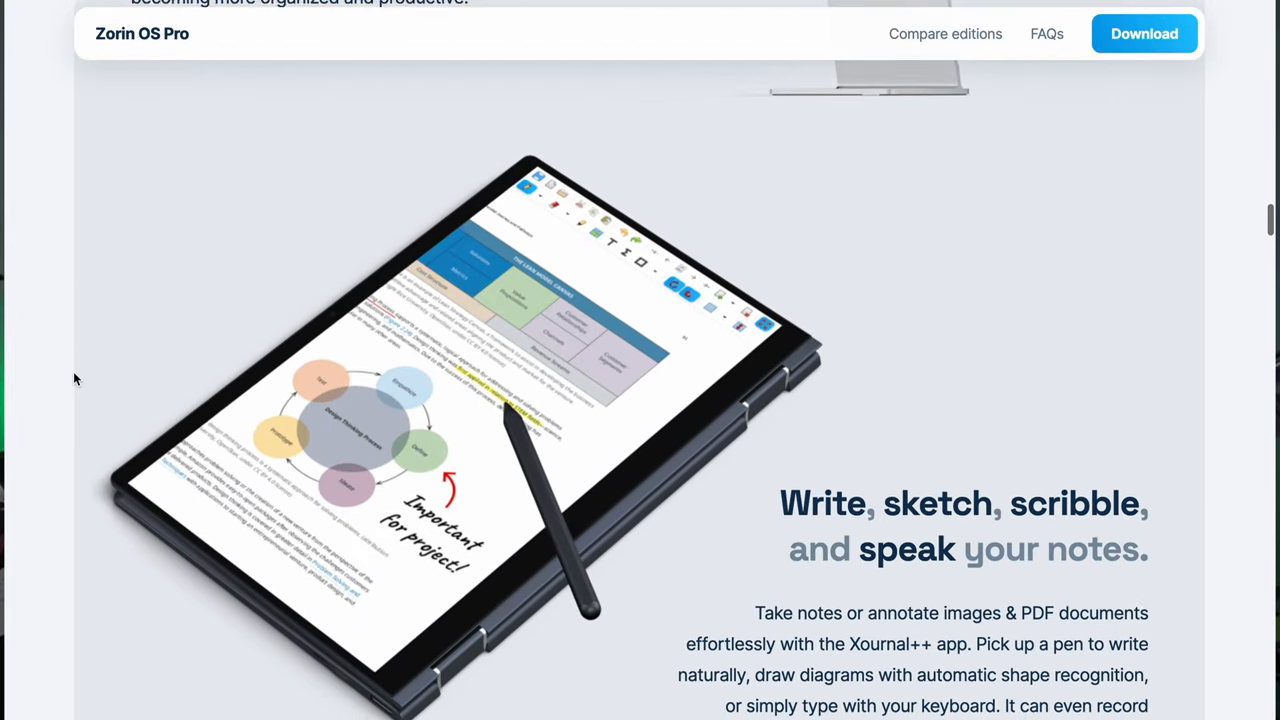
scroll("down", 3)
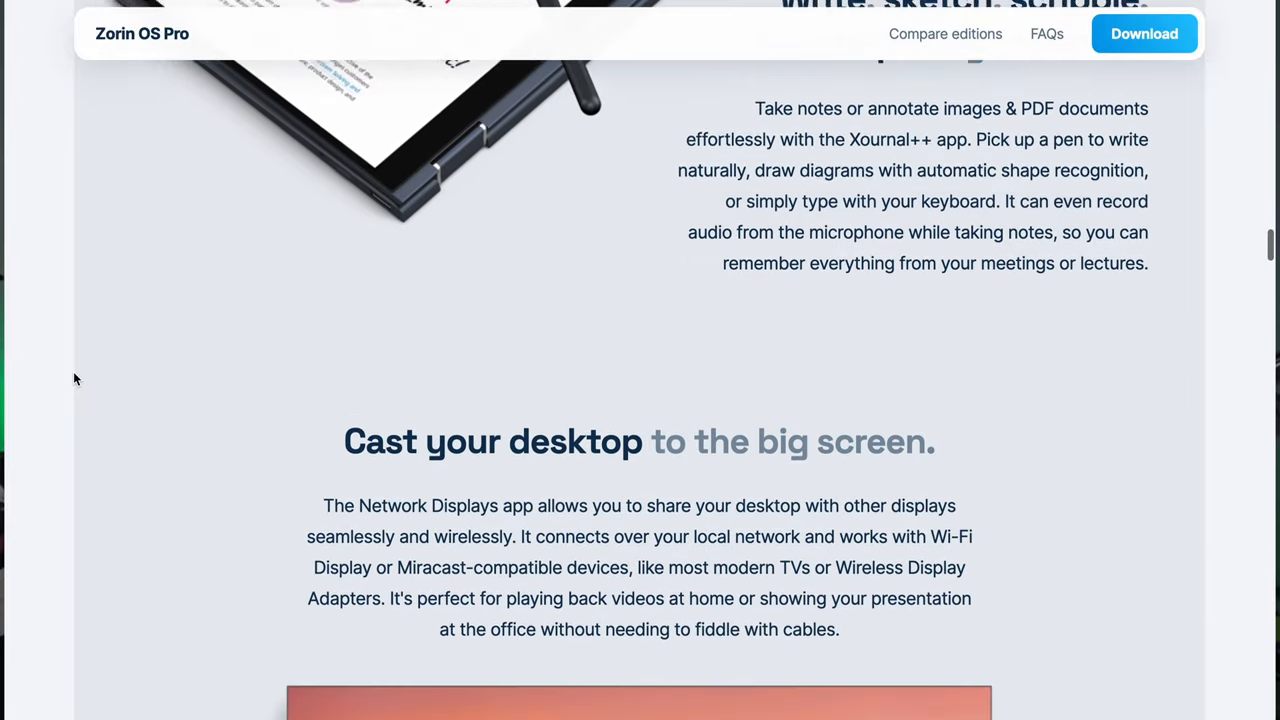
scroll("down", 3)
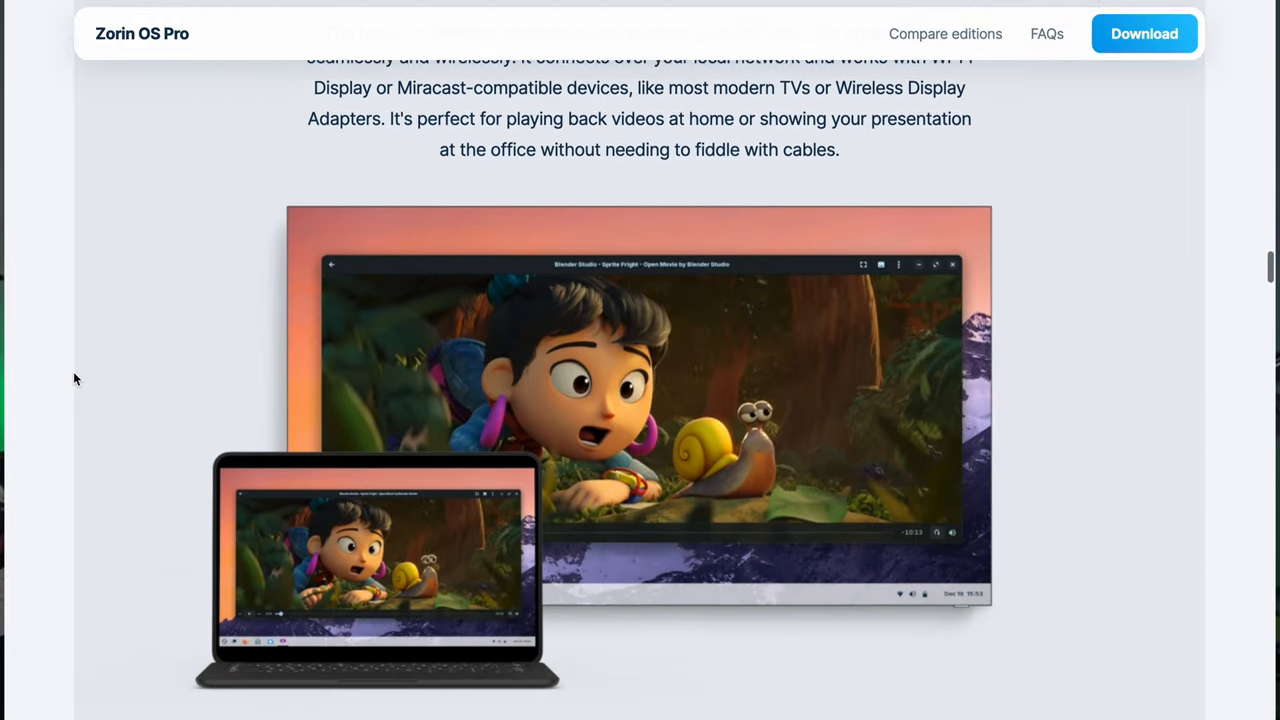
scroll("down", 3)
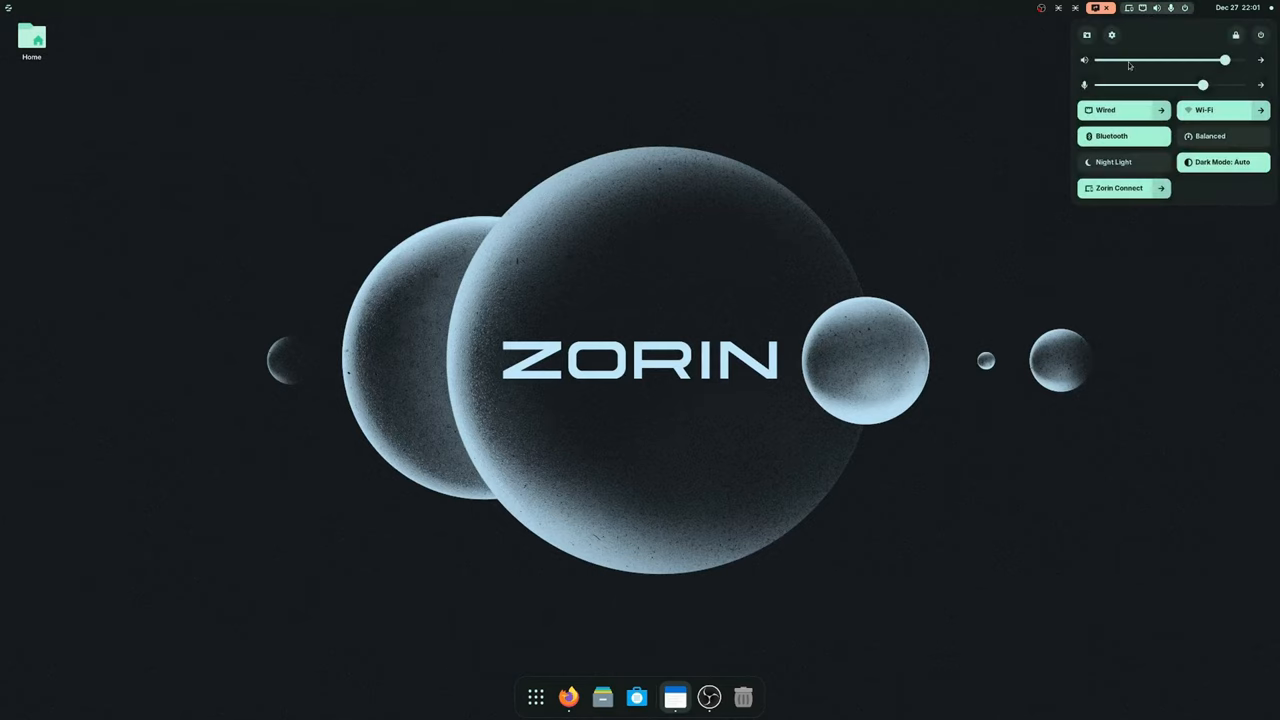
left_click(1076, 8)
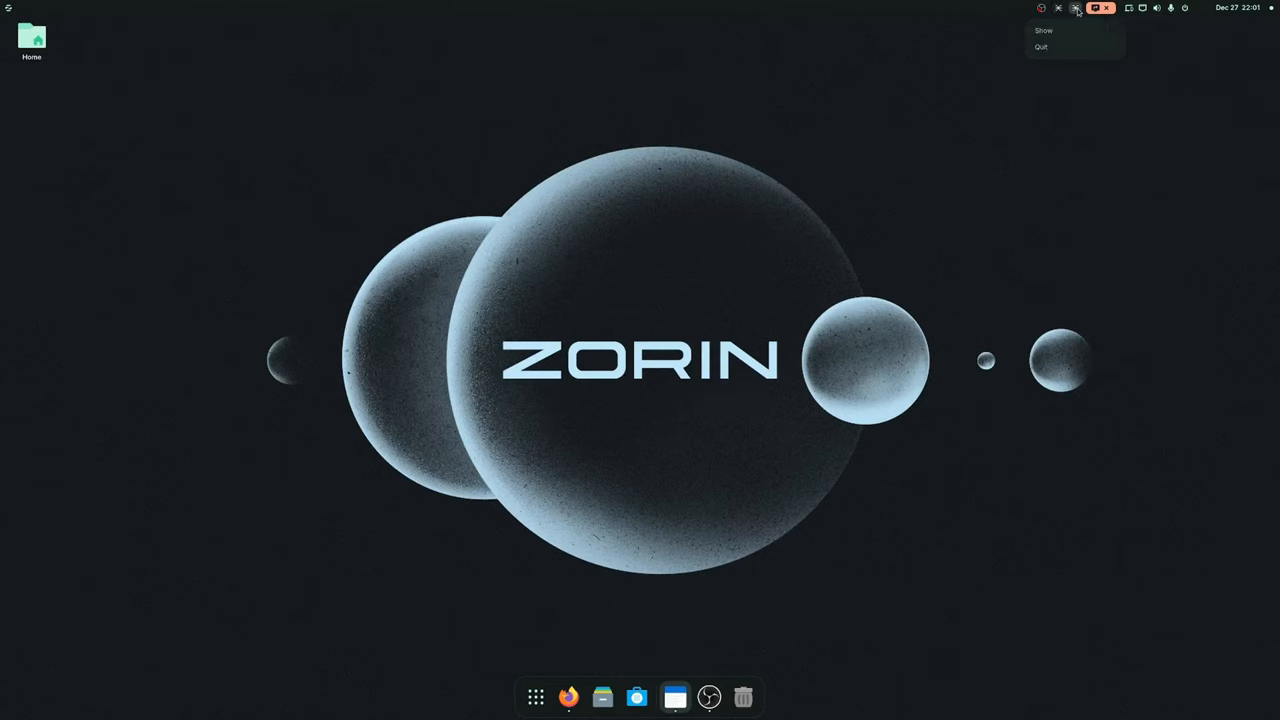
left_click(1040, 8)
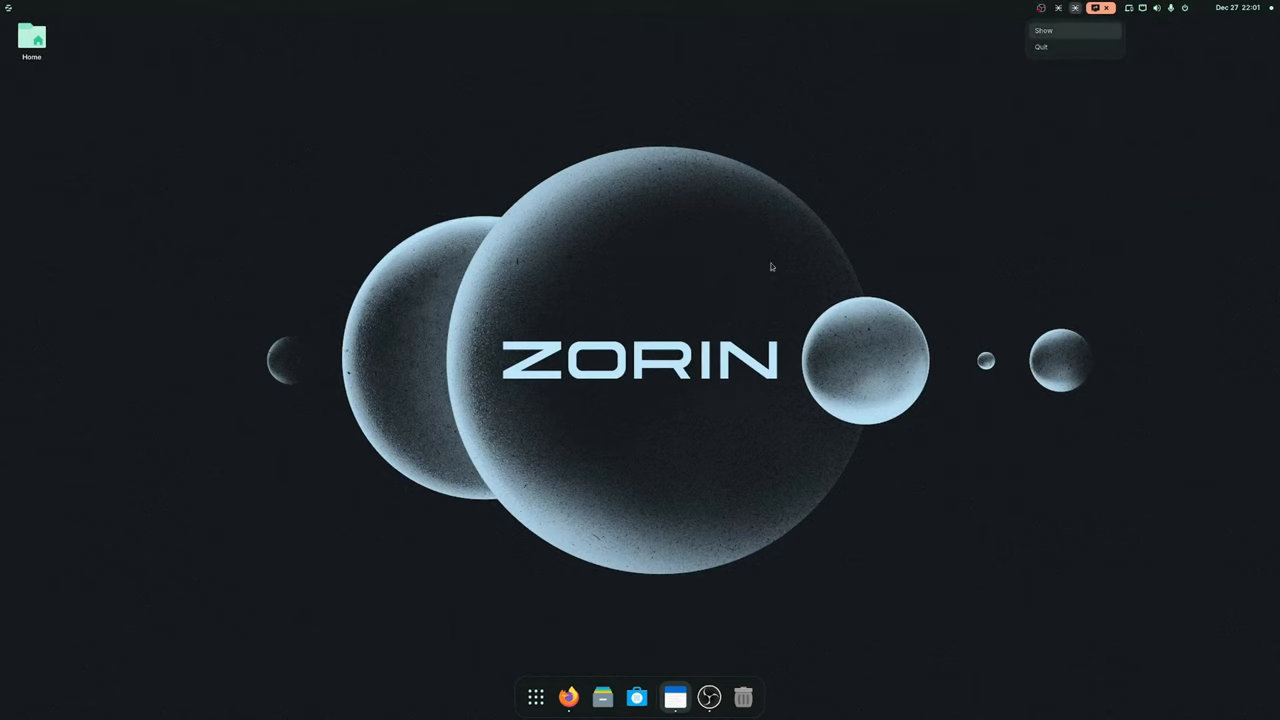
mouse_move(928, 272)
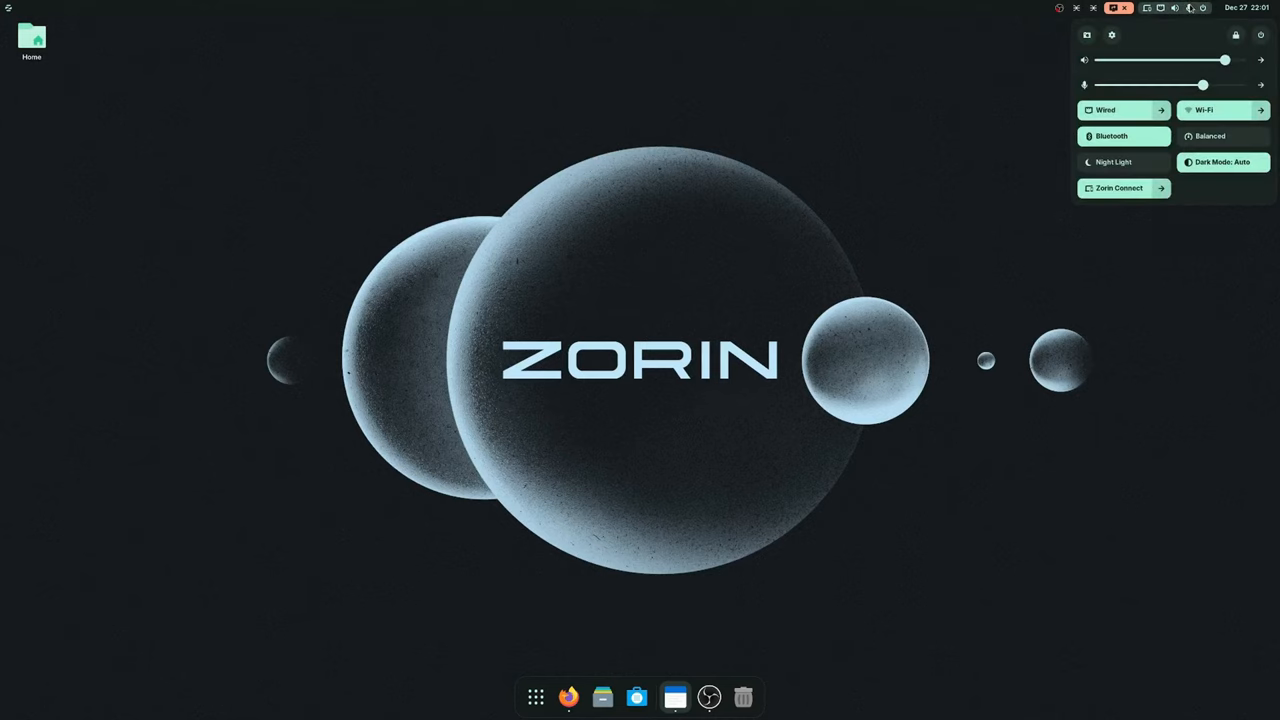
mouse_move(1188, 260)
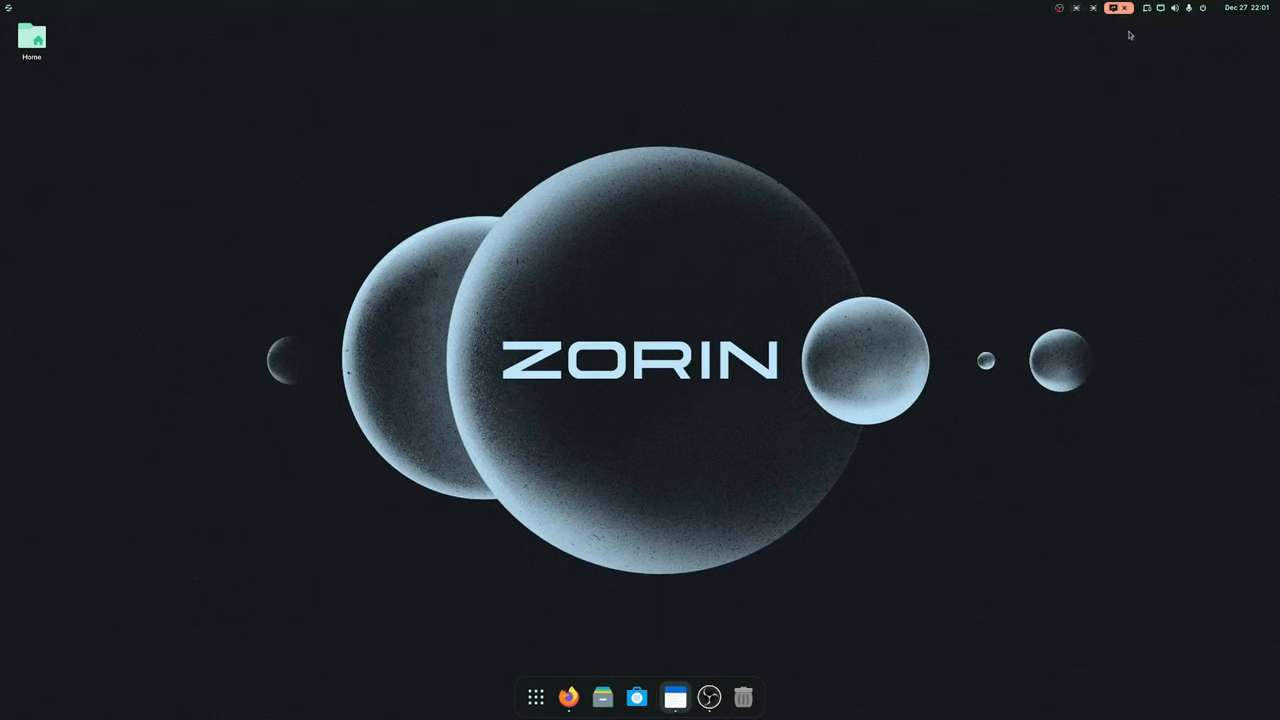
left_click(1176, 8)
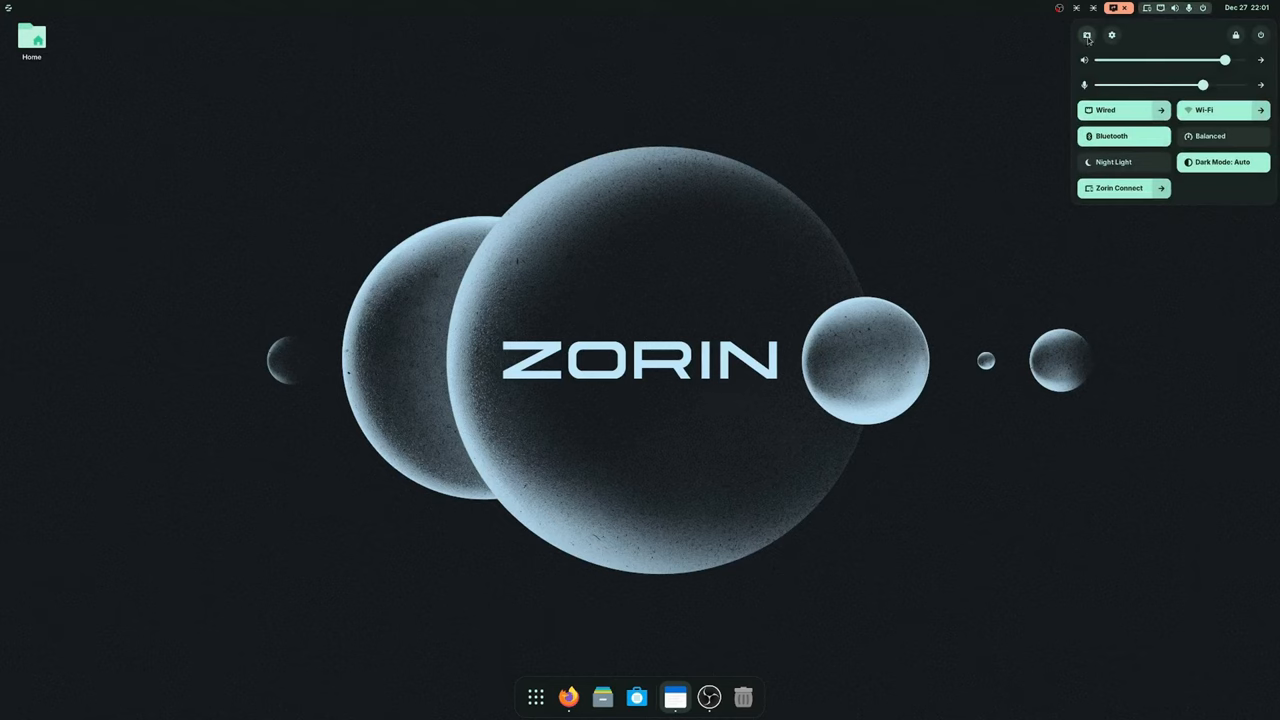
mouse_move(908, 154)
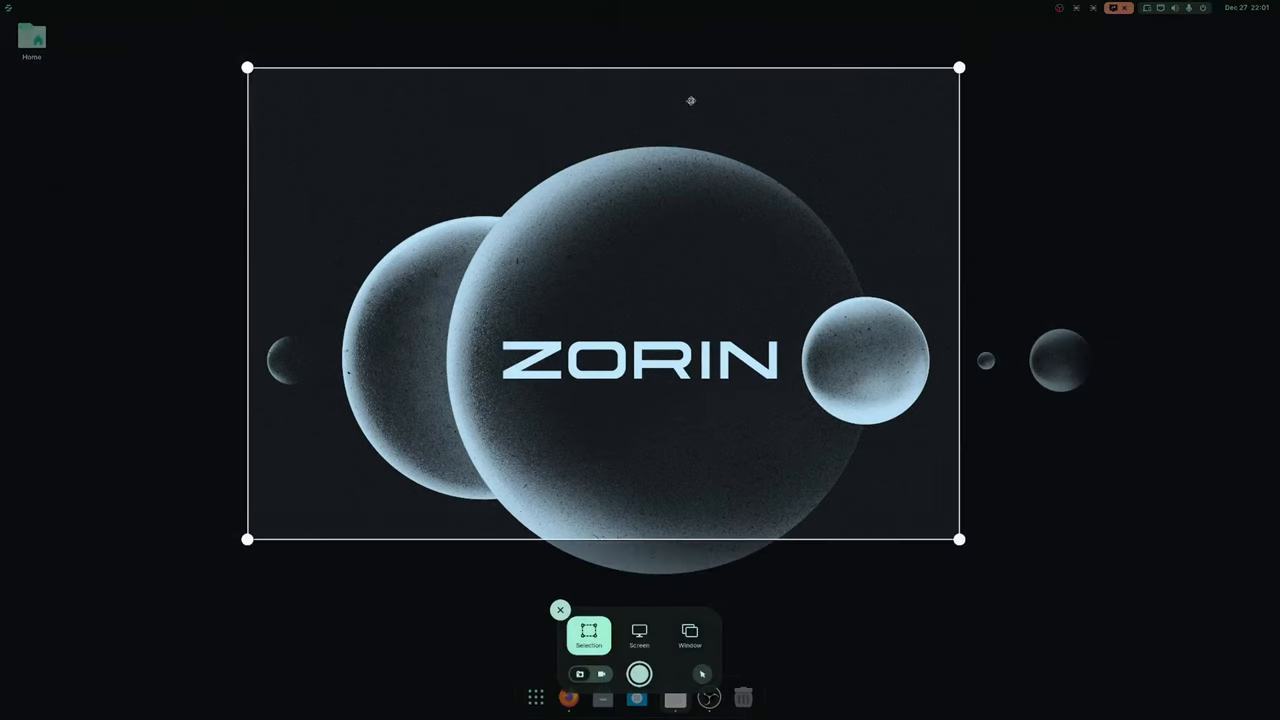
mouse_move(644, 600)
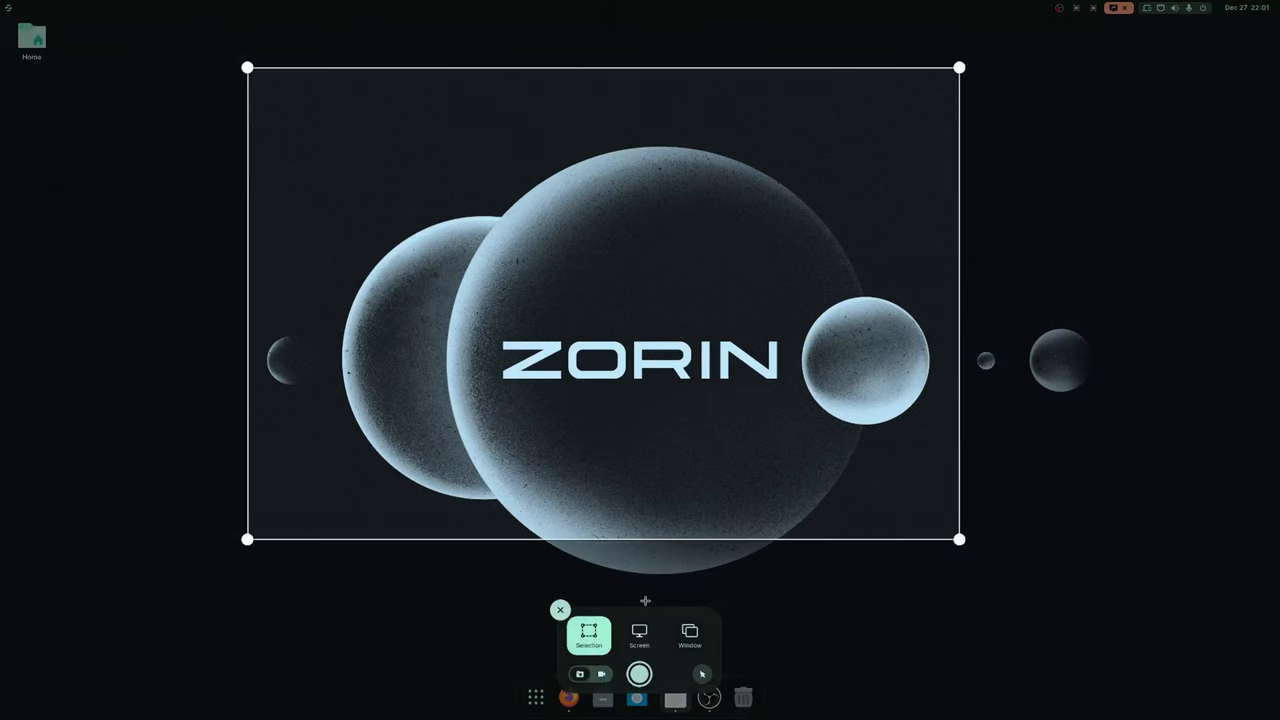
mouse_move(640, 632)
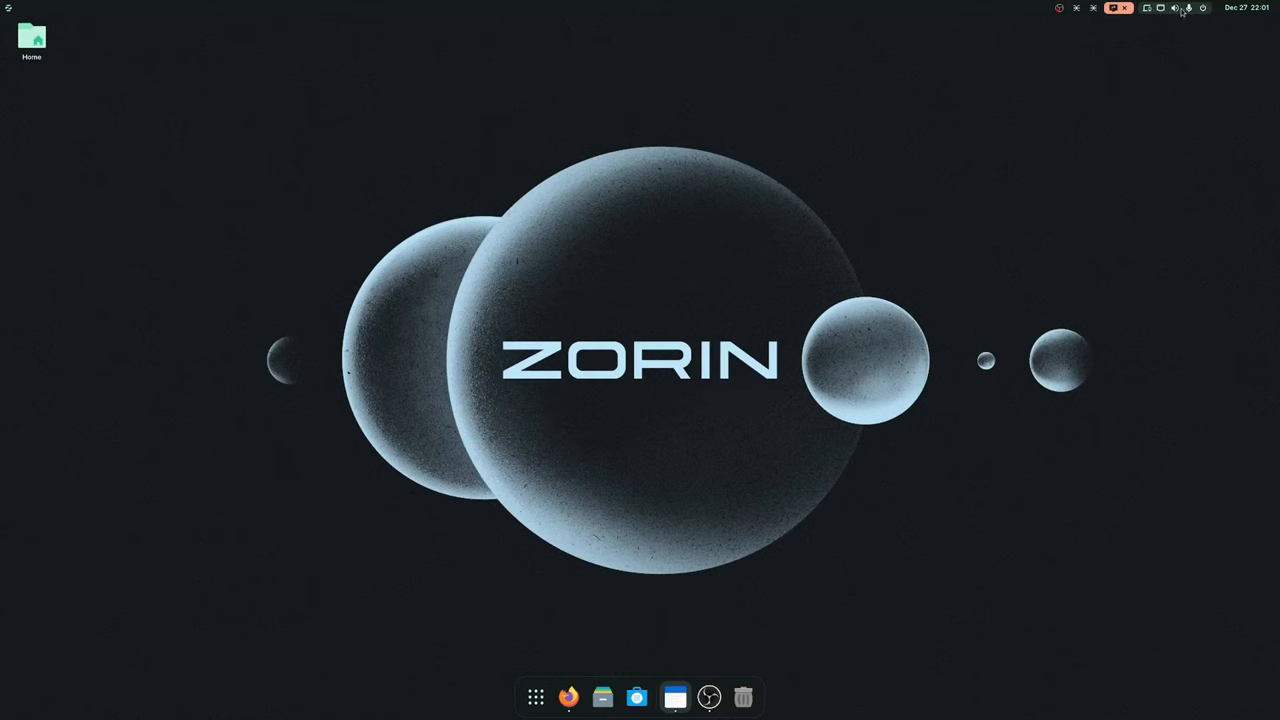
left_click(1180, 8)
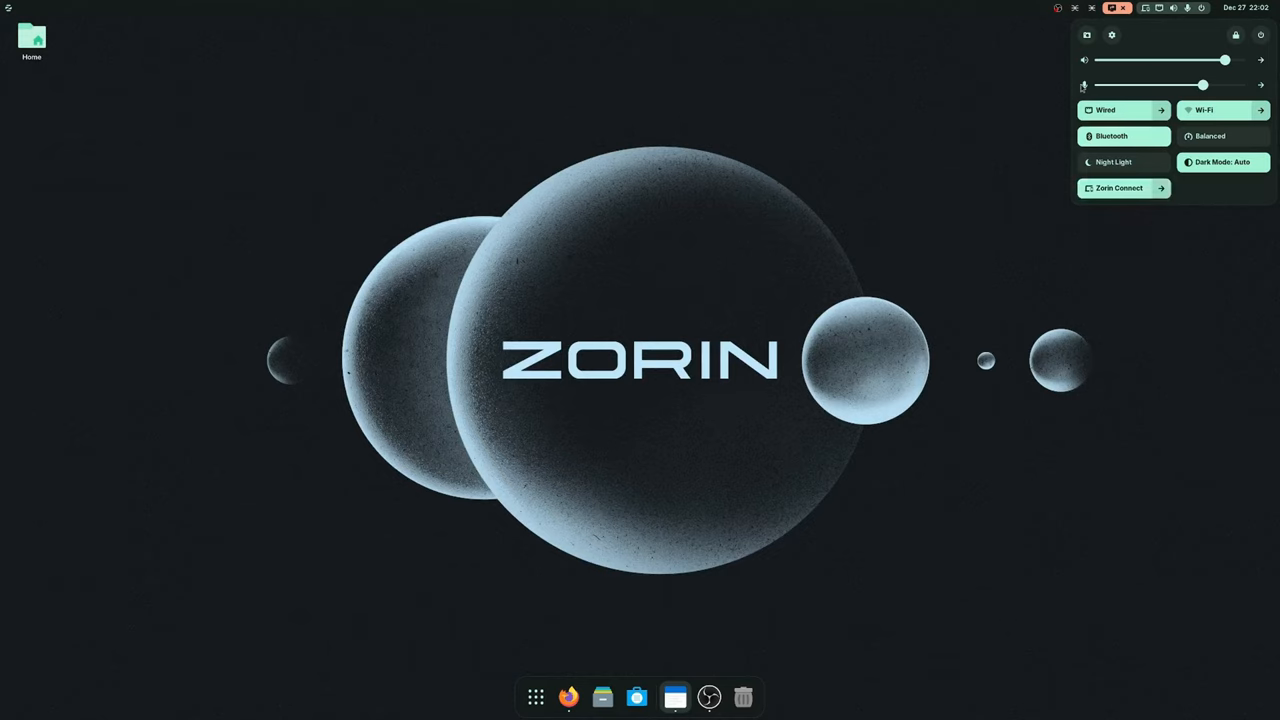
Close quick settings, browse the installed app grid, then search 'zori' to launch Zorin Appearance
left_click(688, 116)
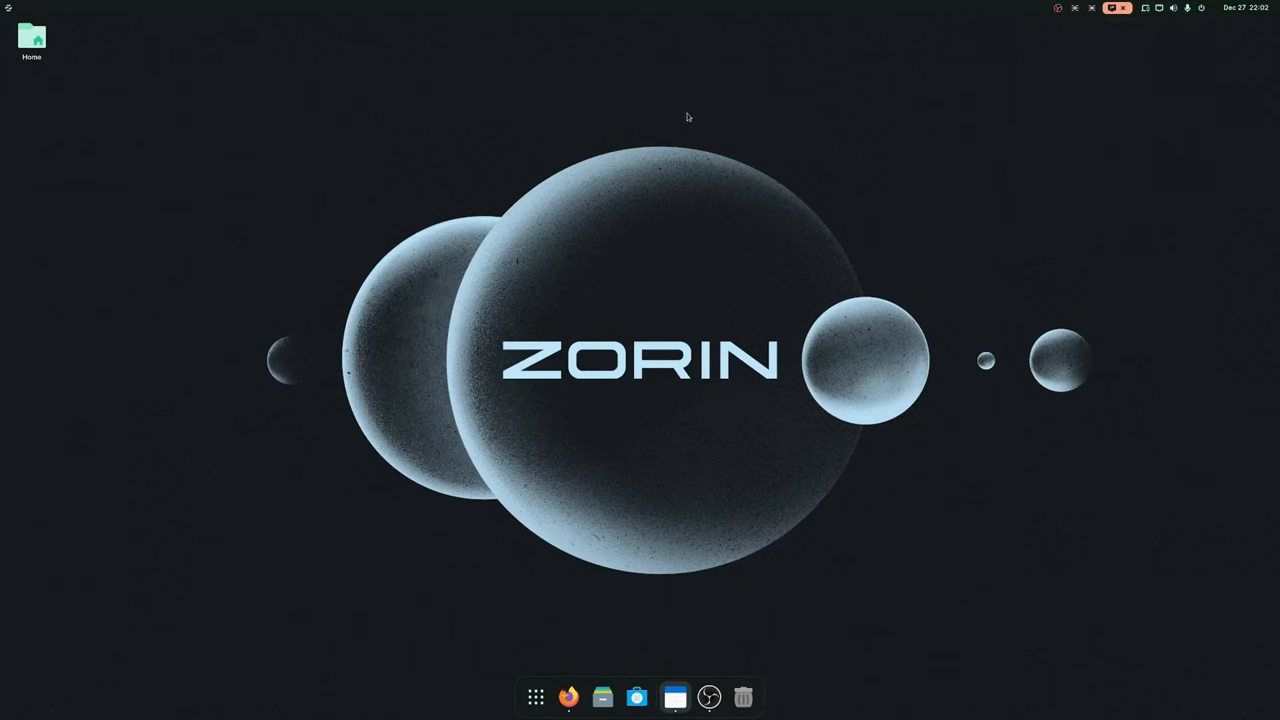
mouse_move(522, 268)
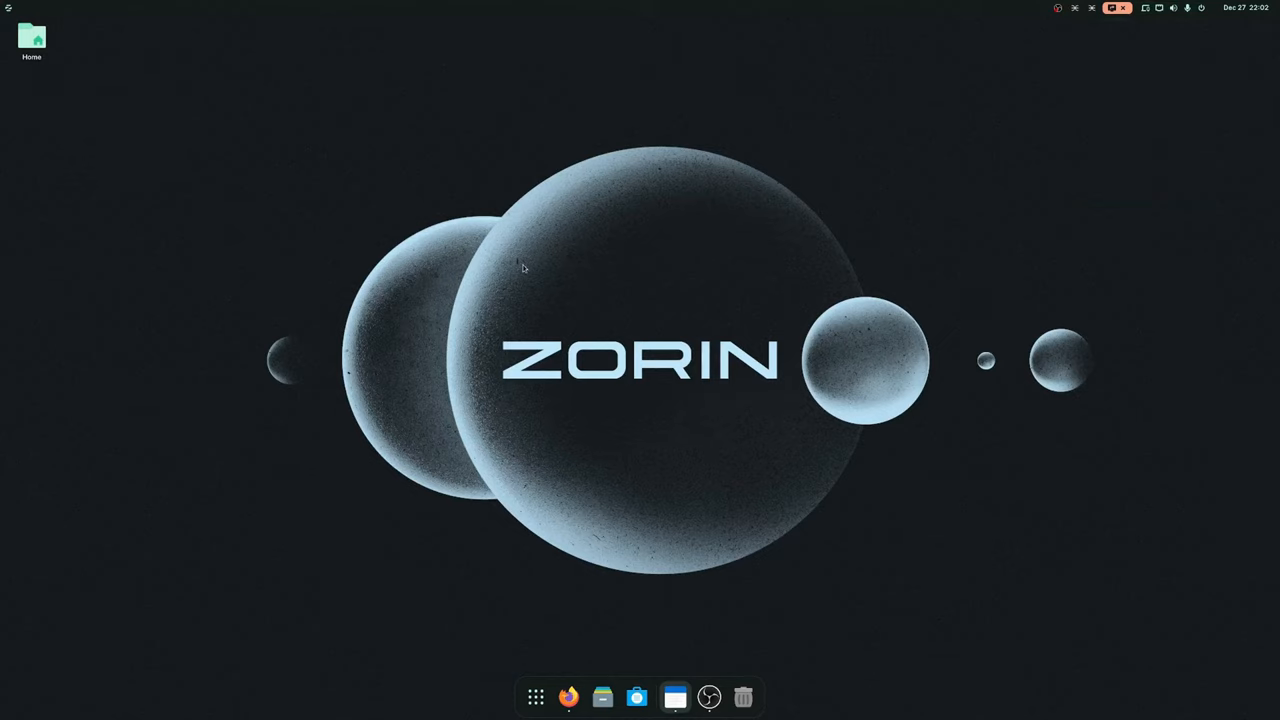
mouse_move(536, 696)
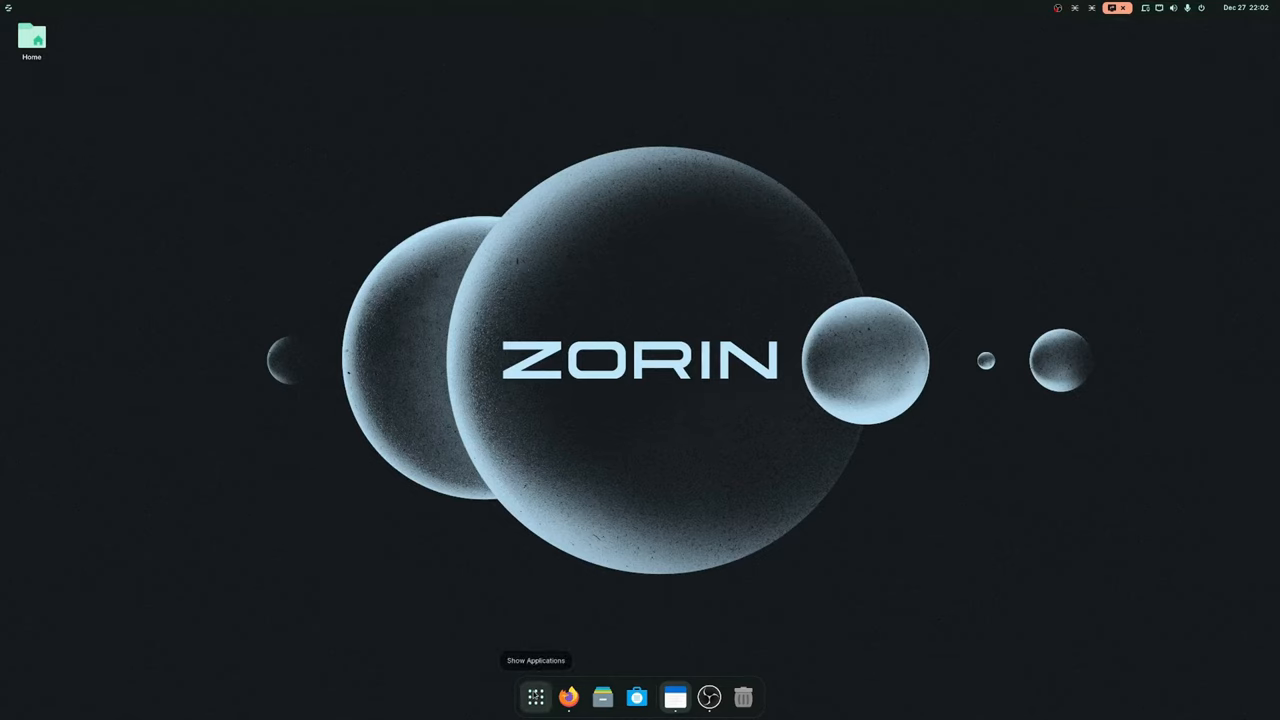
left_click(536, 696)
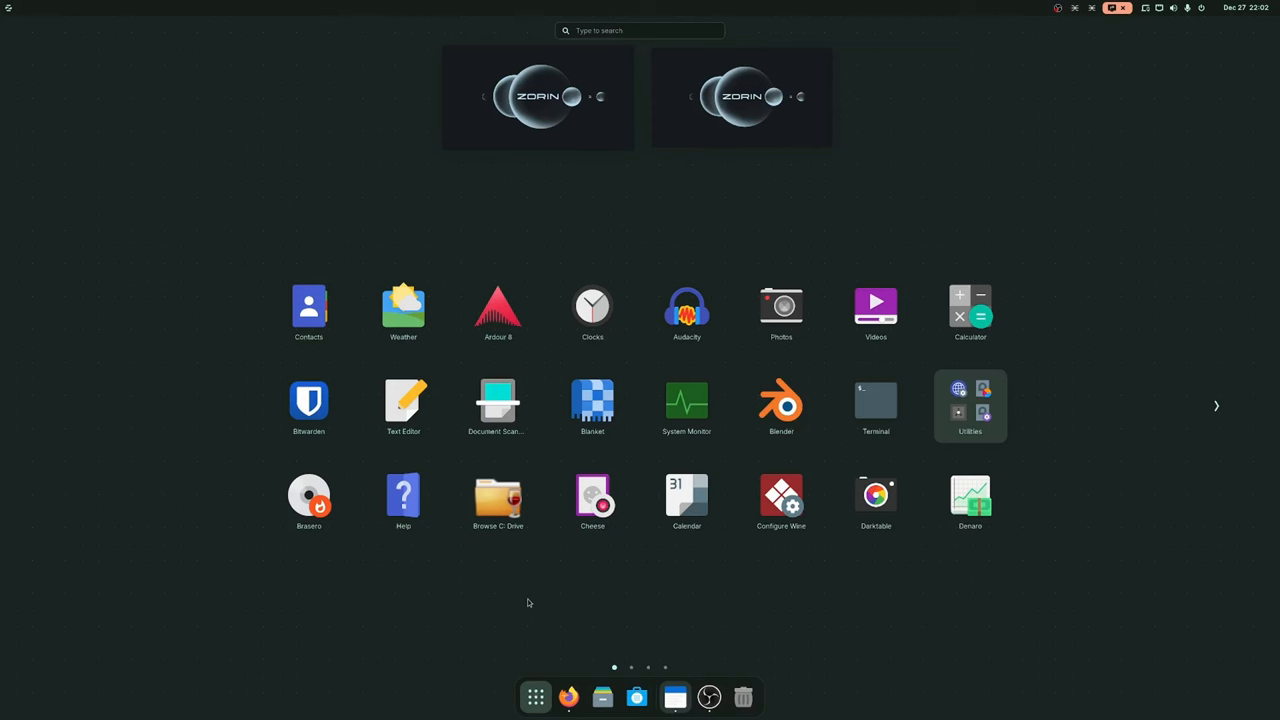
mouse_move(530, 598)
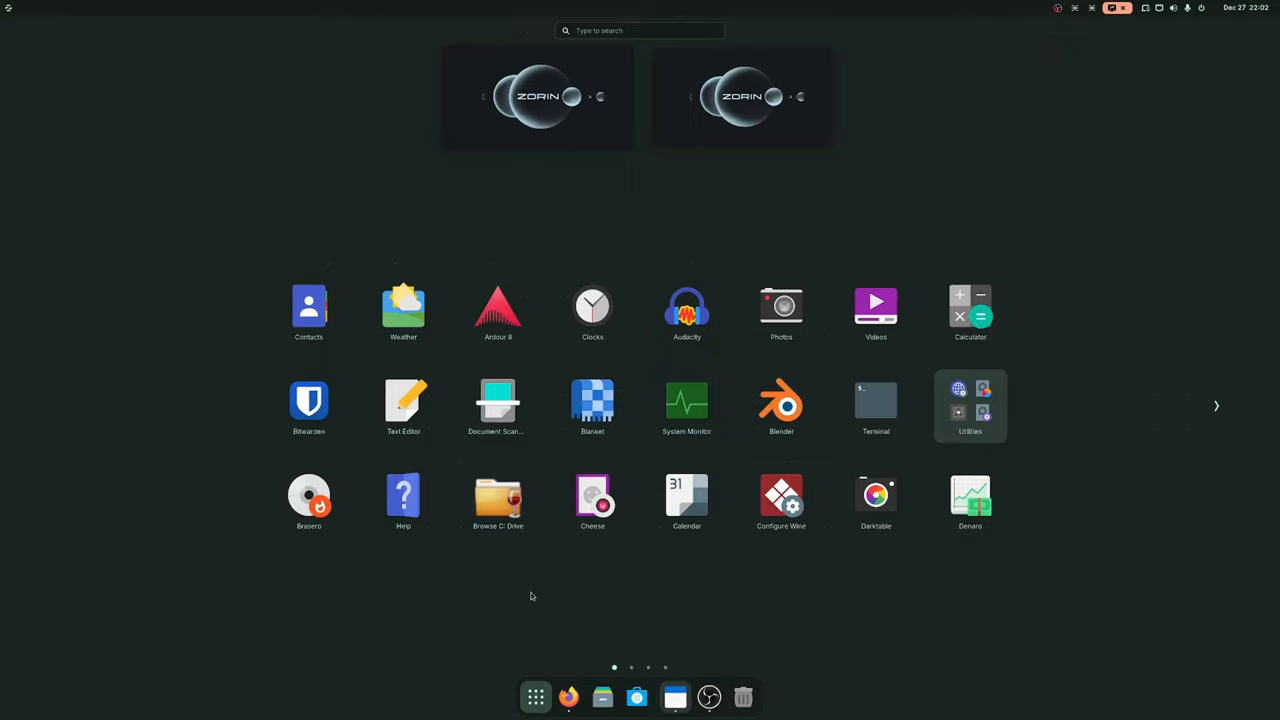
left_click(1216, 404)
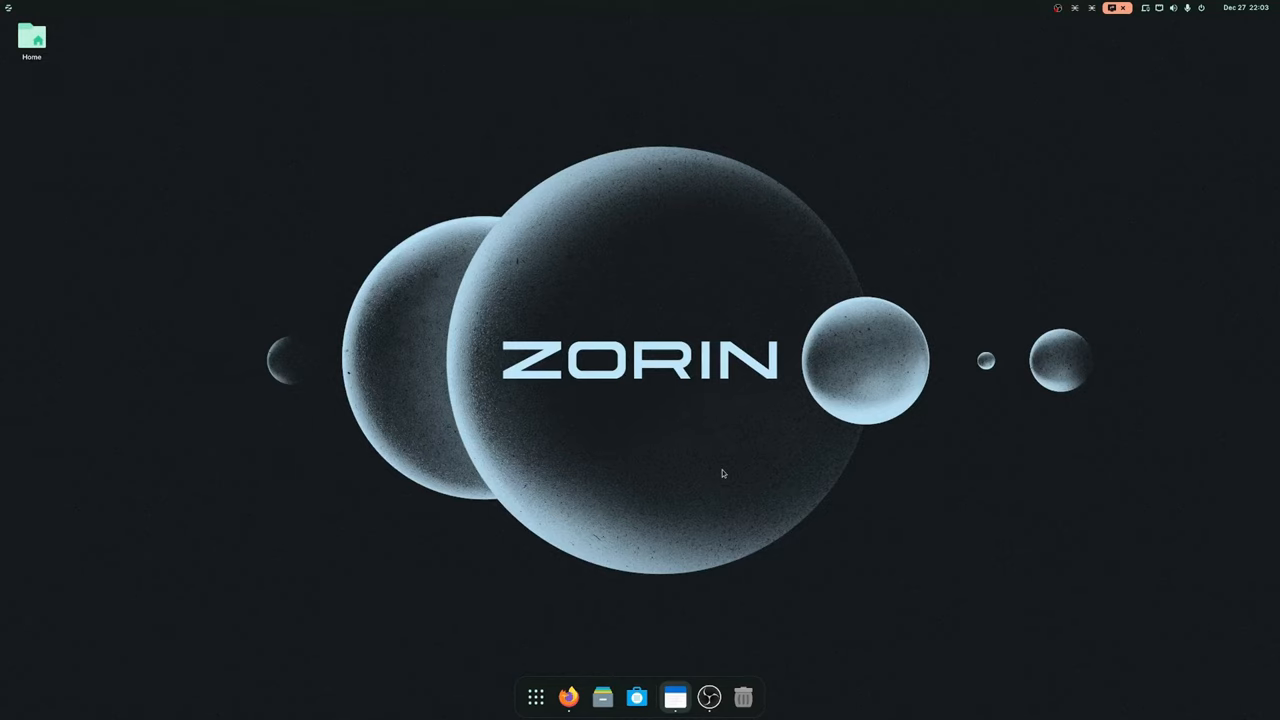
type("zori")
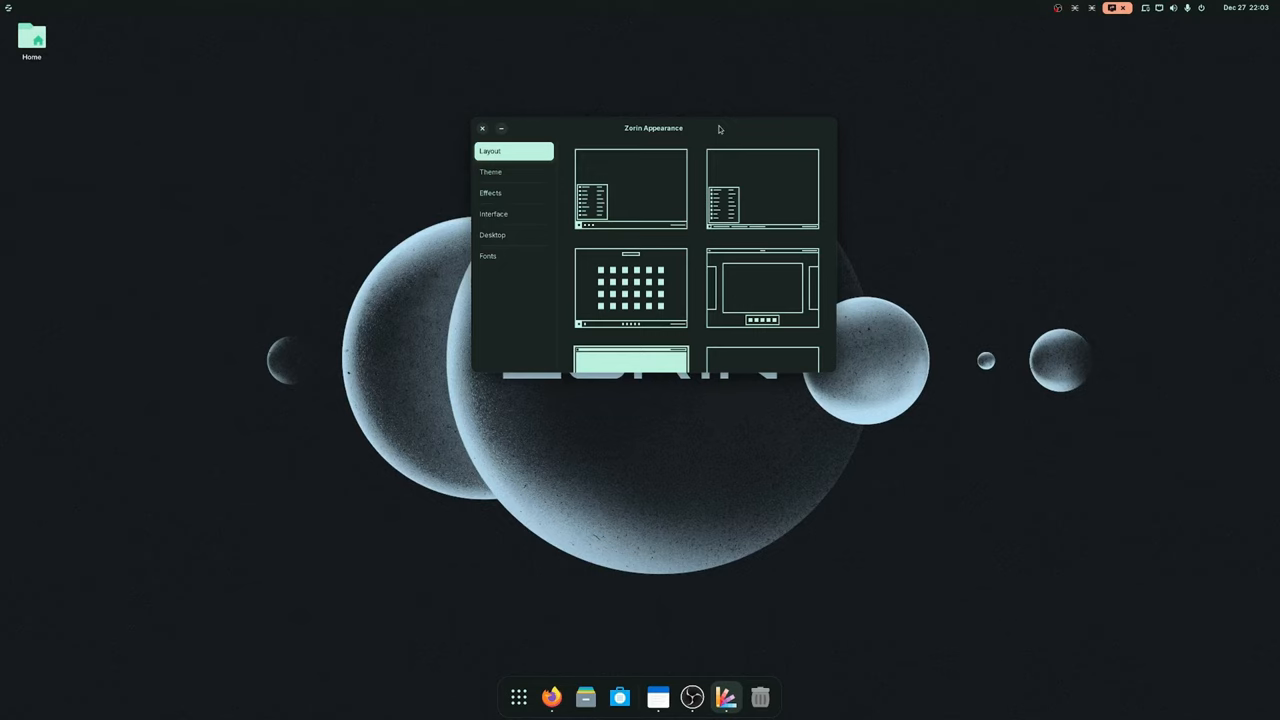
mouse_move(628, 184)
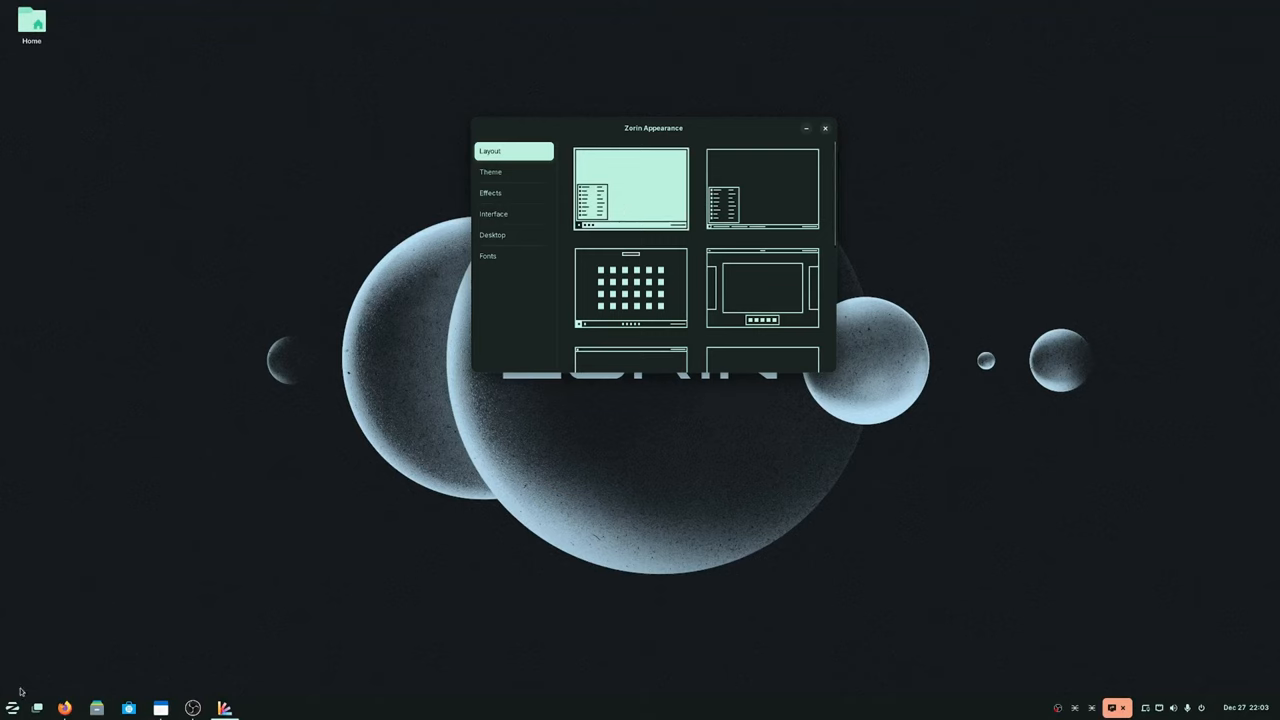
Preview the current app menu, apply the centered-taskbar layout and view its full-screen launcher
left_click(12, 708)
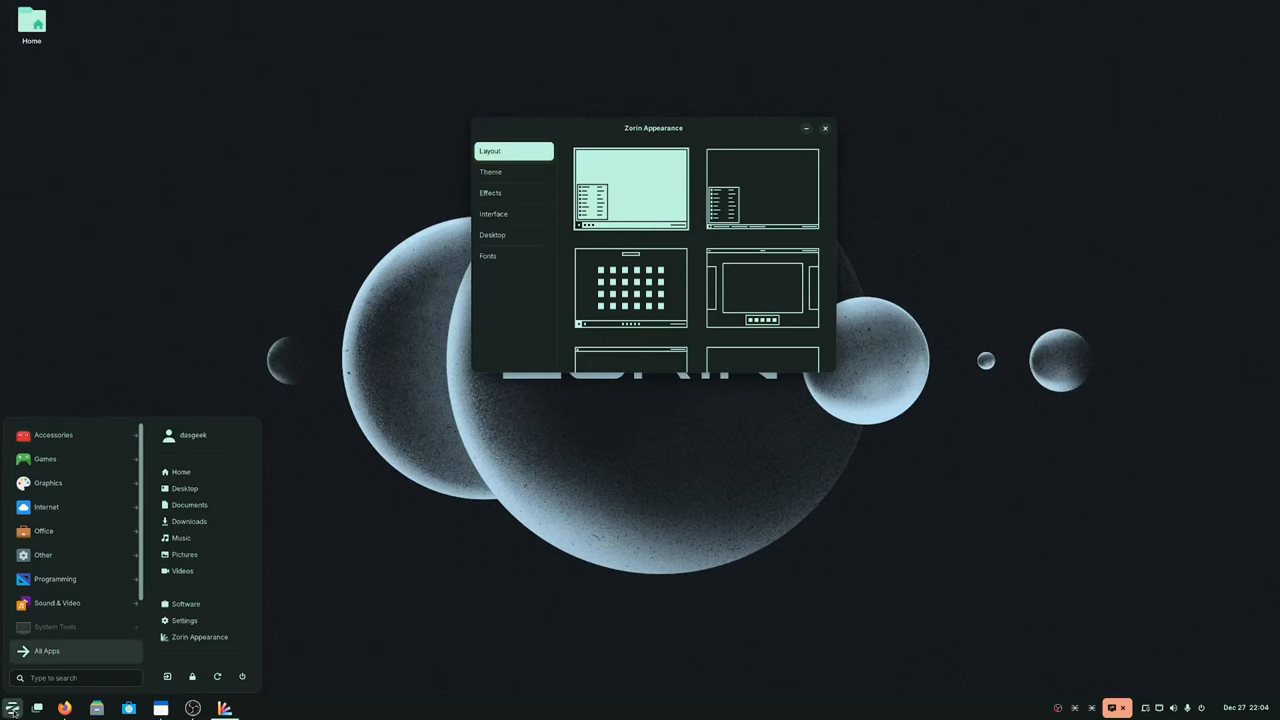
mouse_move(40, 658)
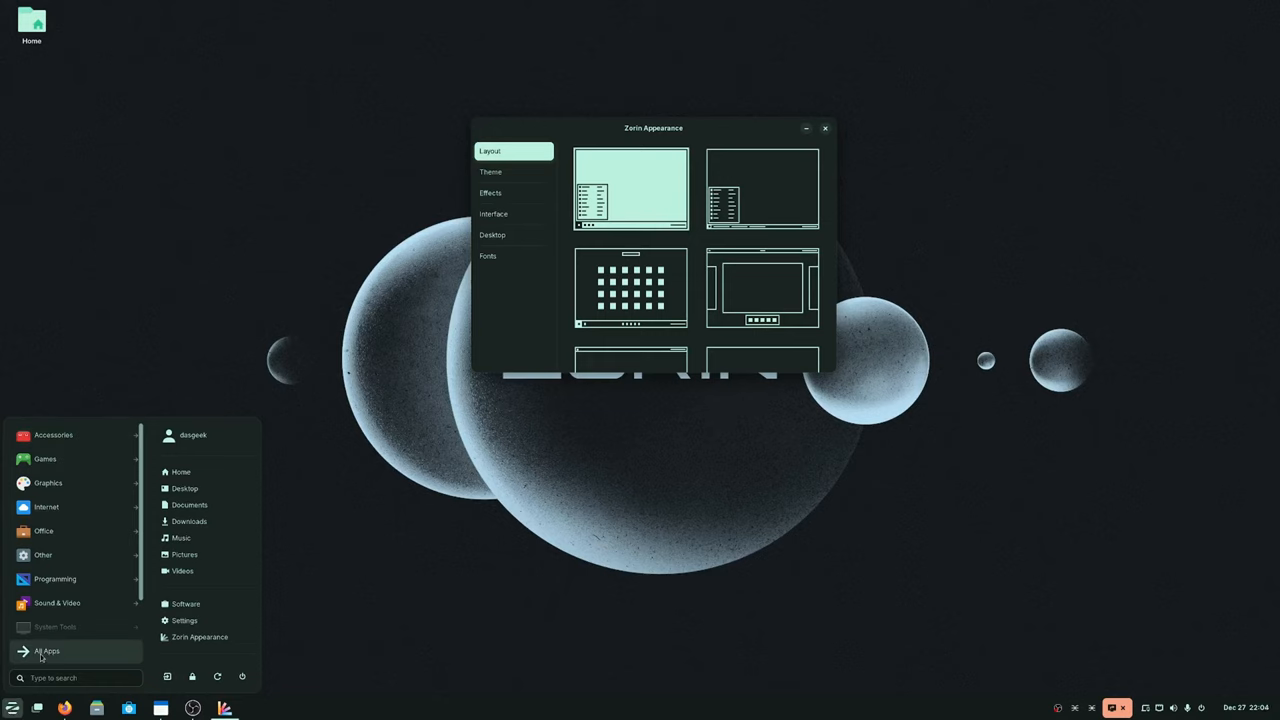
left_click(48, 652)
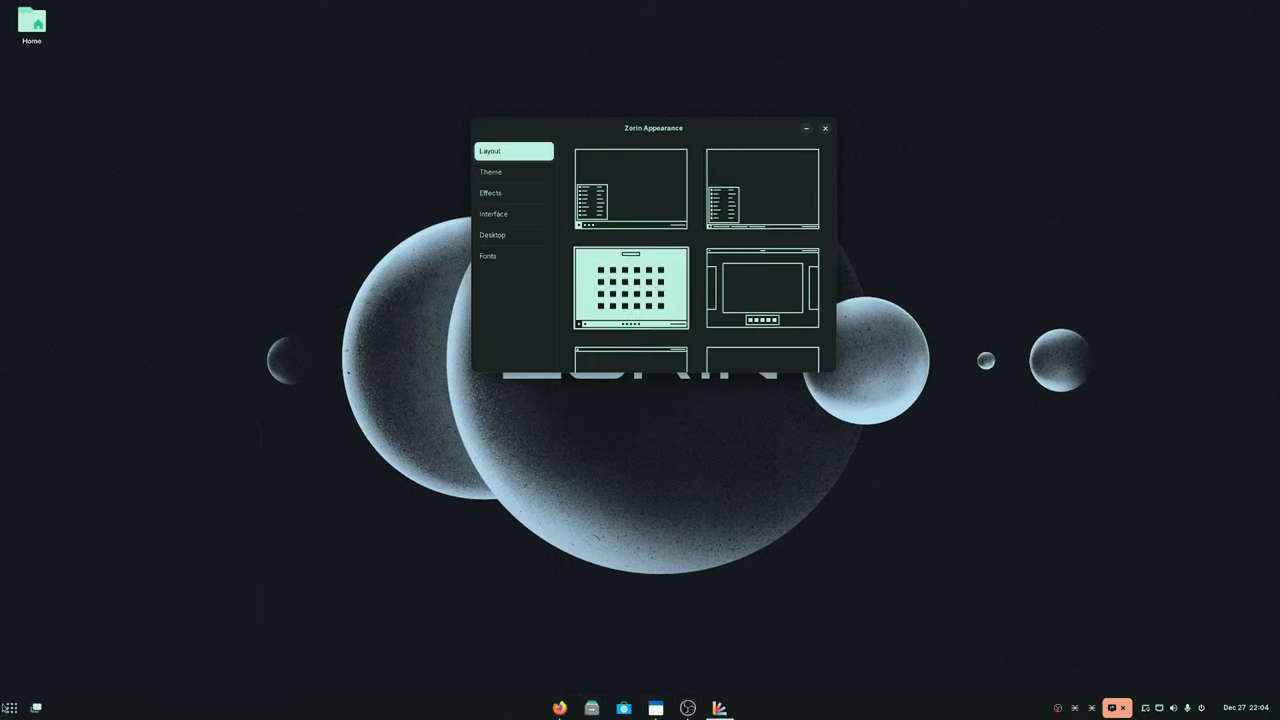
left_click(12, 708)
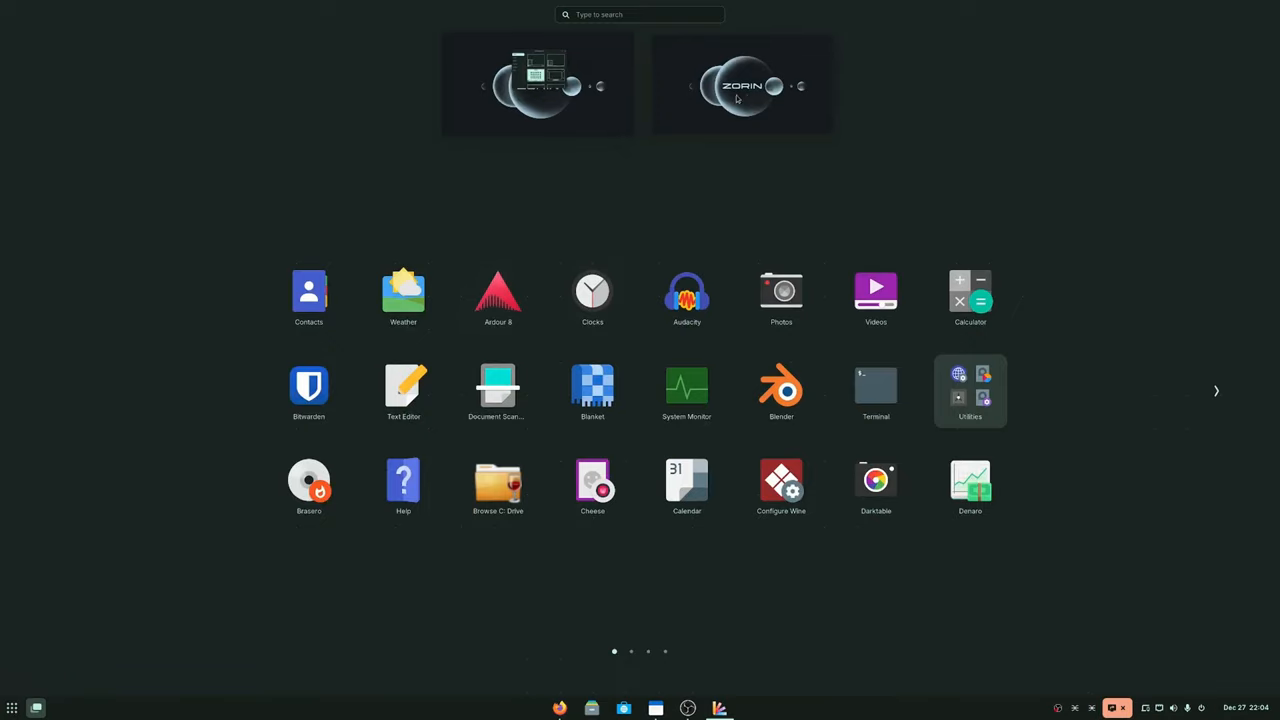
mouse_move(12, 708)
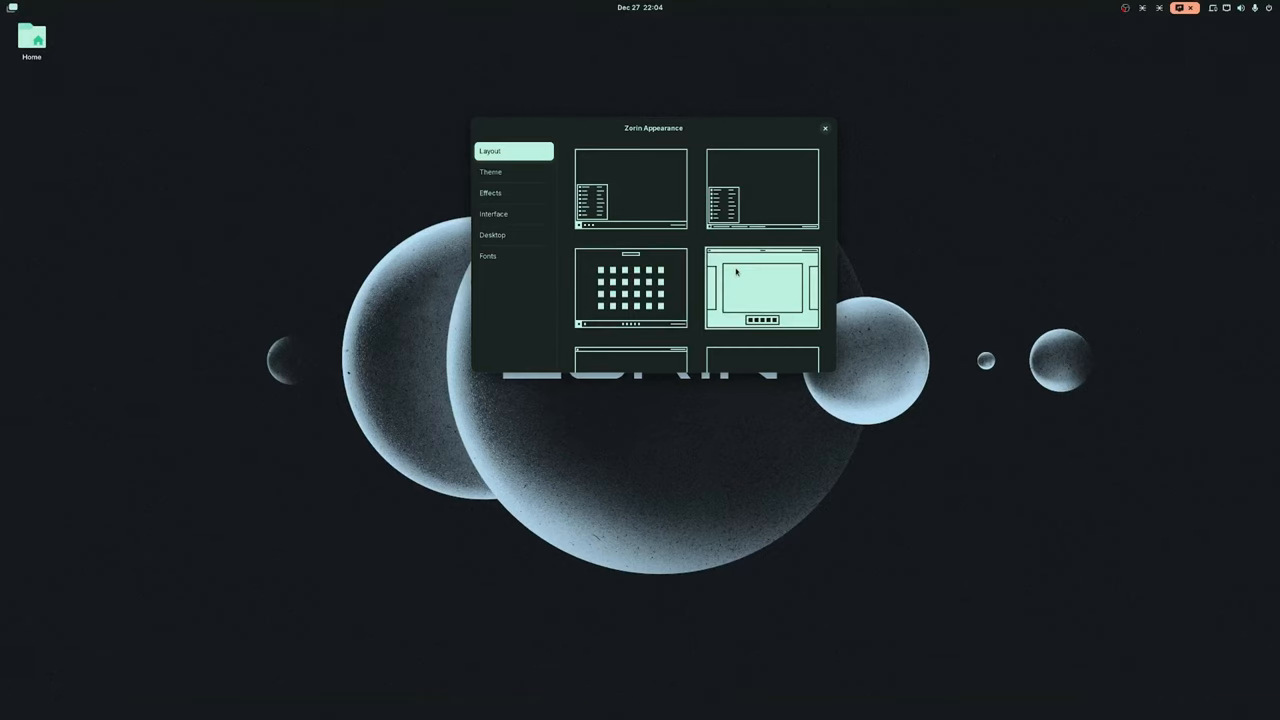
mouse_move(758, 304)
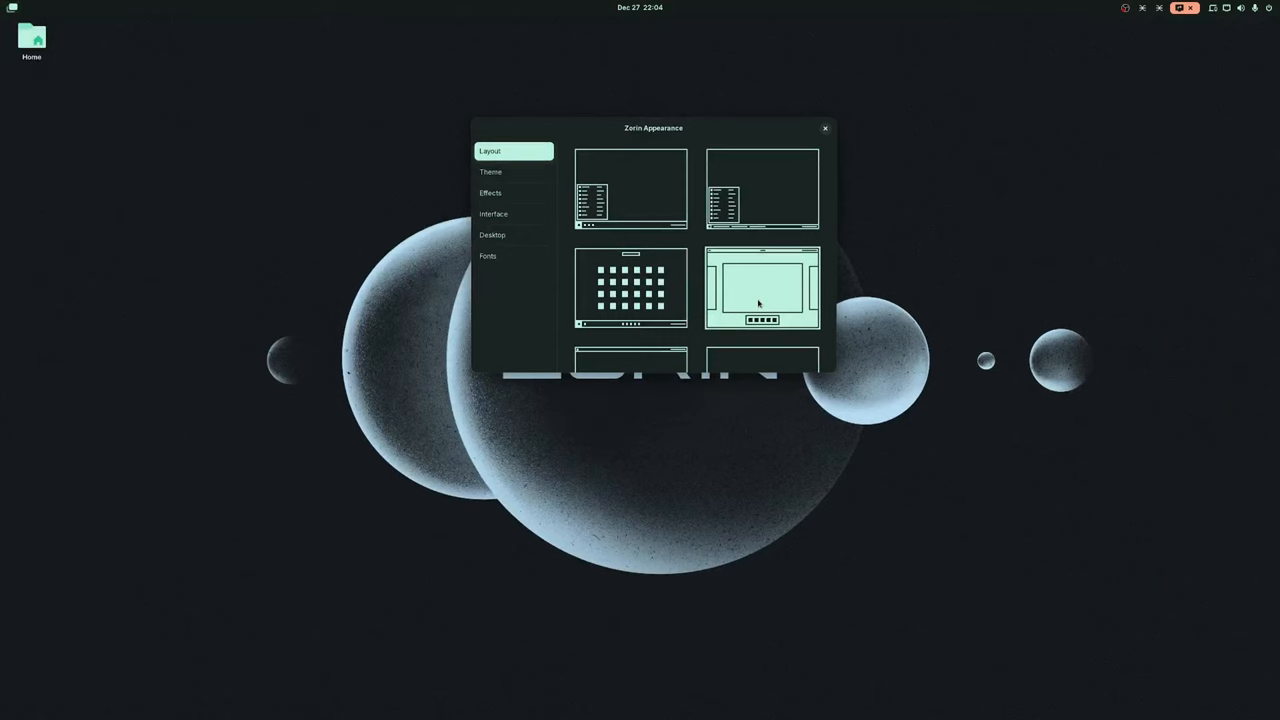
Try the compact taskbar, vertical left dock and classic window-list layouts, previewing the menu
scroll("down", 3)
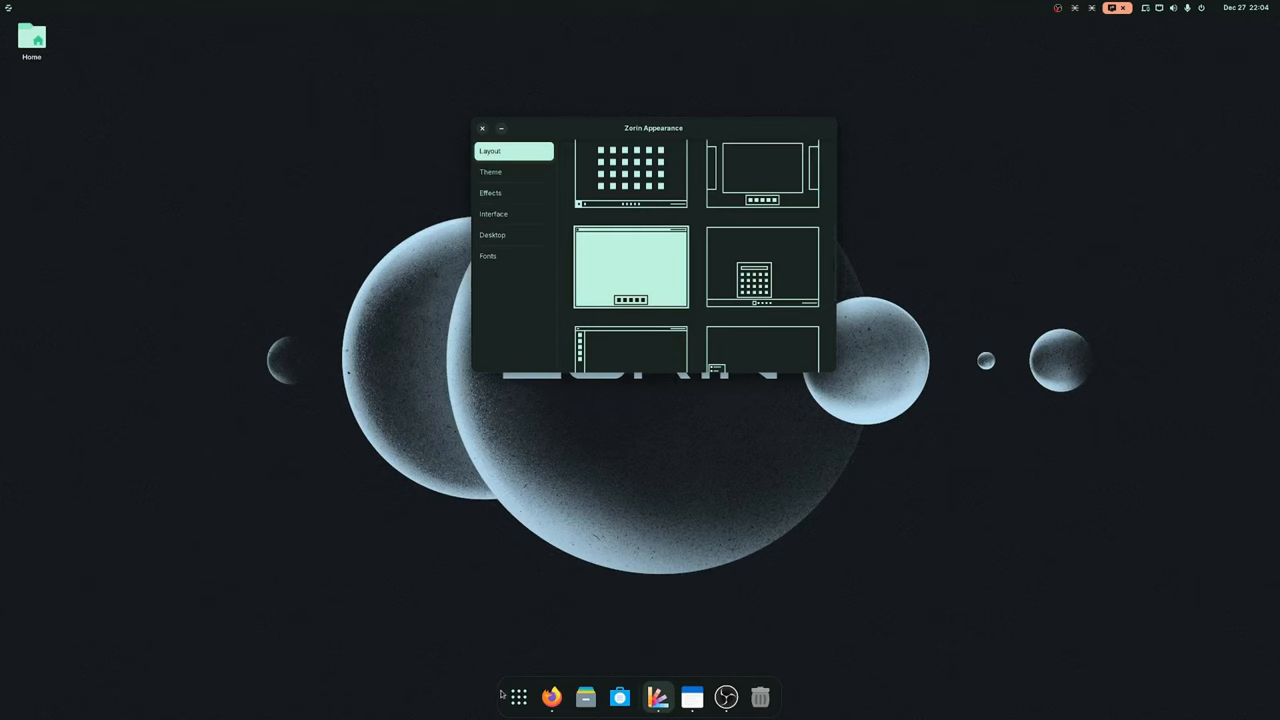
mouse_move(518, 696)
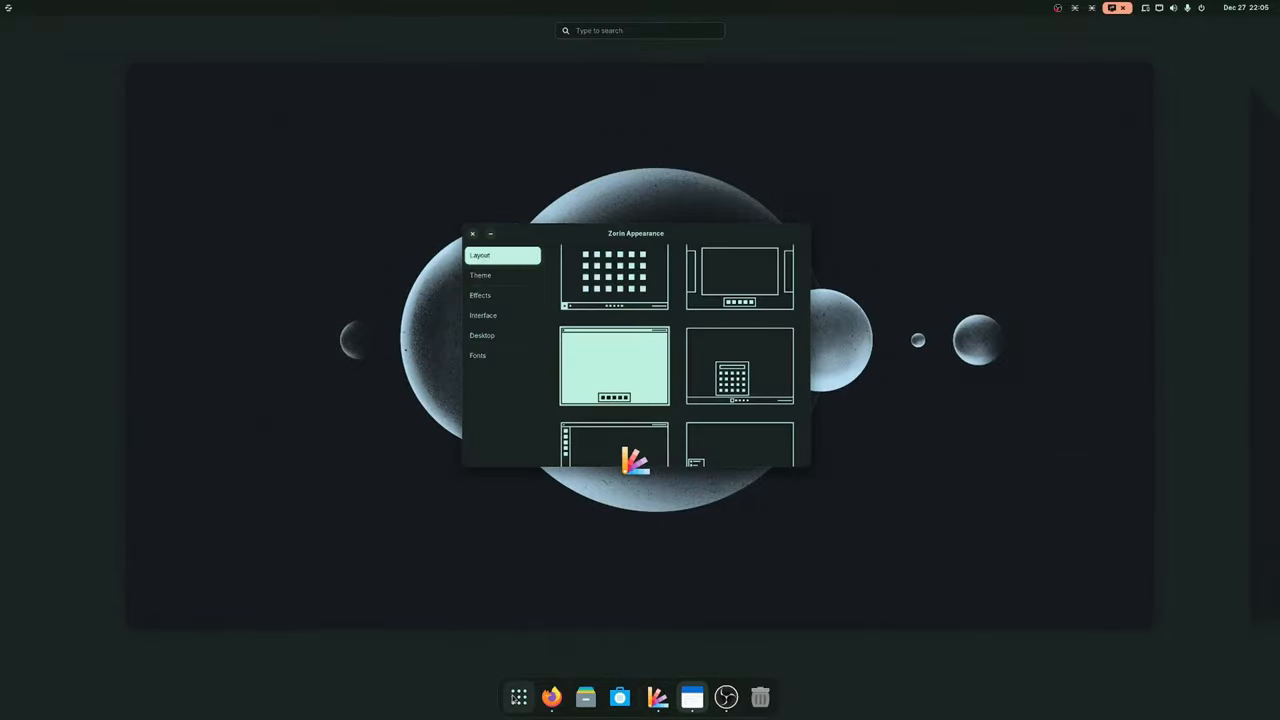
left_click(472, 232)
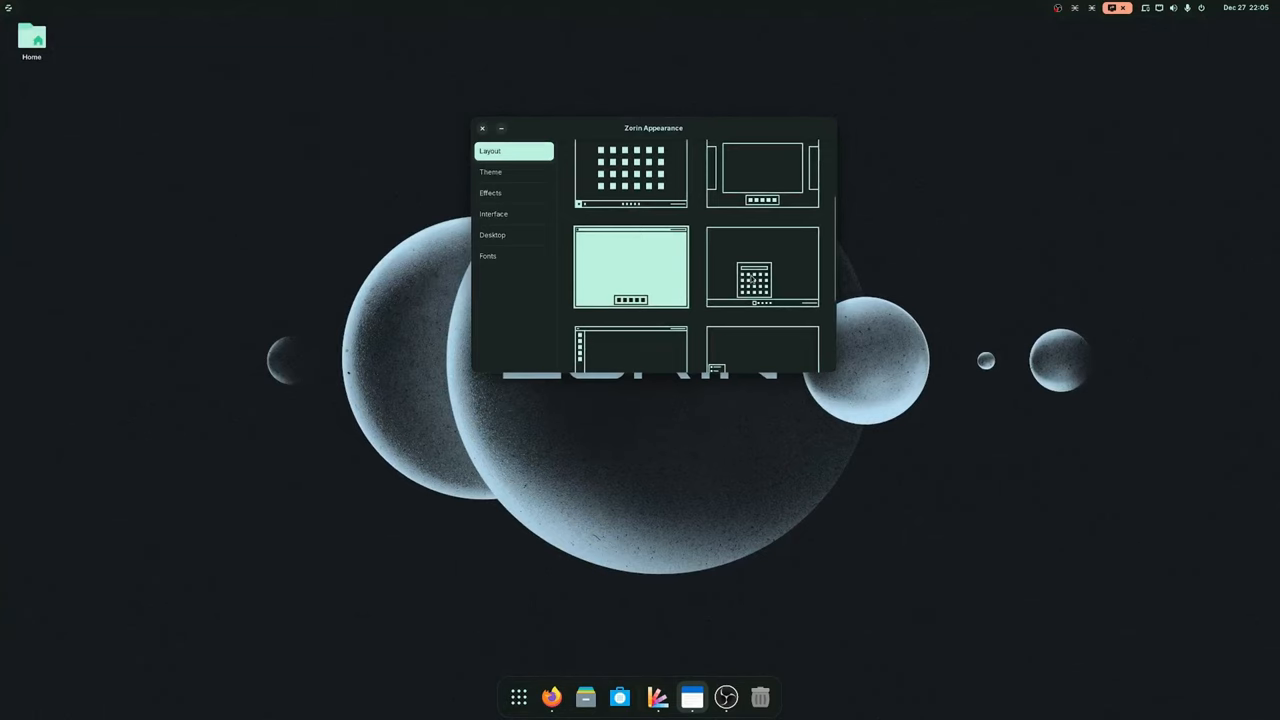
left_click(762, 268)
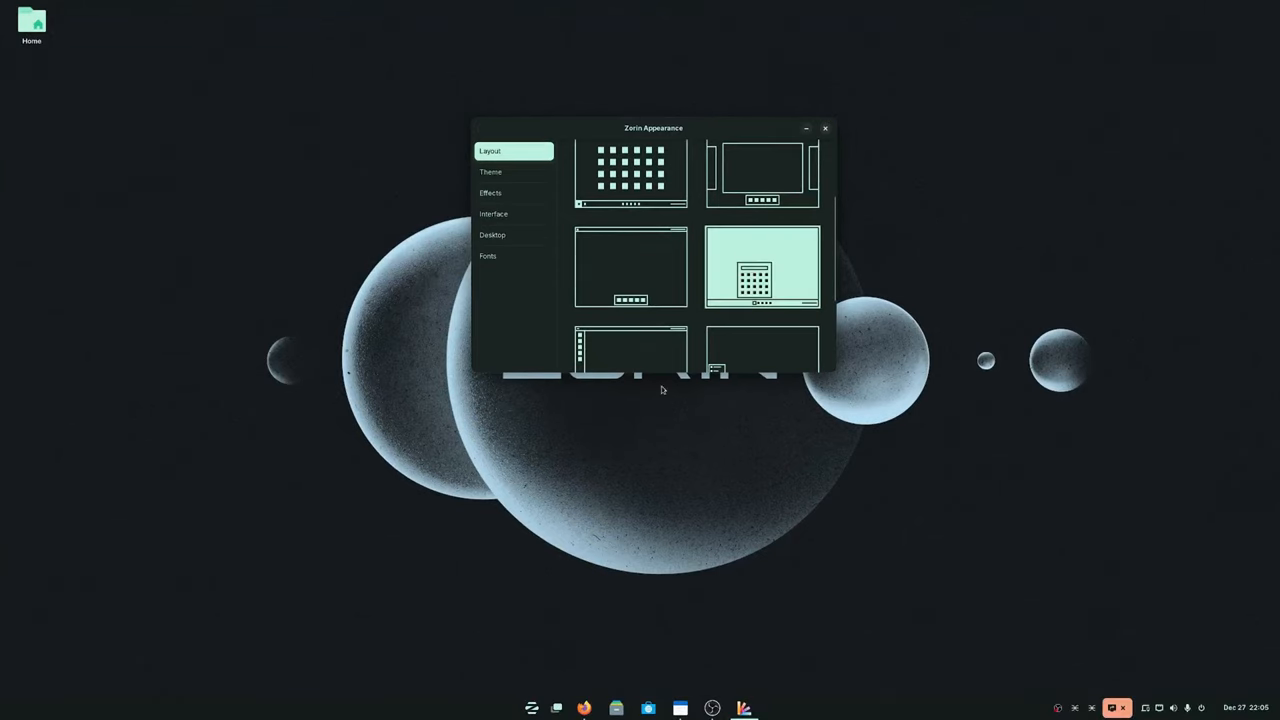
left_click(532, 708)
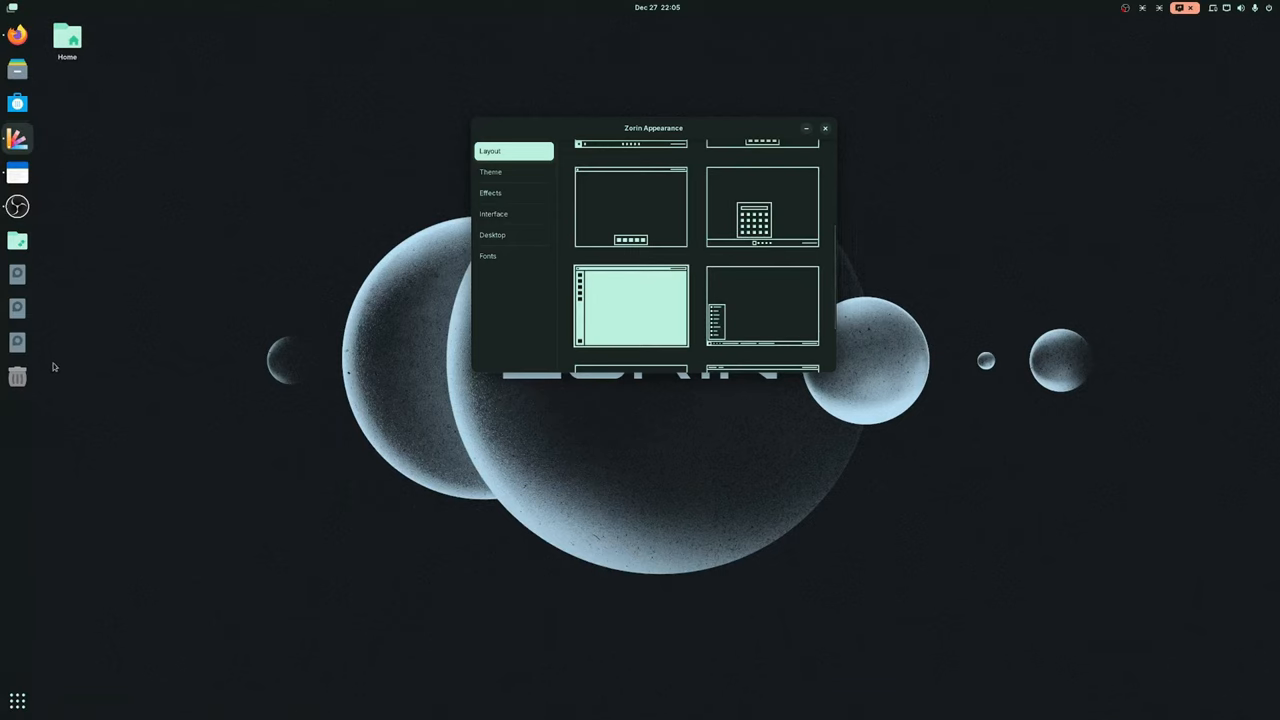
left_click(762, 308)
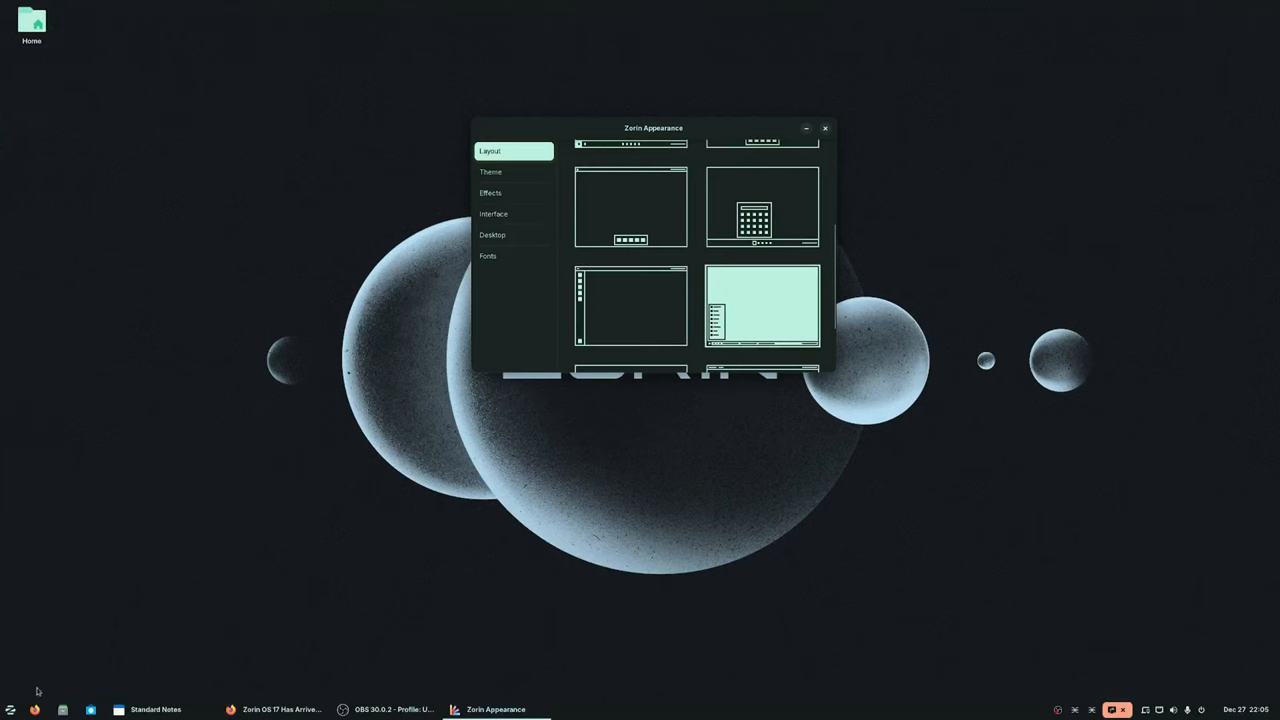
left_click(10, 708)
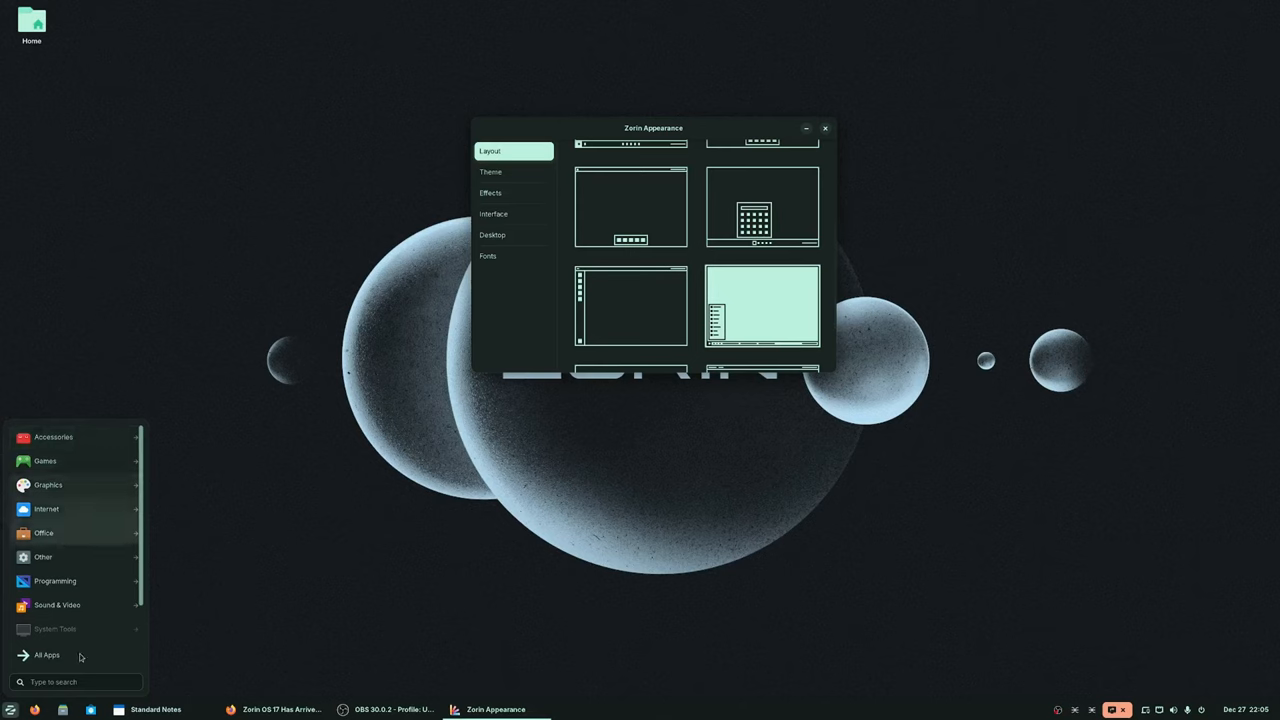
mouse_move(106, 532)
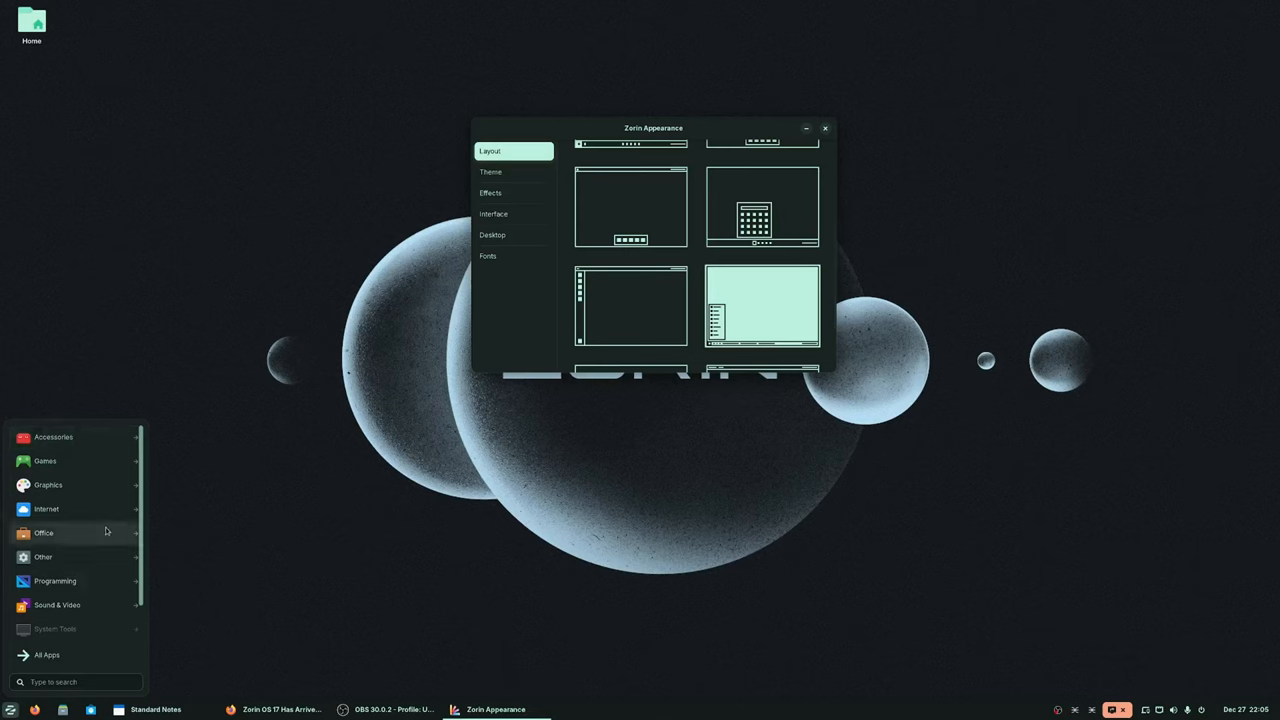
mouse_move(828, 320)
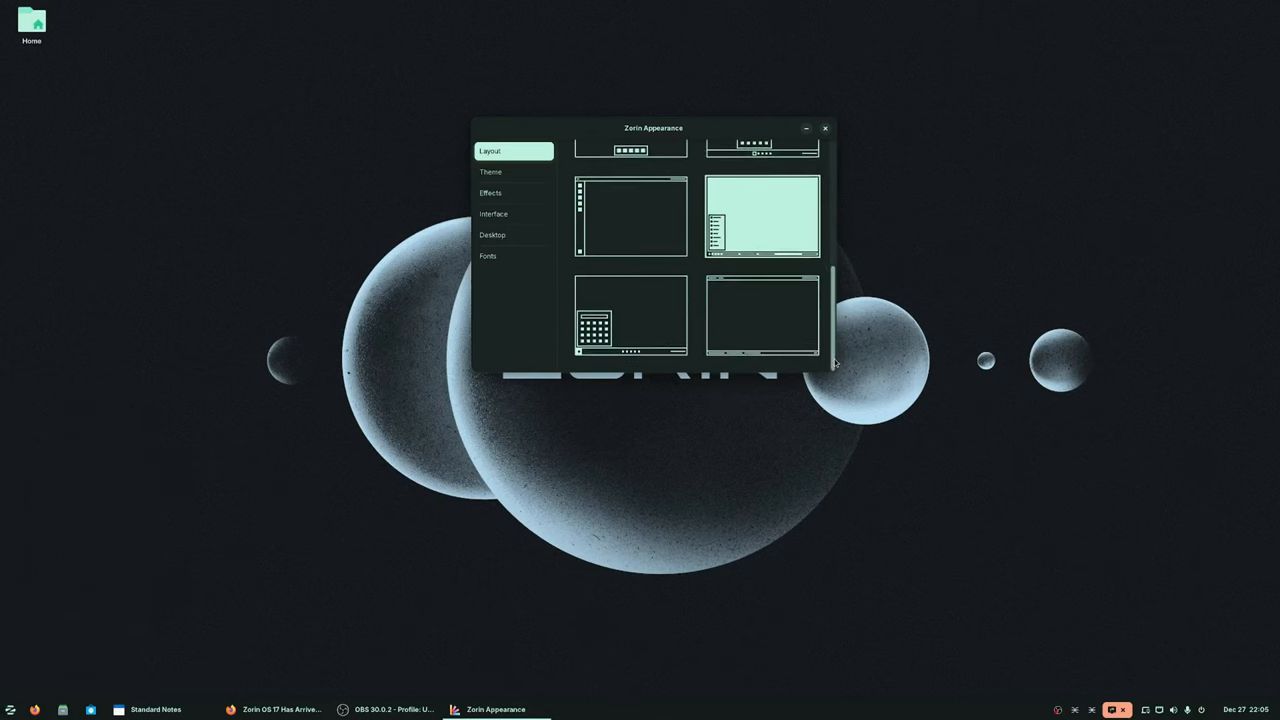
Try the centered-icons and top-panel layouts, finishing on the top bar plus bottom dock layout
left_click(630, 316)
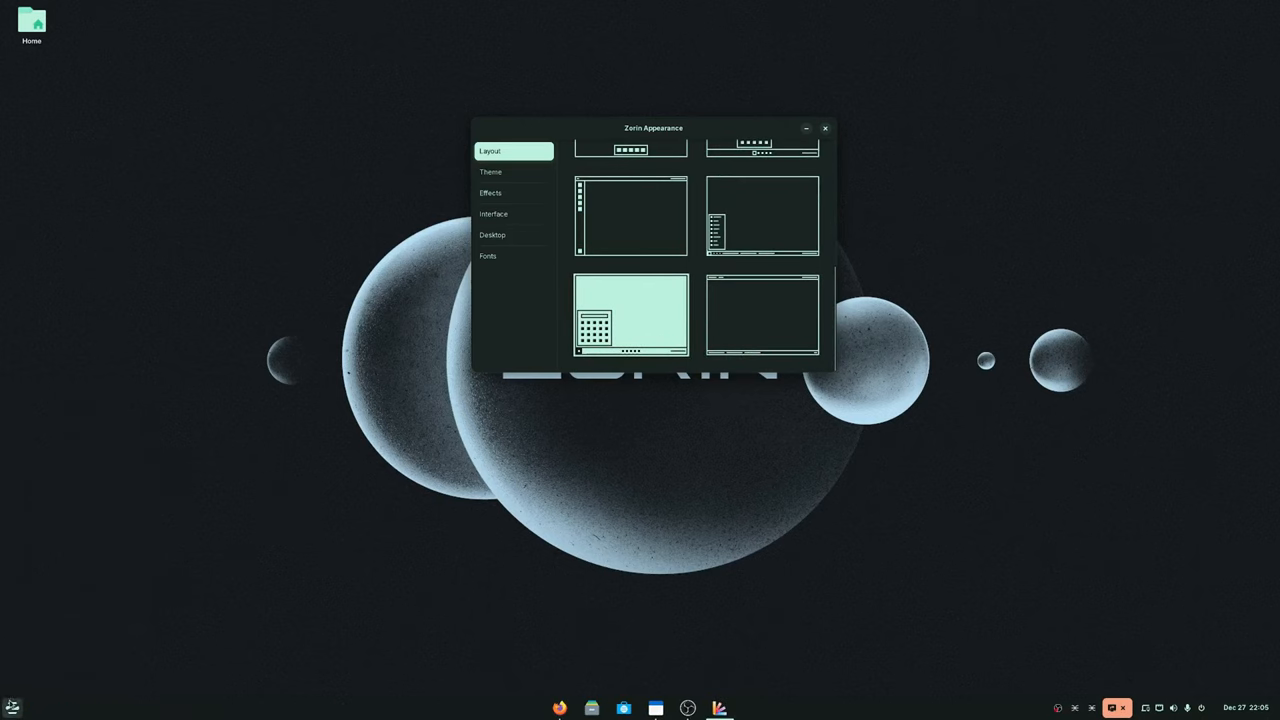
left_click(12, 708)
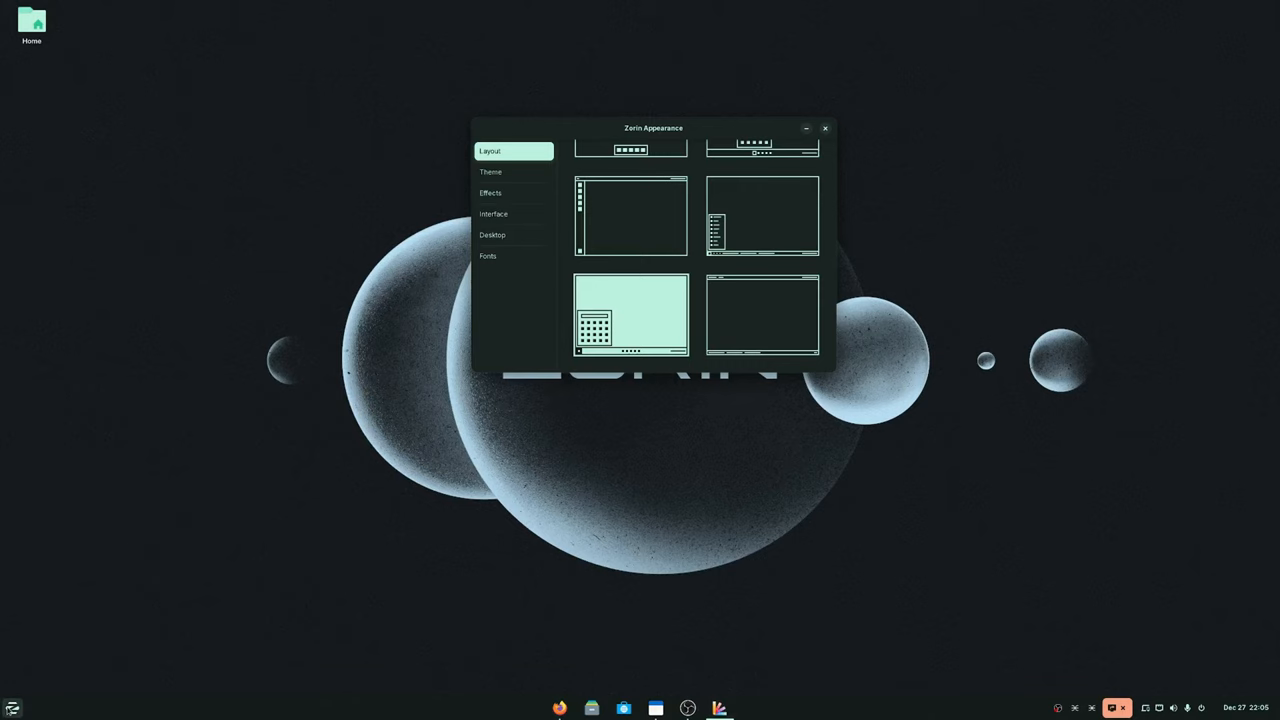
mouse_move(656, 456)
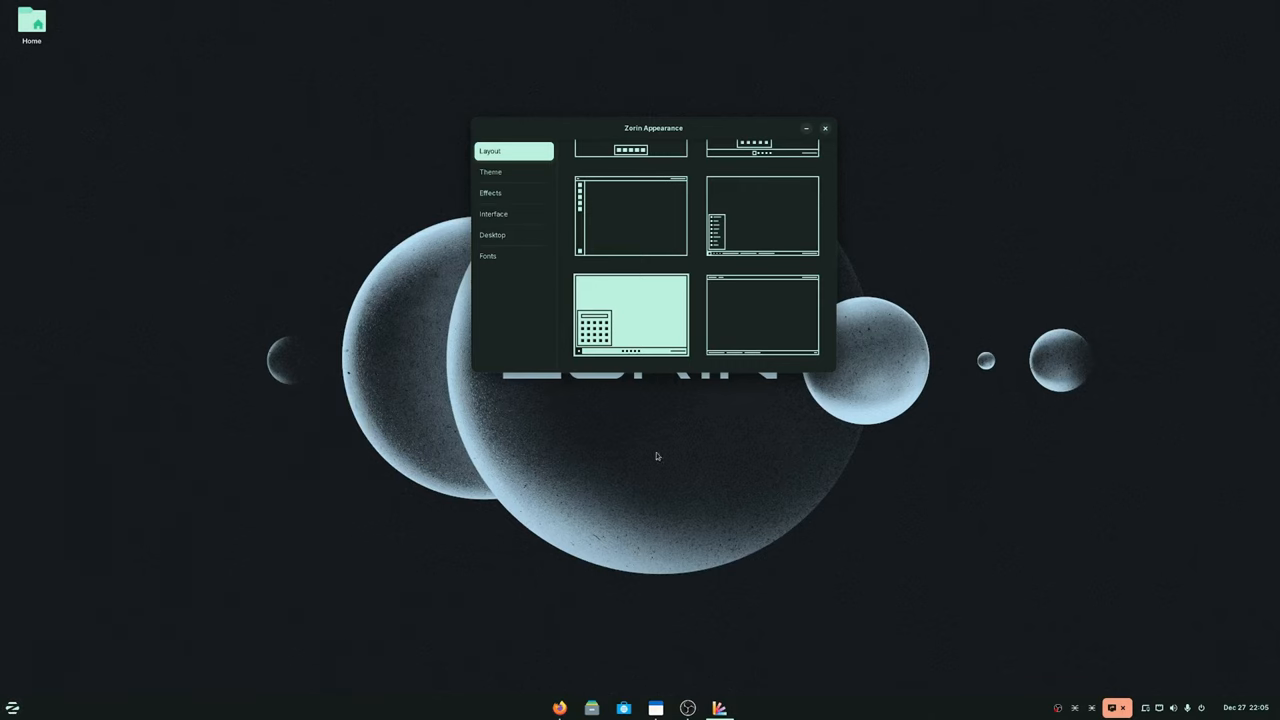
left_click(762, 316)
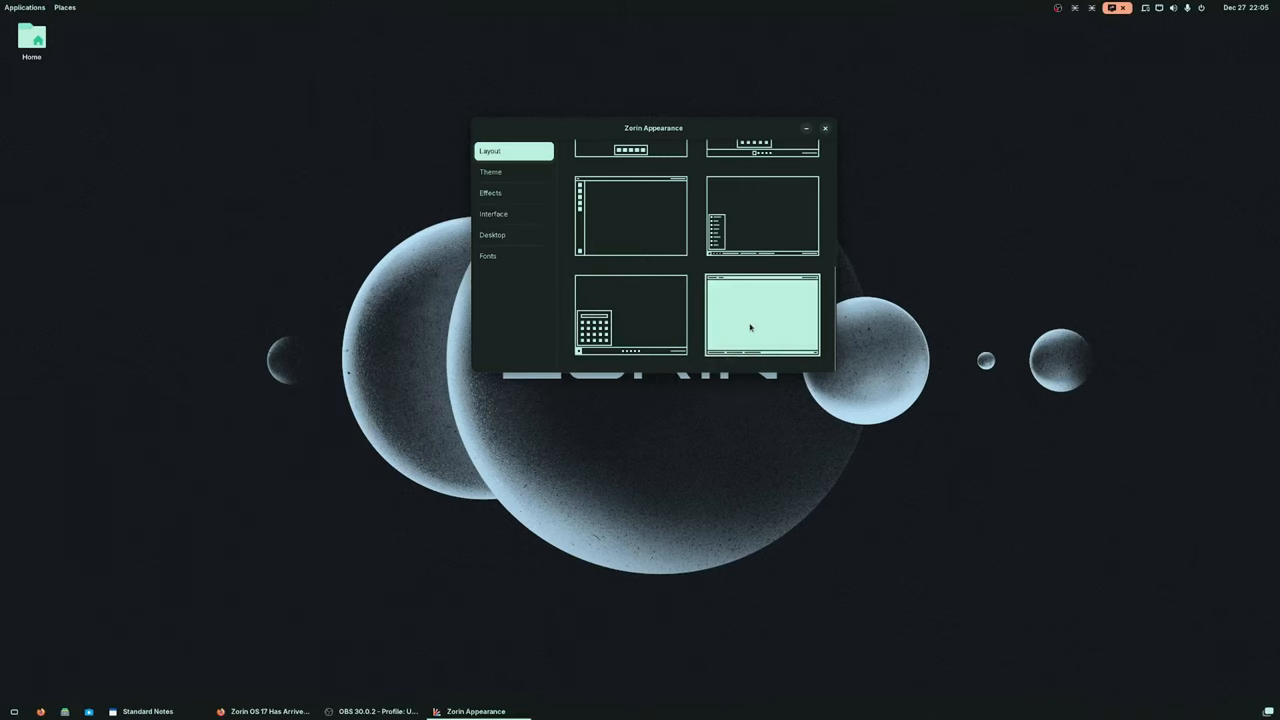
mouse_move(28, 572)
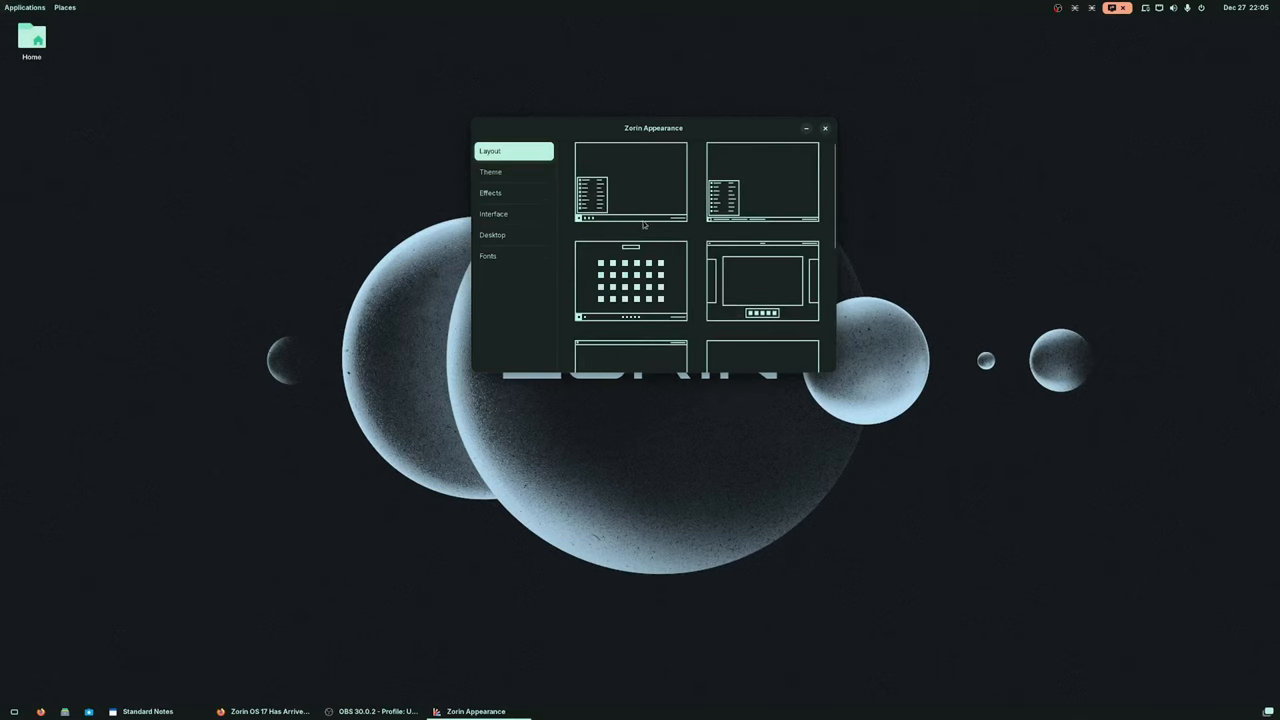
left_click(630, 188)
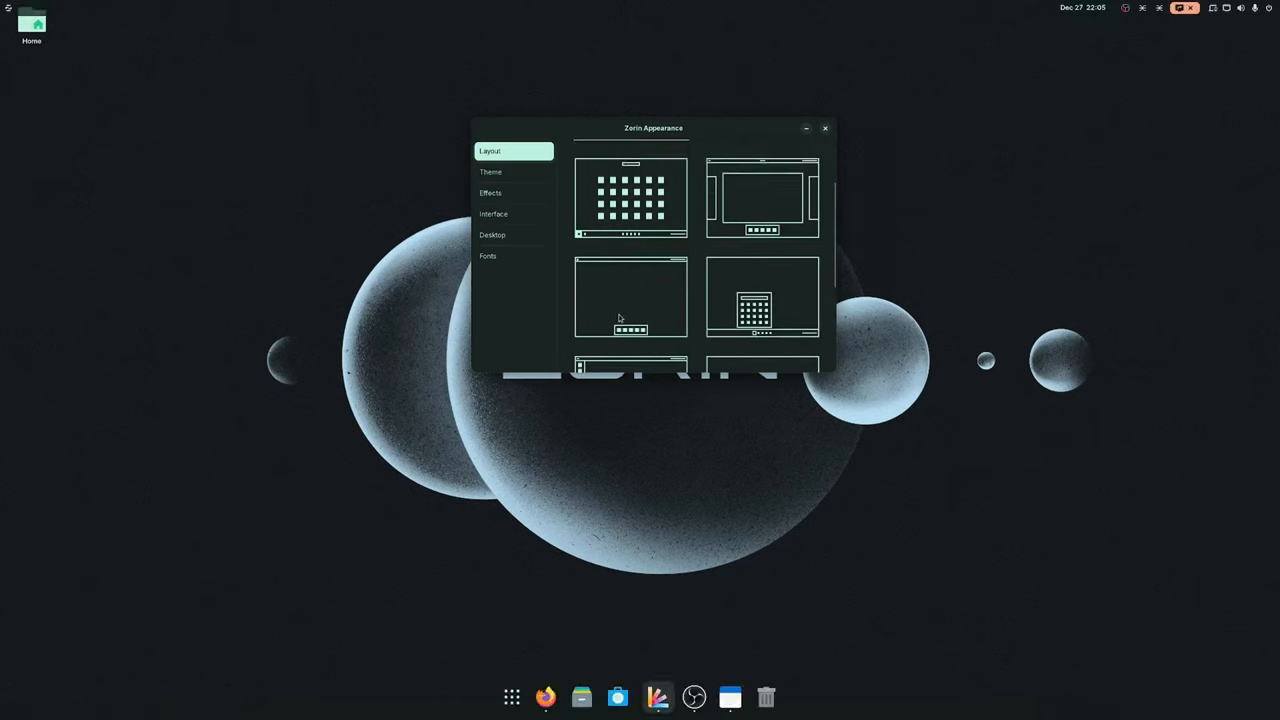
In Theme settings, switch to light mode then back to the scheduled light/dark background
left_click(824, 128)
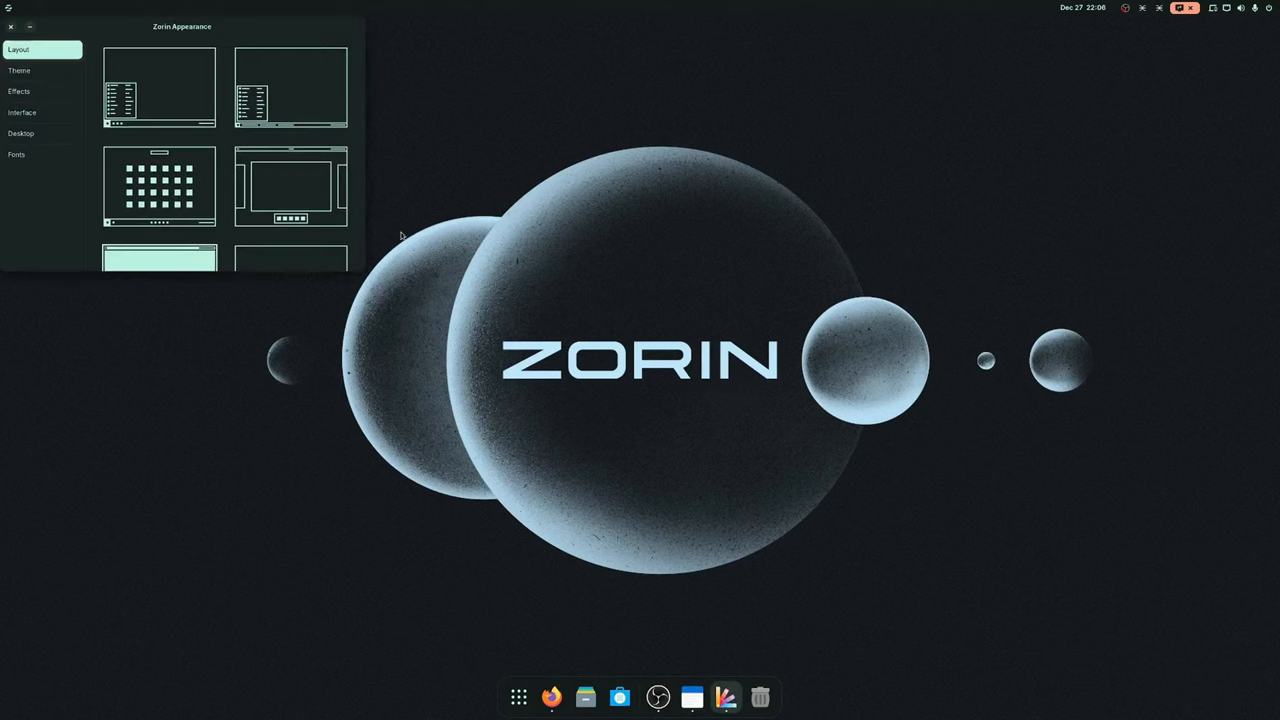
left_click(20, 70)
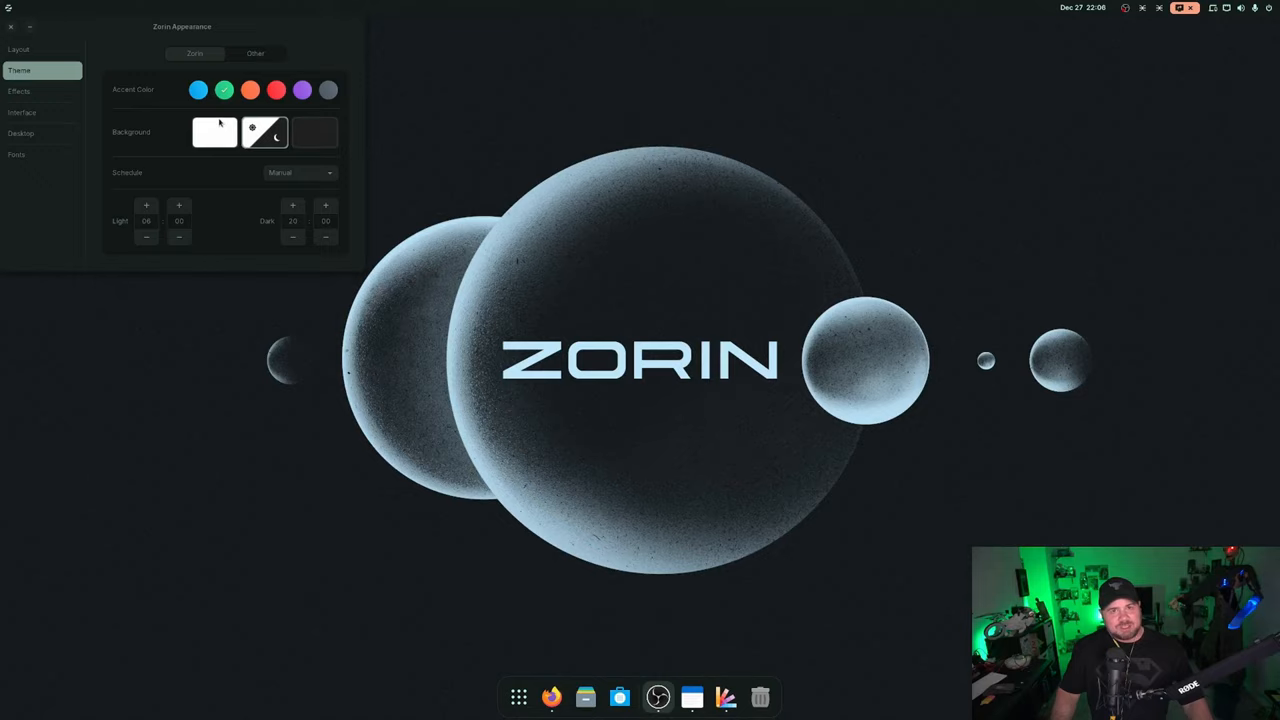
left_click(214, 132)
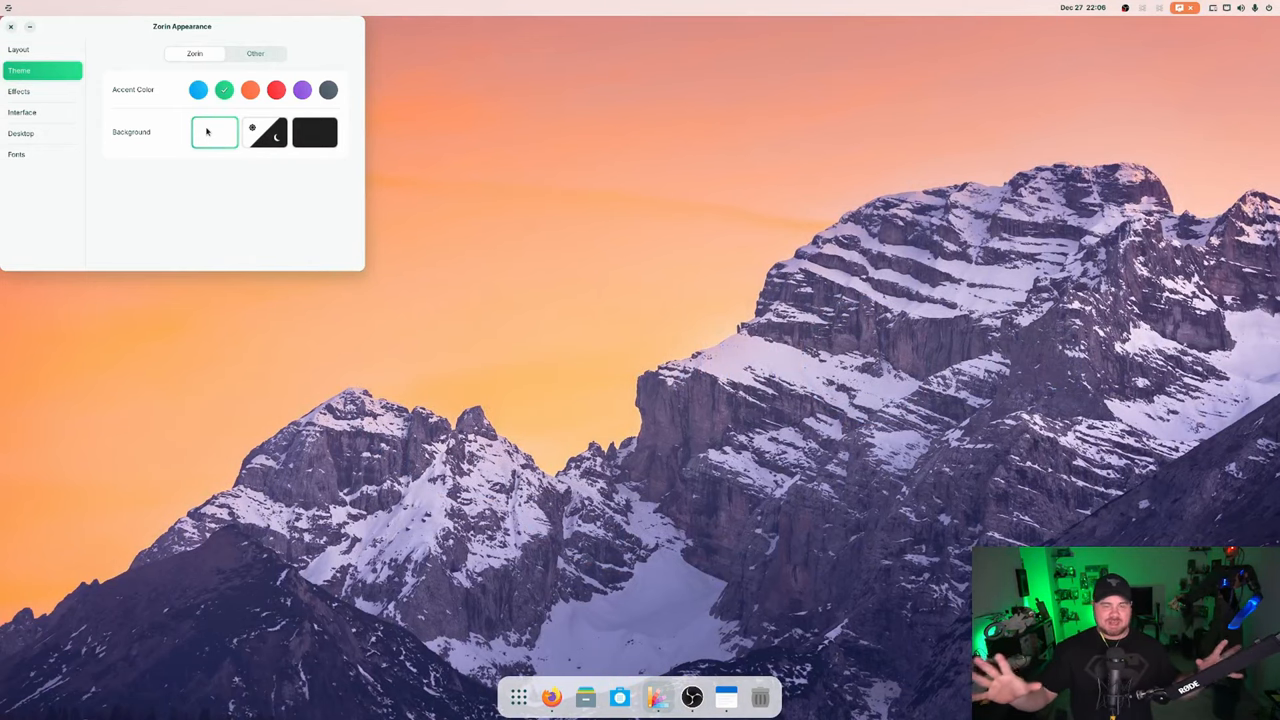
left_click(316, 132)
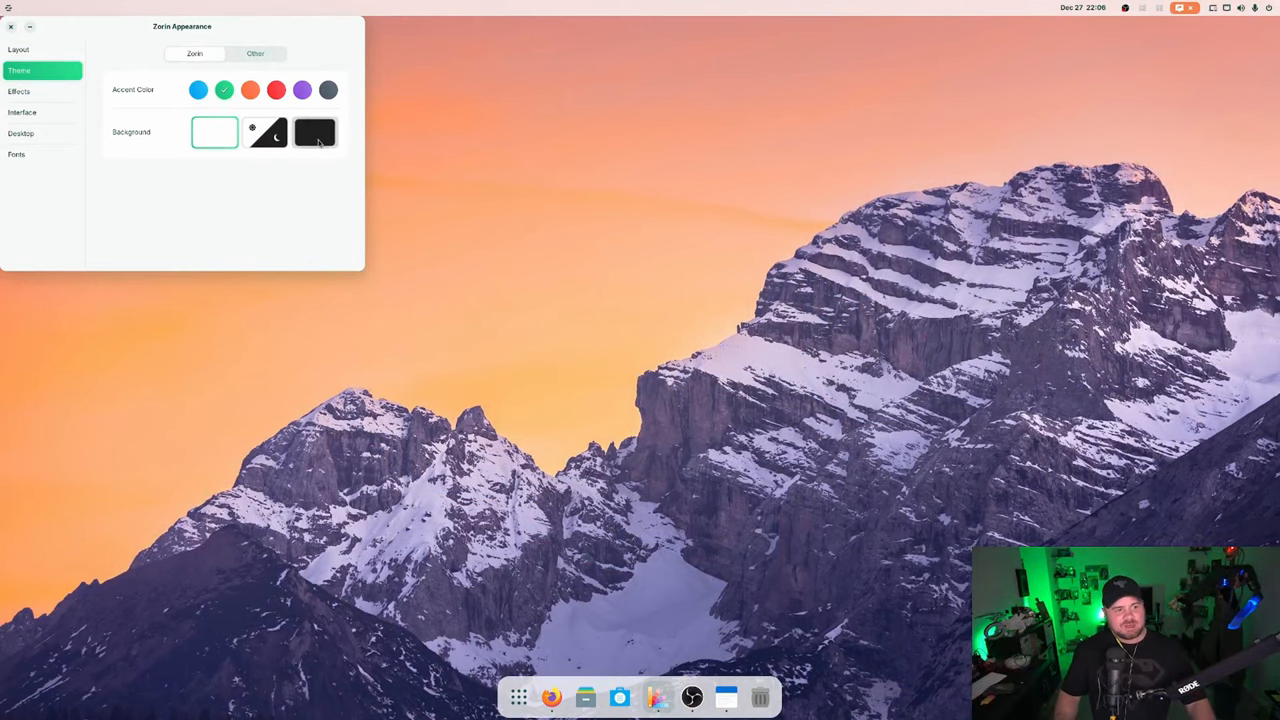
left_click(264, 132)
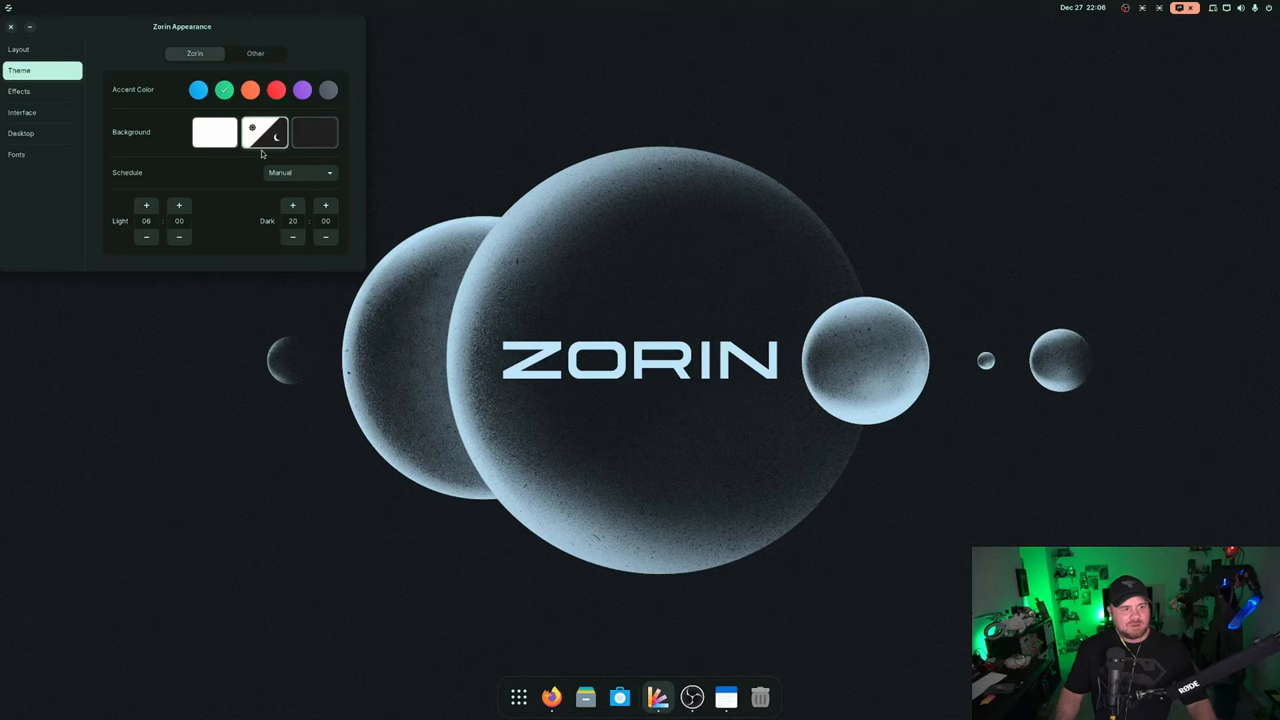
Browse the Other application theme list, then show the Interface settings
left_click(256, 52)
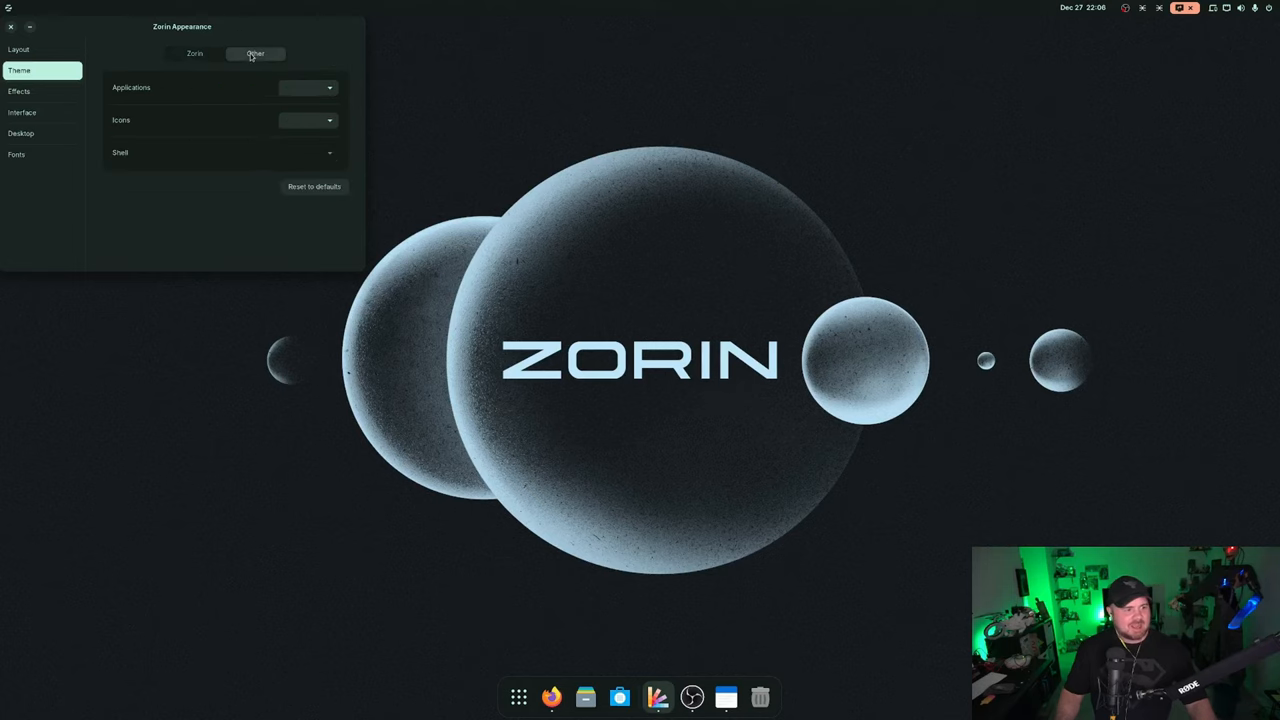
left_click(308, 88)
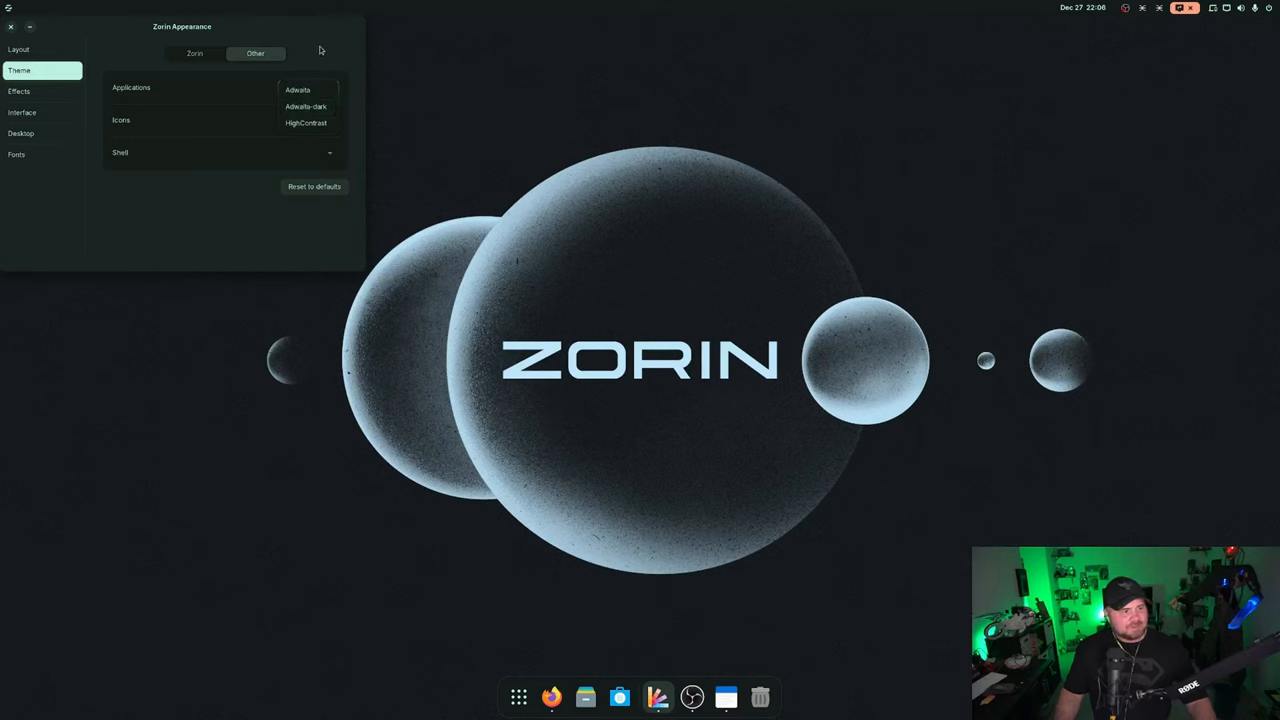
left_click(20, 92)
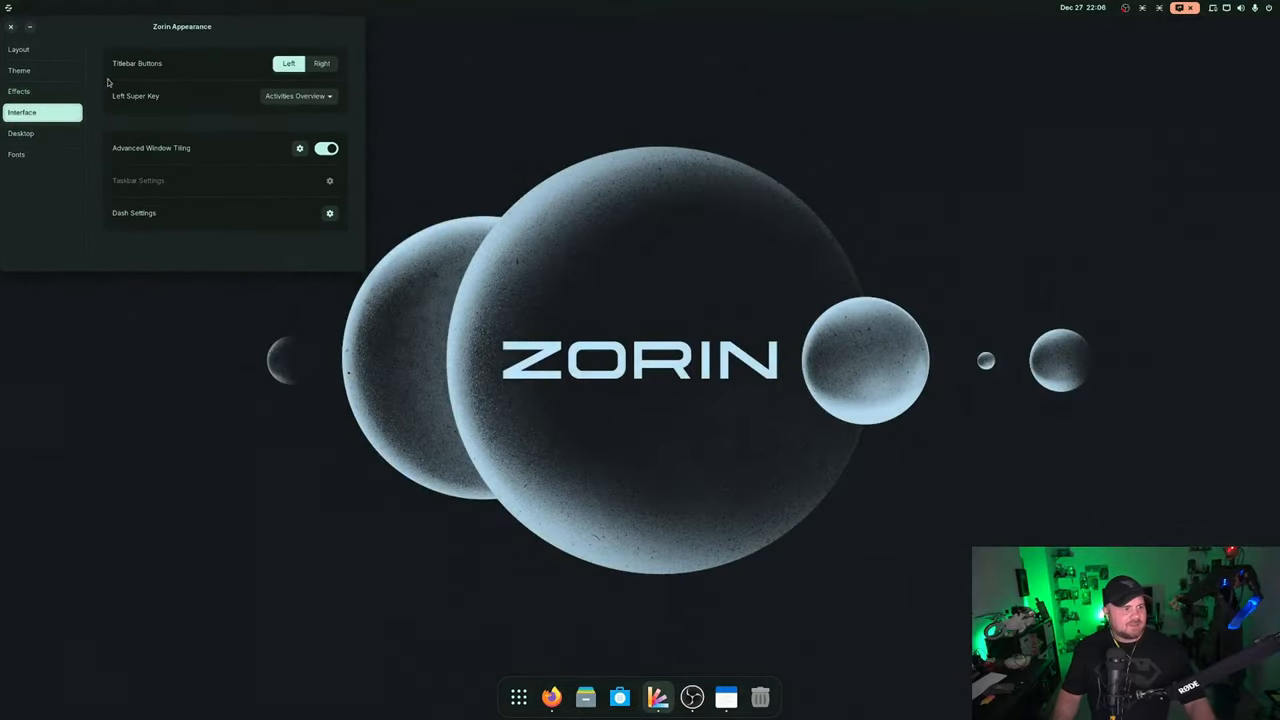
mouse_move(270, 112)
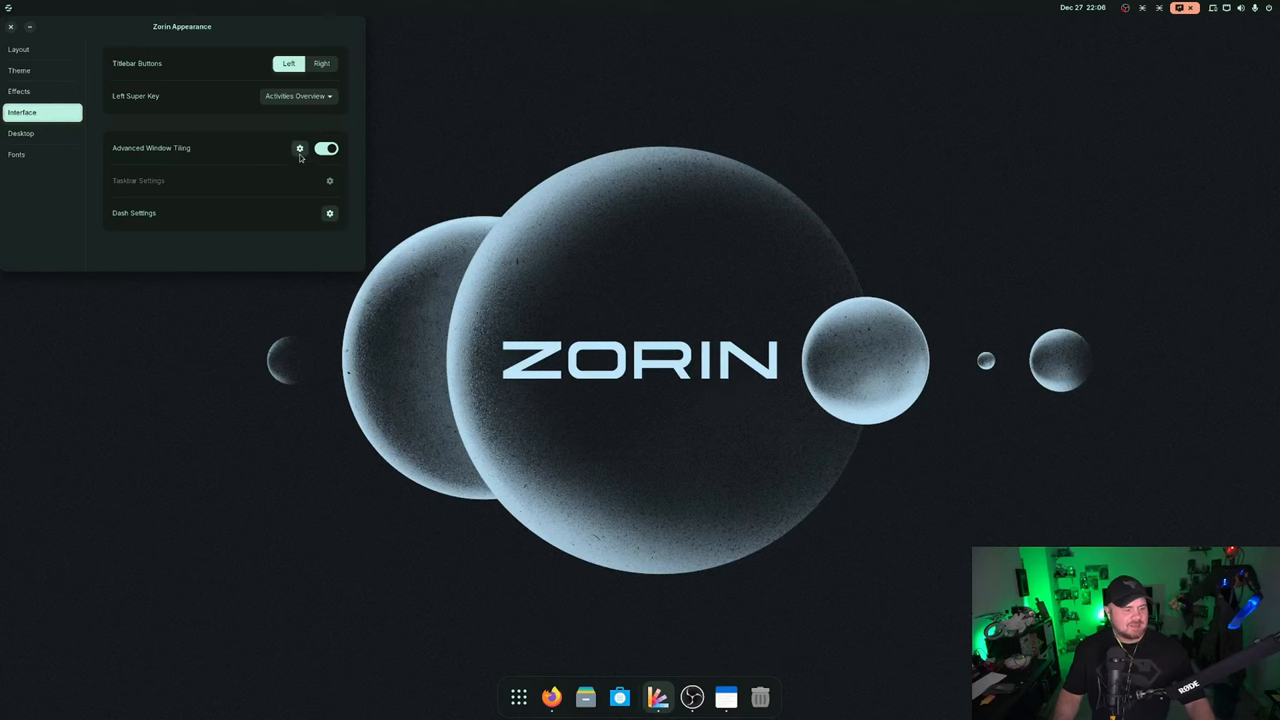
Review Advanced Window Tiling general options and its Keybindings list, including Tile to top
left_click(300, 148)
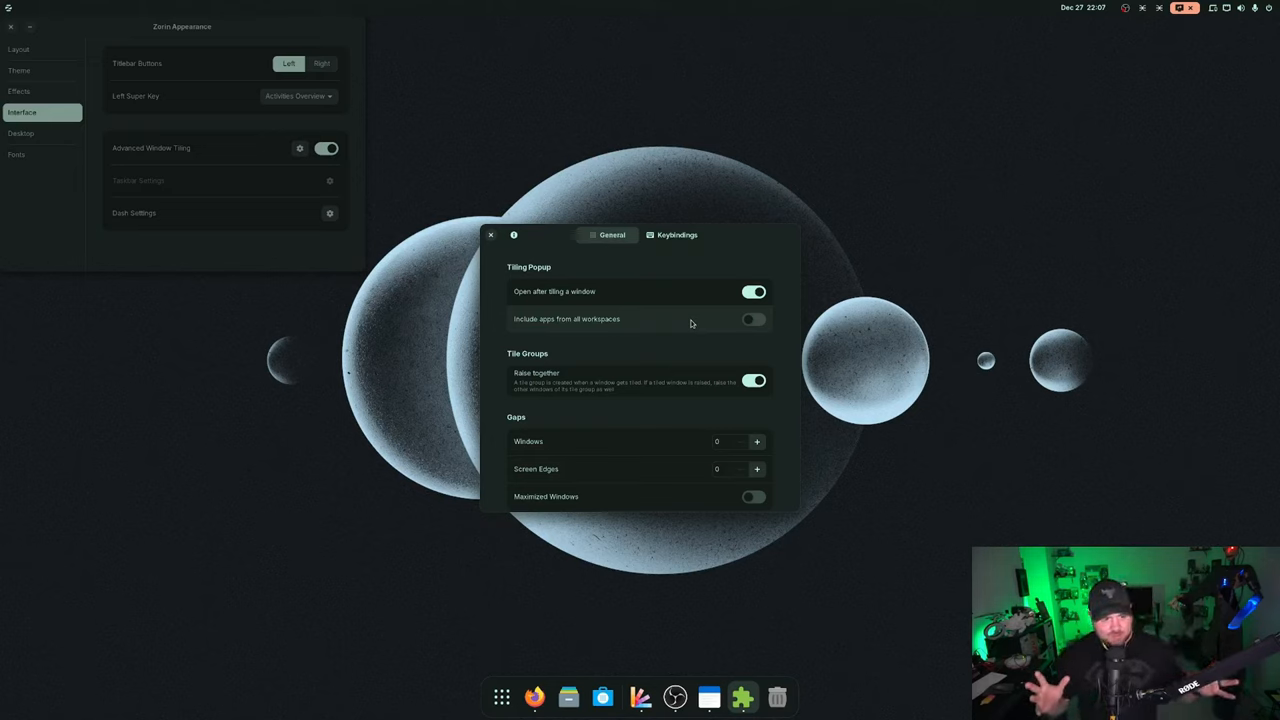
scroll("down", 3)
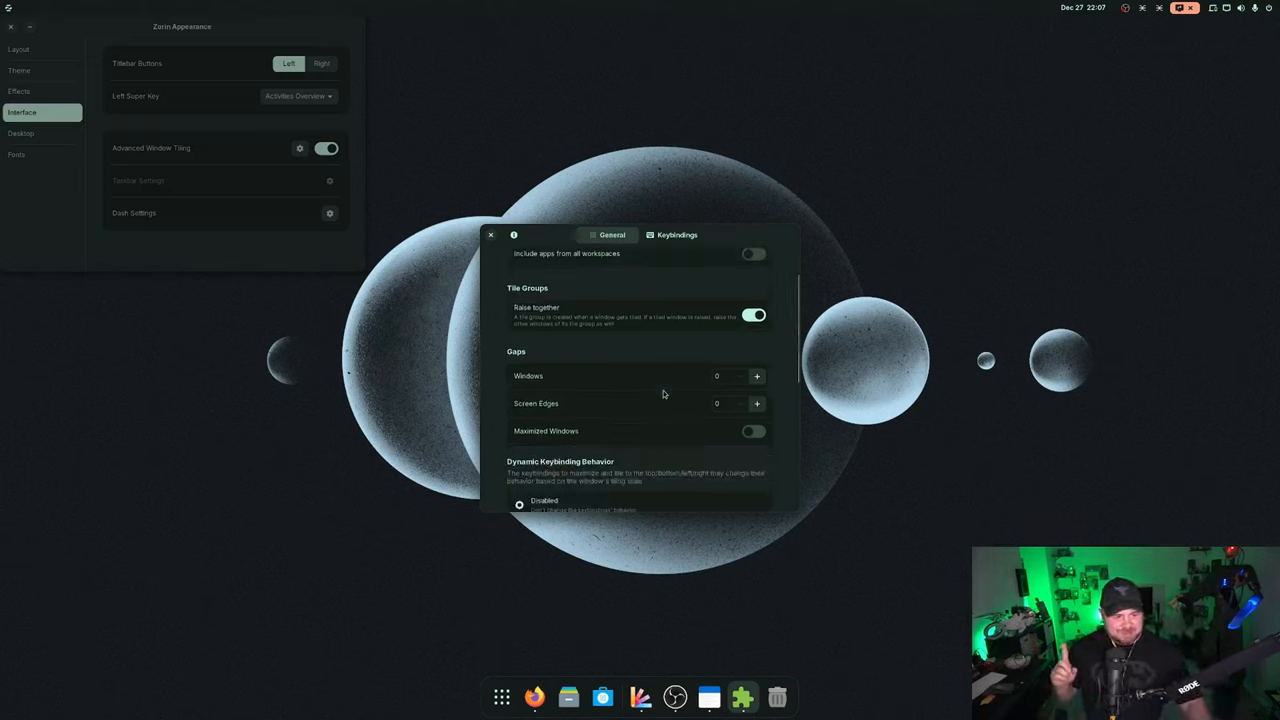
left_click(676, 236)
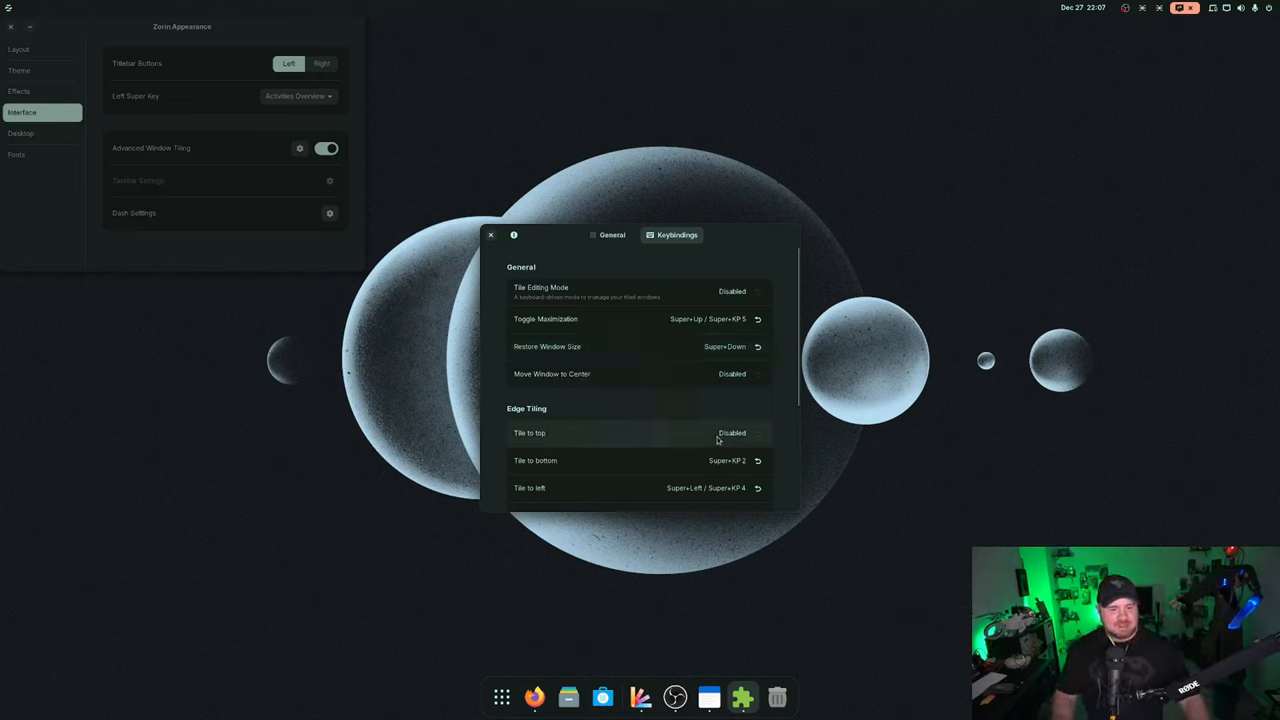
scroll("down", 3)
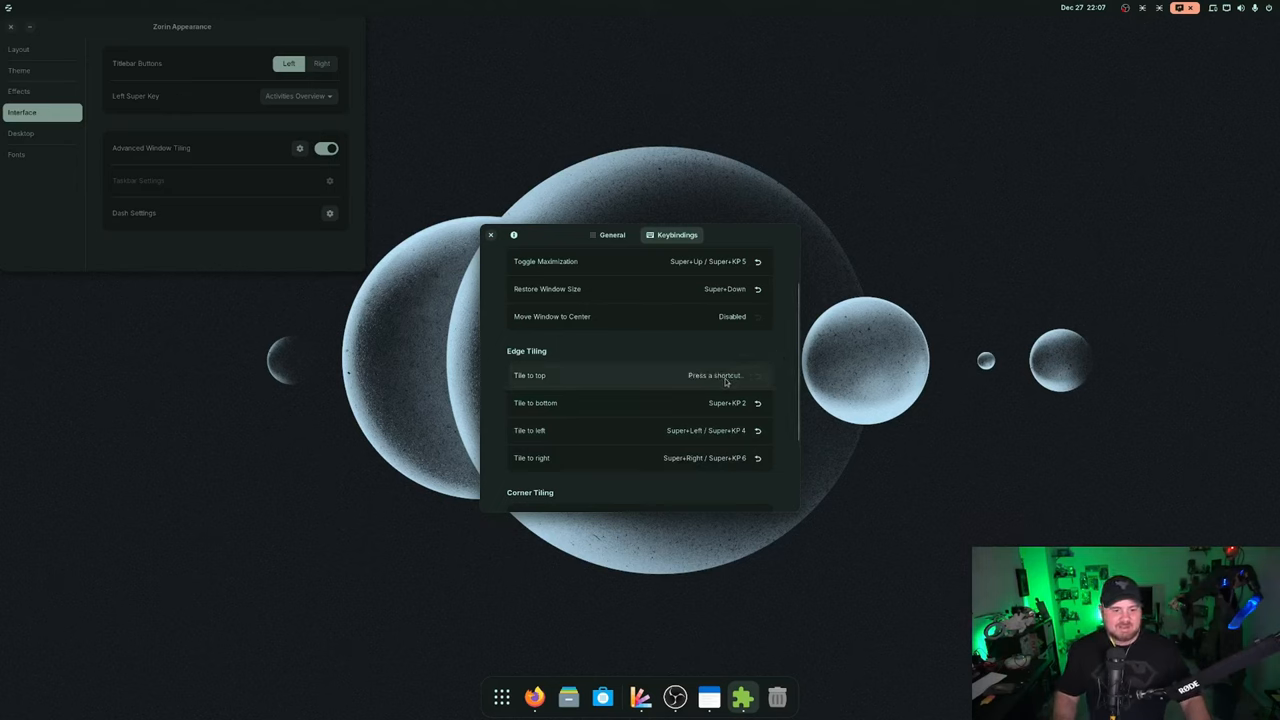
mouse_move(724, 378)
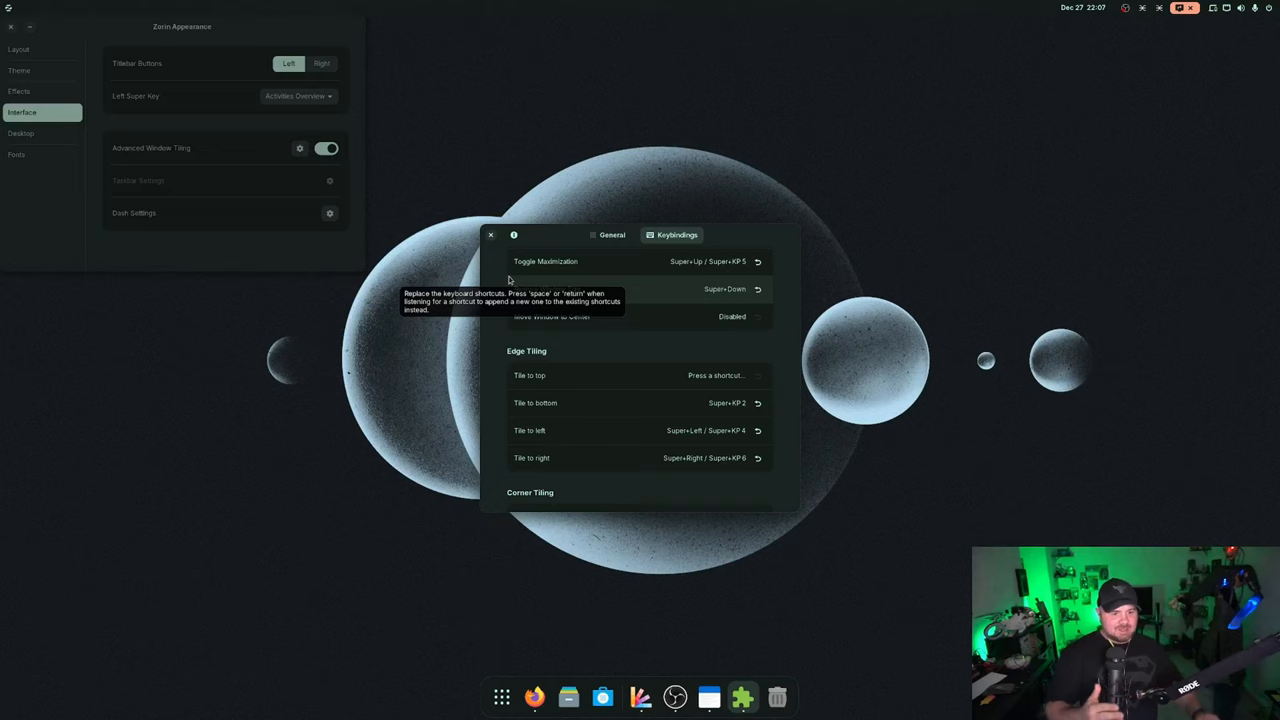
mouse_move(740, 376)
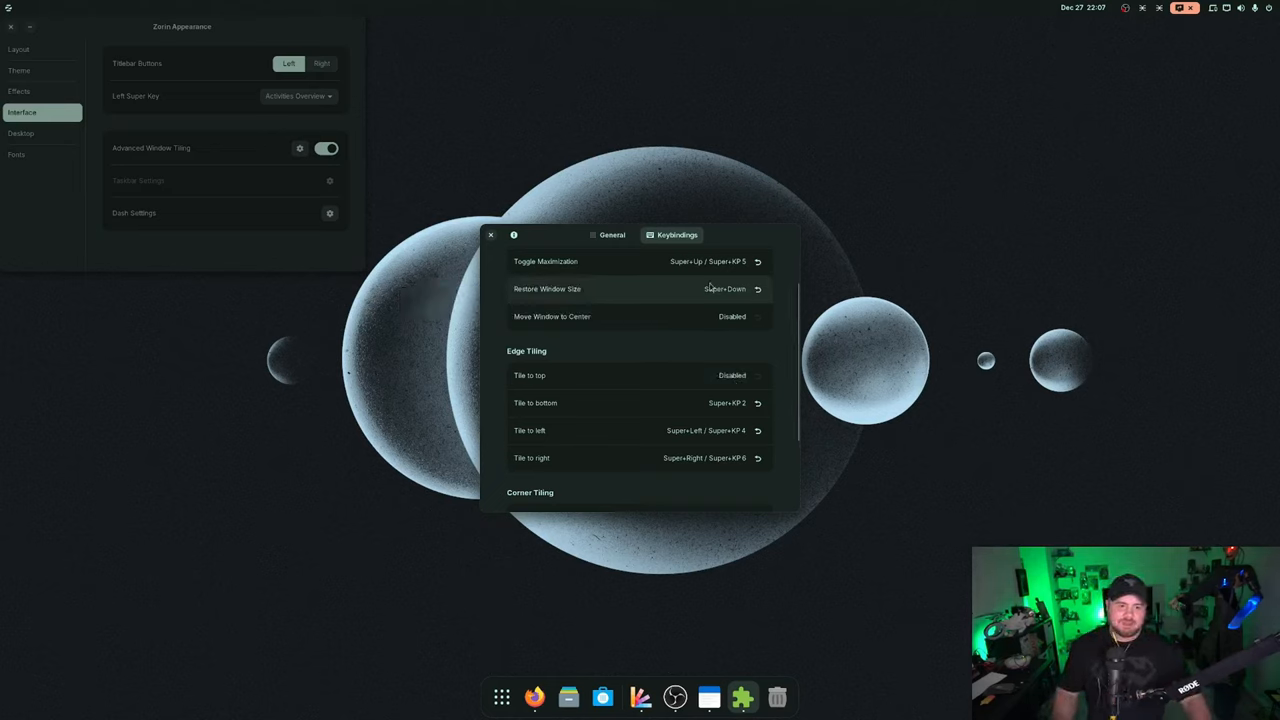
Return to the General tiling tab and read through its remaining options
left_click(612, 236)
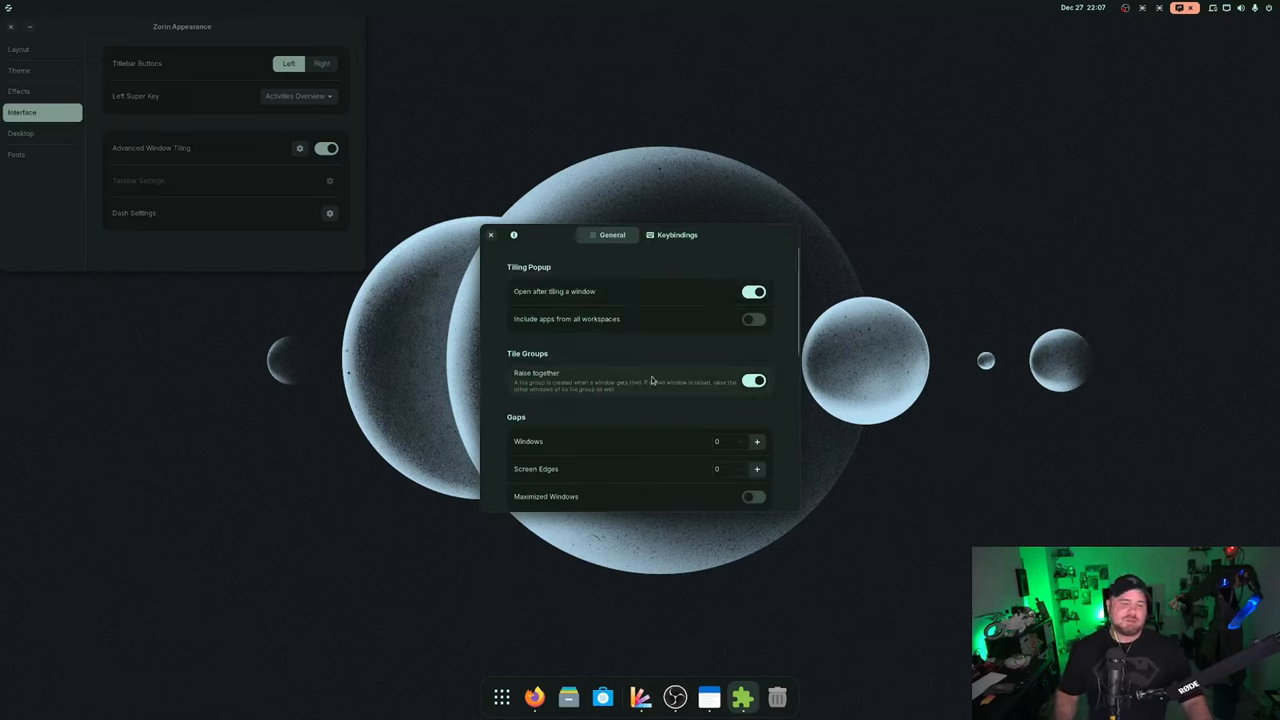
scroll("down", 3)
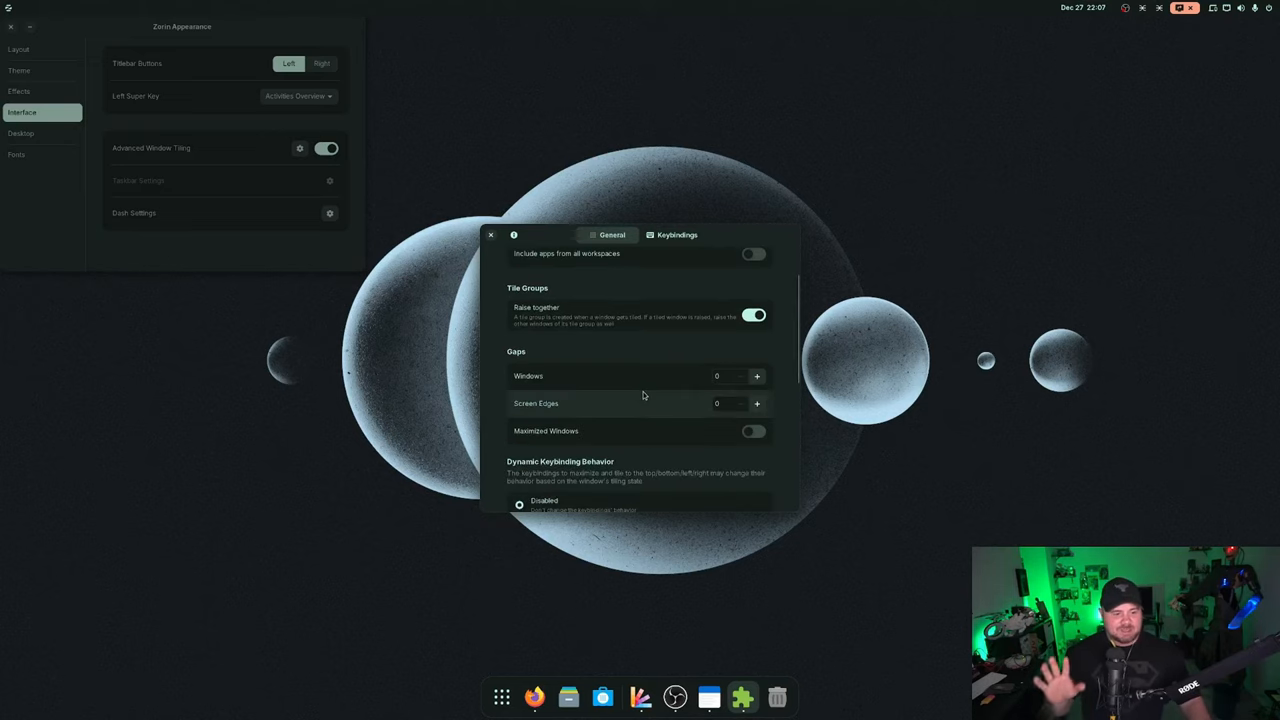
scroll("down", 3)
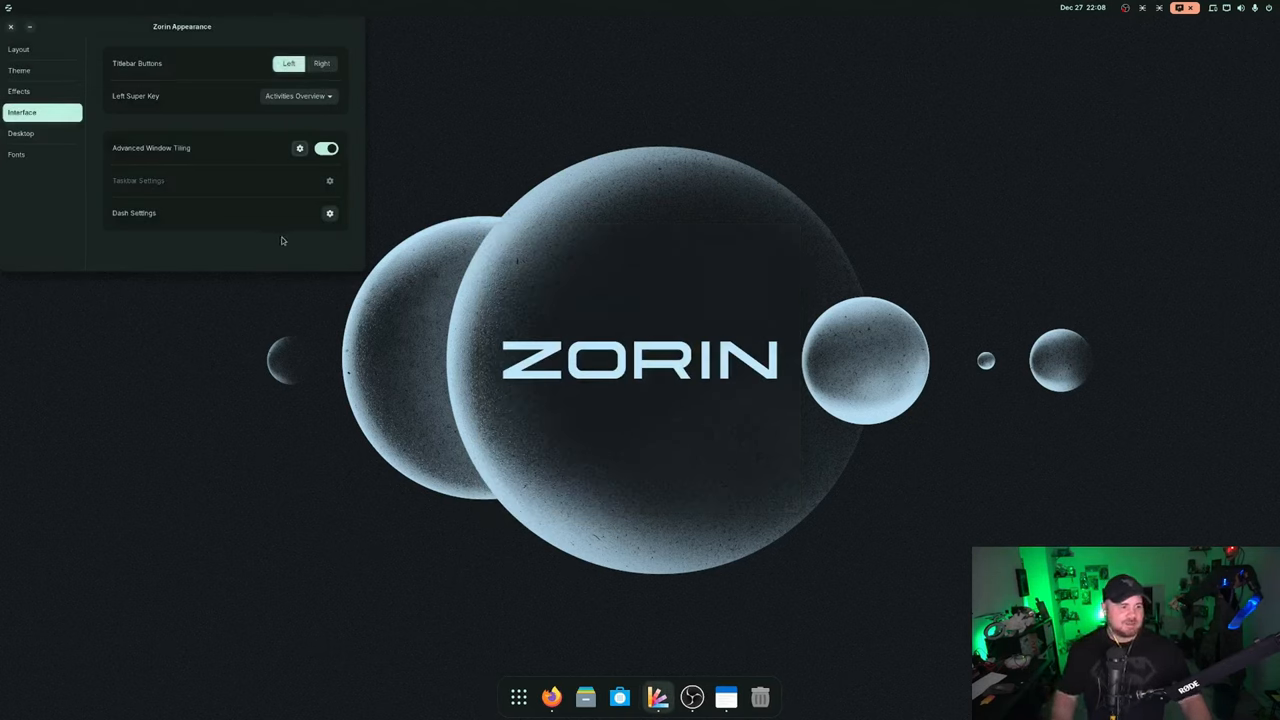
Look over the Dock settings, then the Desktop and Fonts sections of Zorin Appearance
left_click(330, 212)
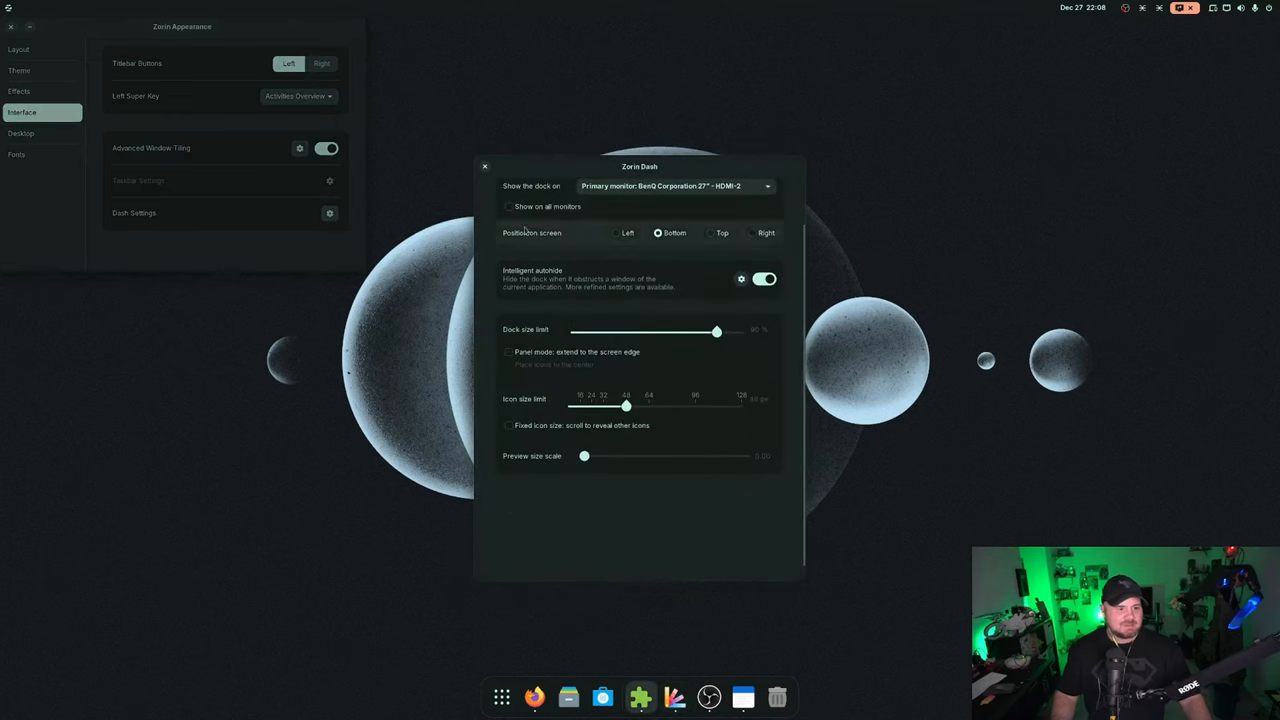
mouse_move(596, 236)
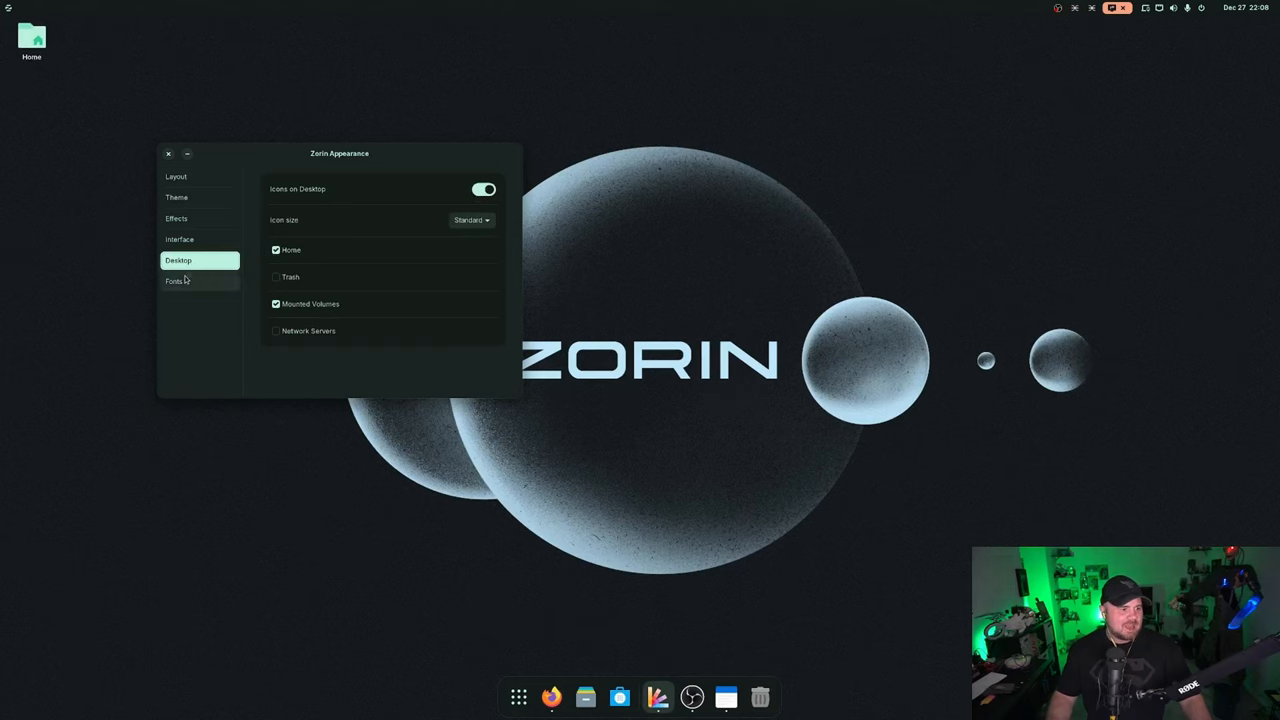
left_click(174, 280)
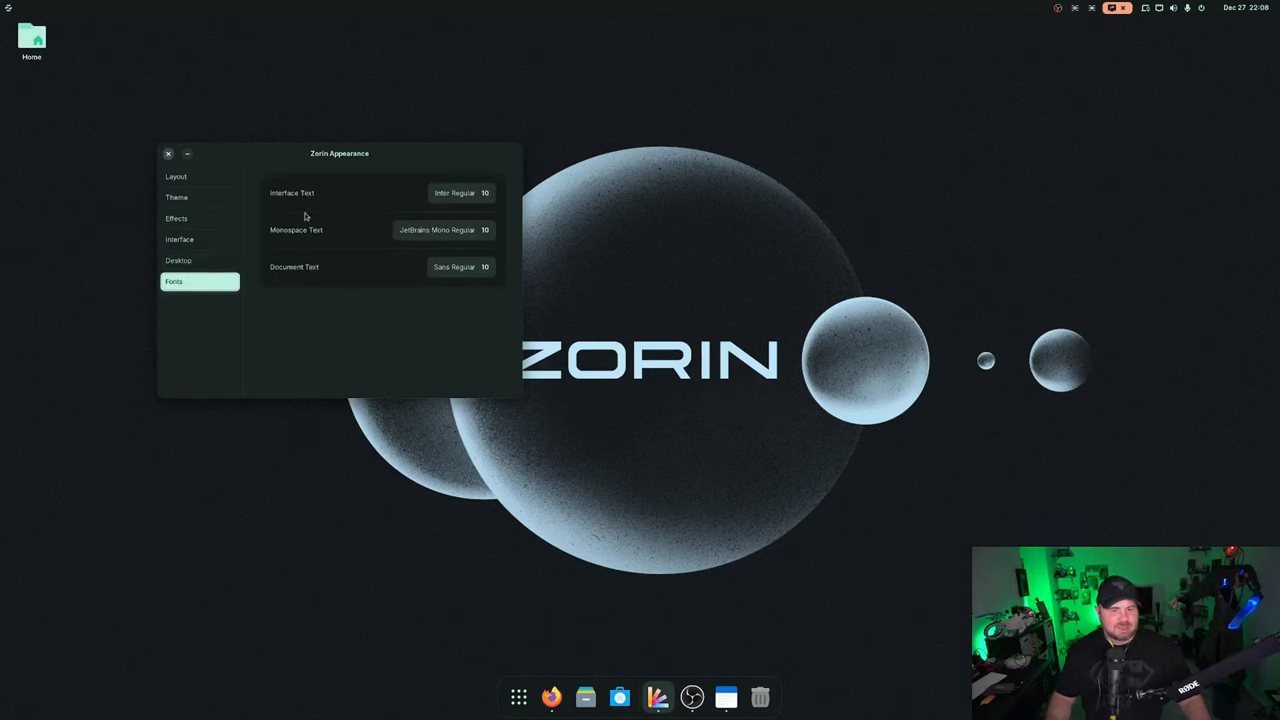
left_click(168, 152)
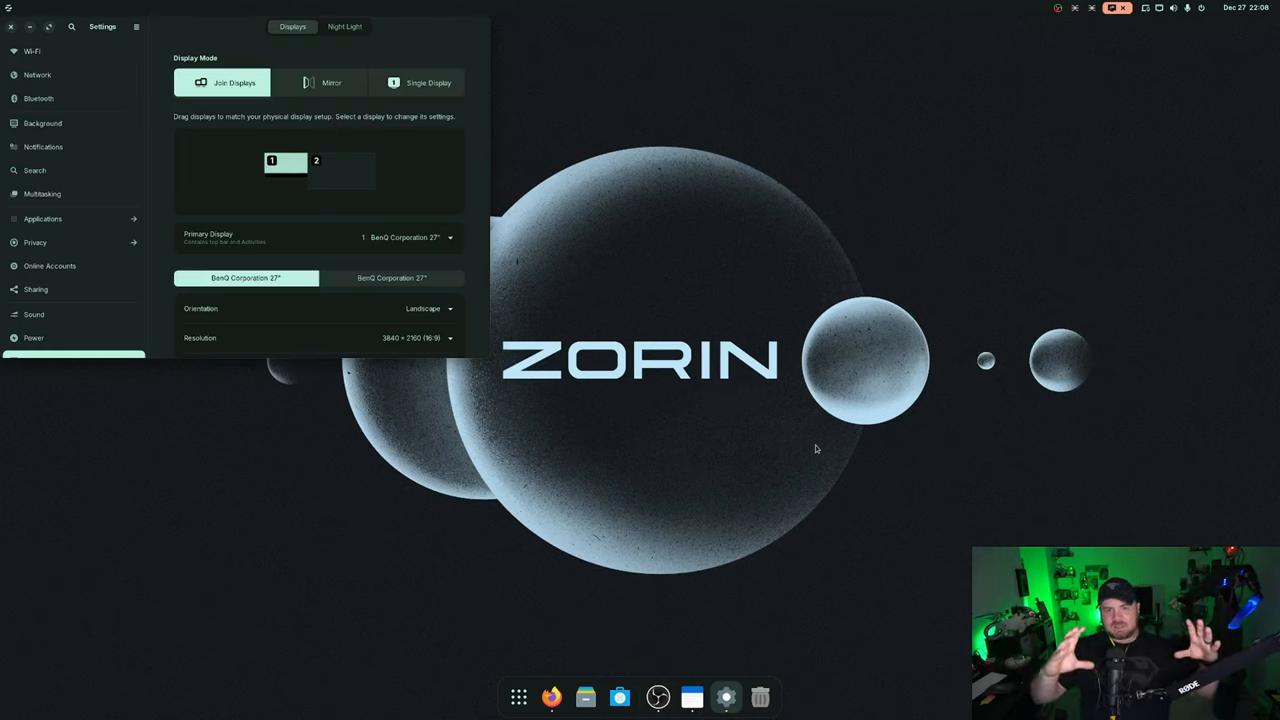
mouse_move(820, 444)
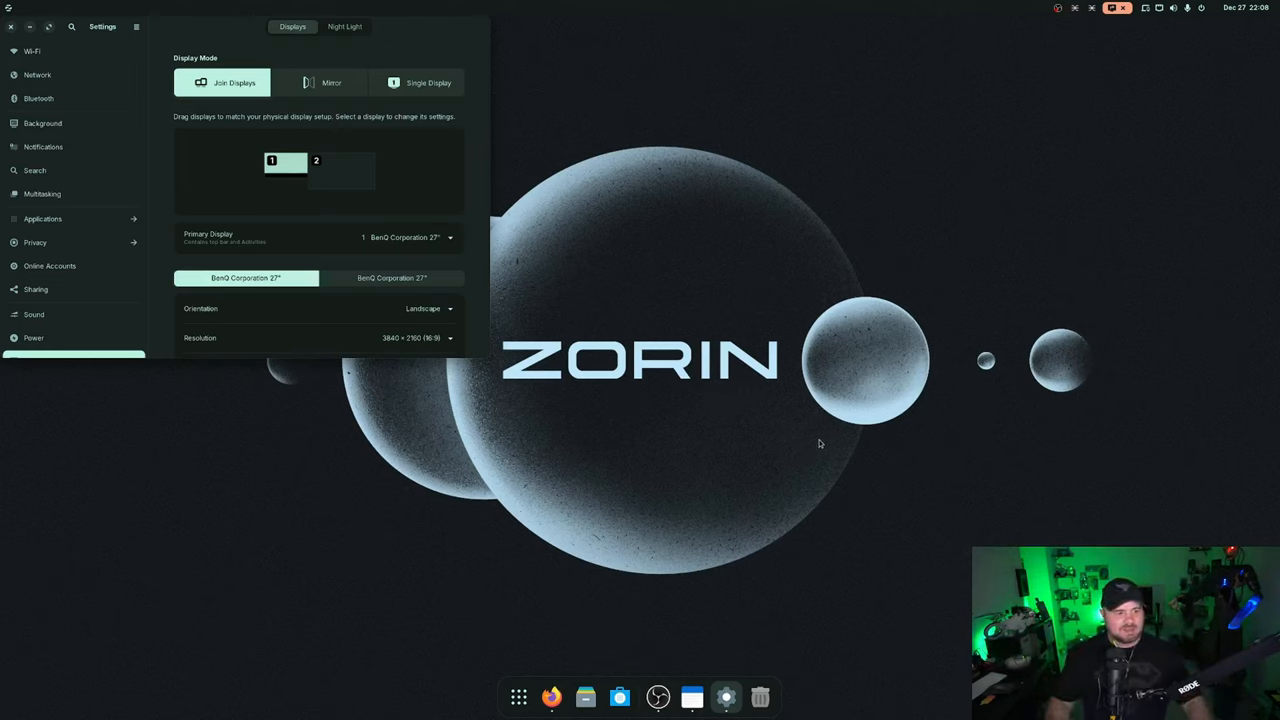
Review the display orientation, resolution, refresh rate and scale options, then close Settings
scroll("down", 3)
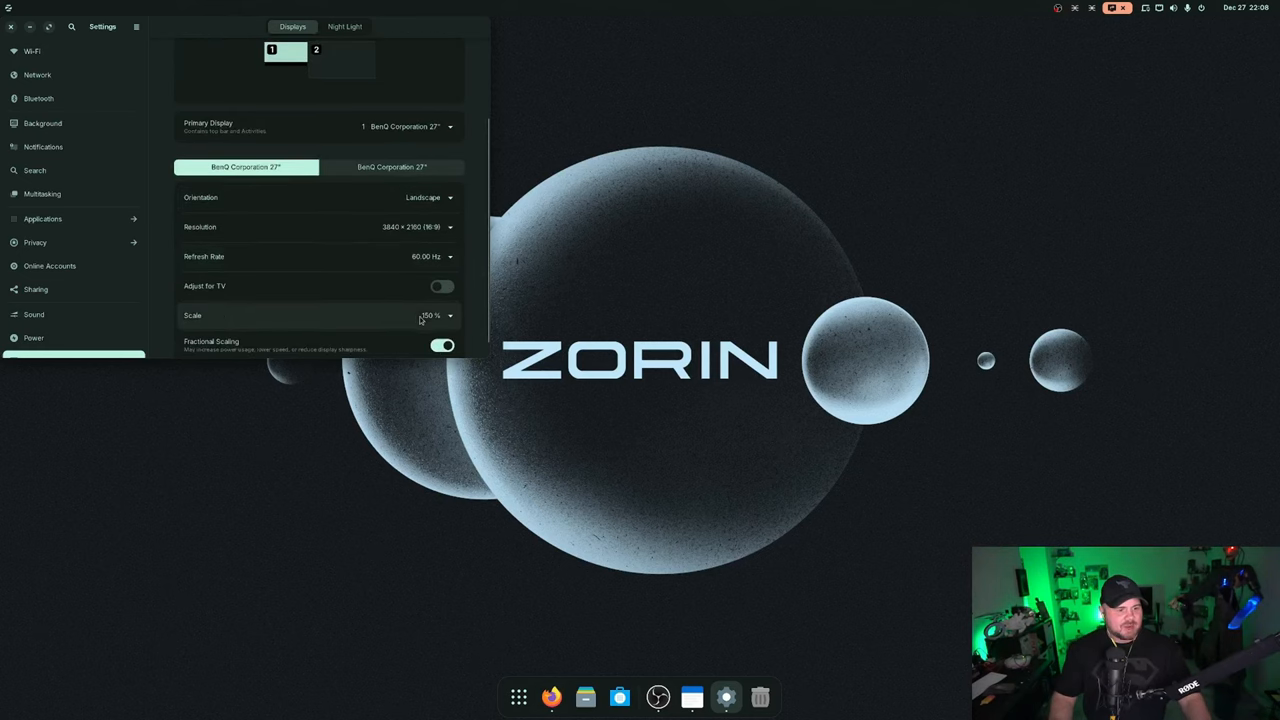
mouse_move(448, 328)
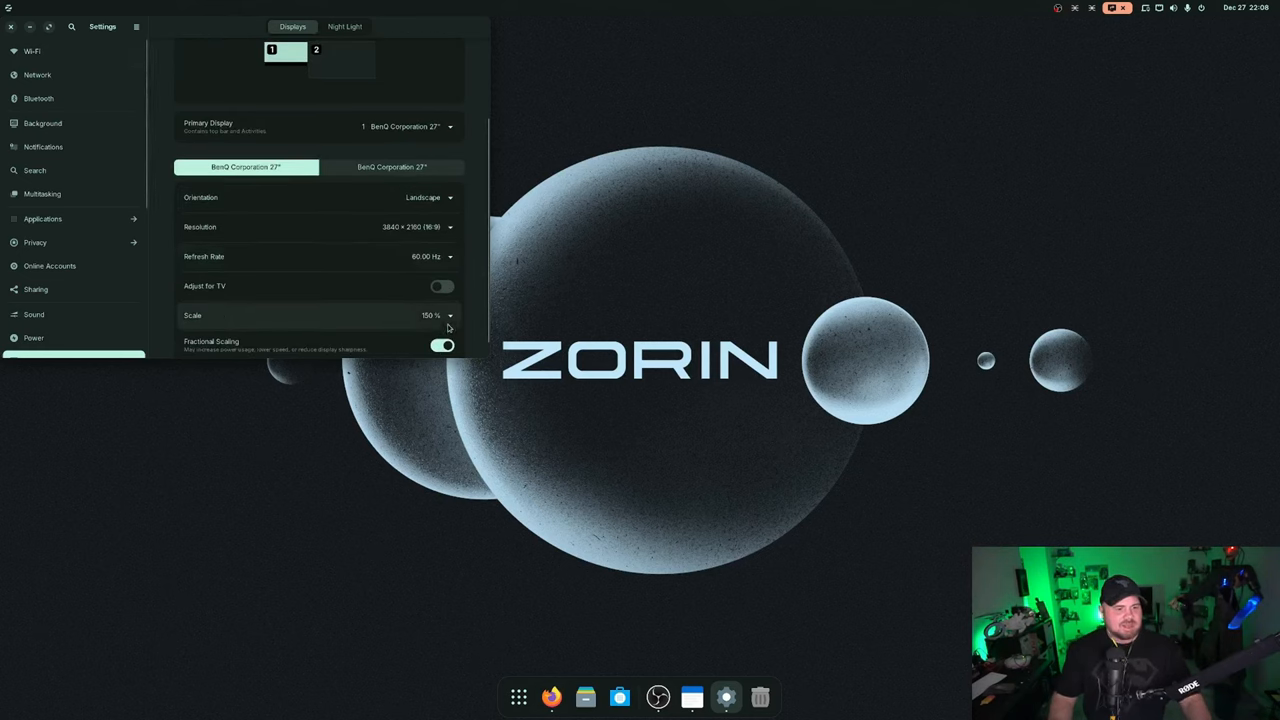
left_click(436, 316)
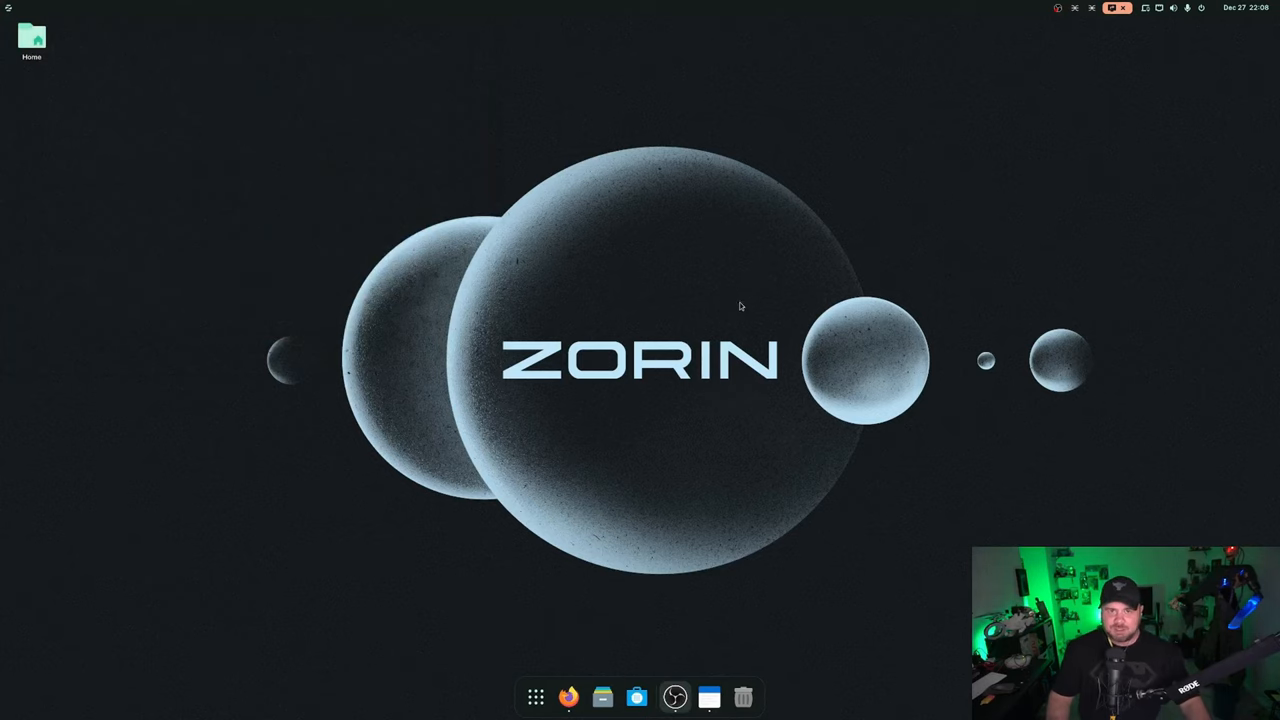
Browse Software's Explore page through Editor's Choice and New & Updated, close it, show the app grid
left_click(636, 696)
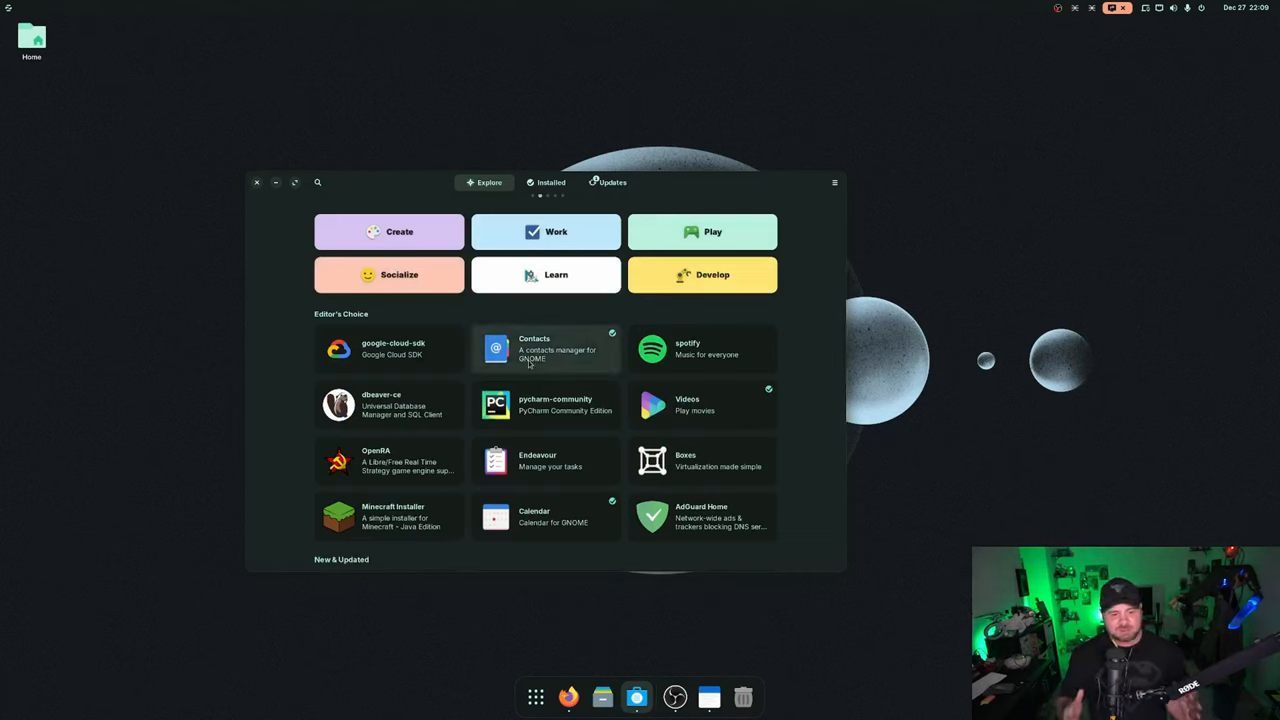
mouse_move(510, 368)
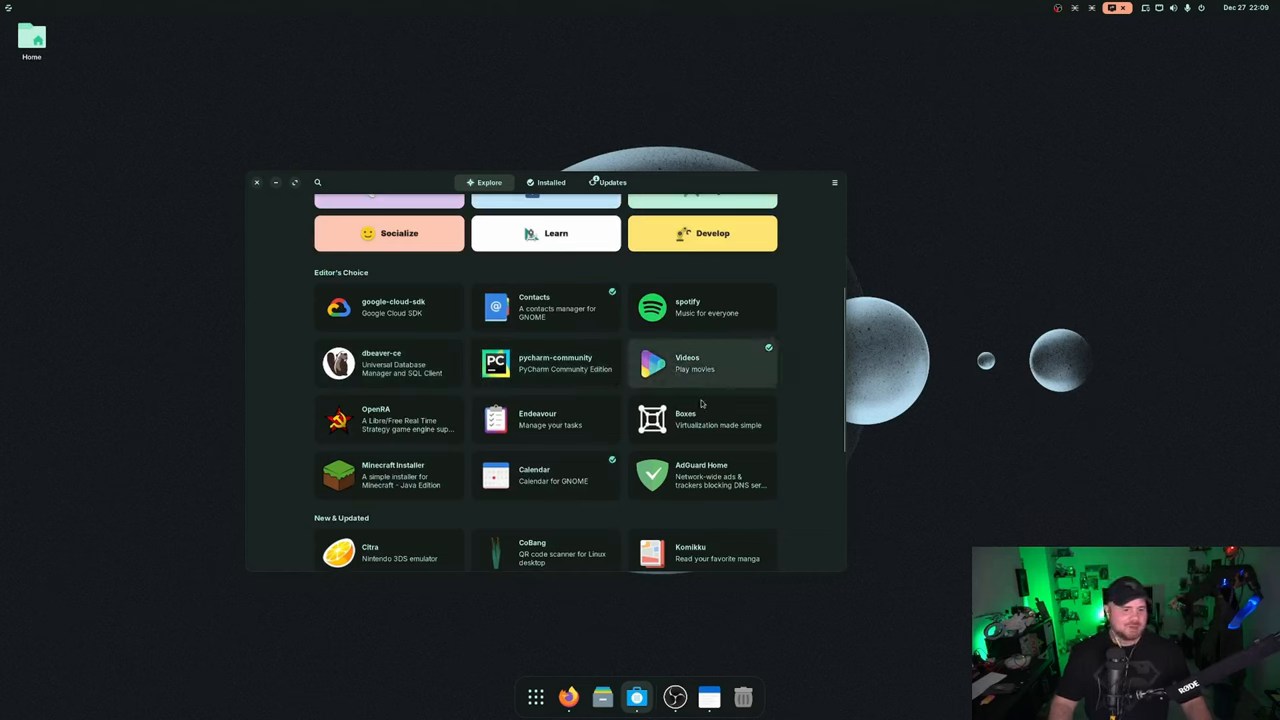
scroll("down", 3)
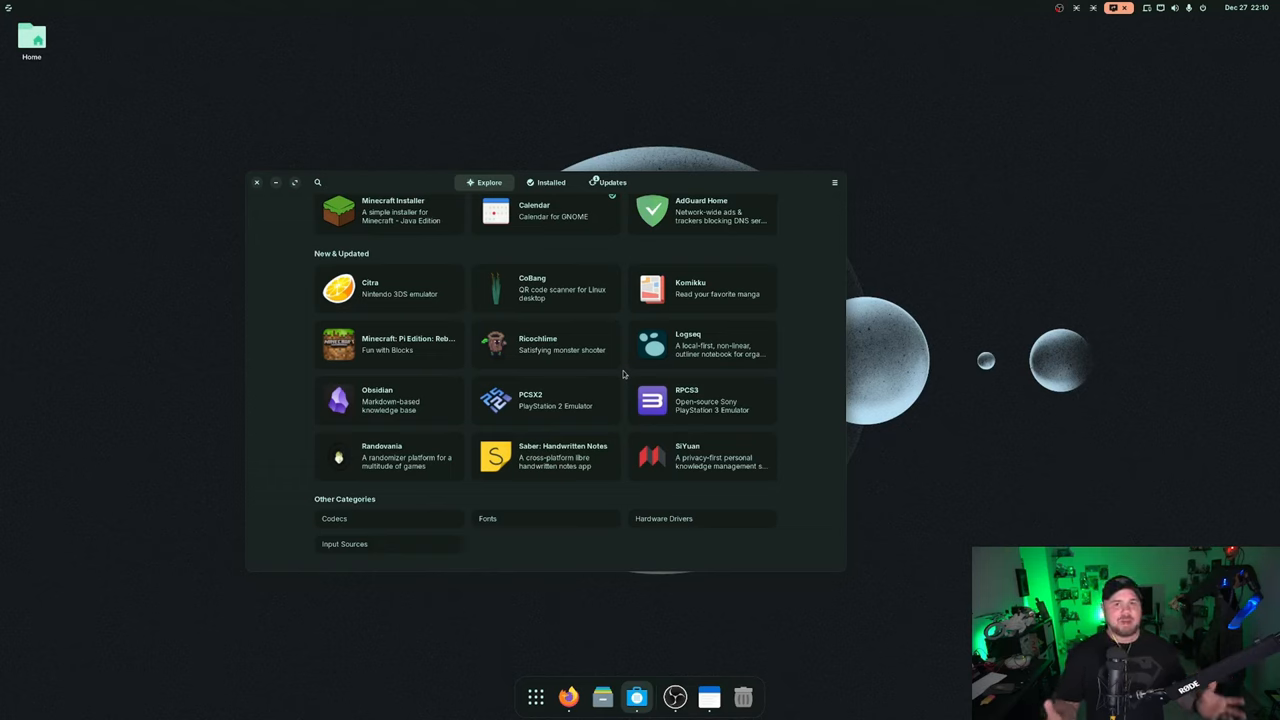
mouse_move(562, 344)
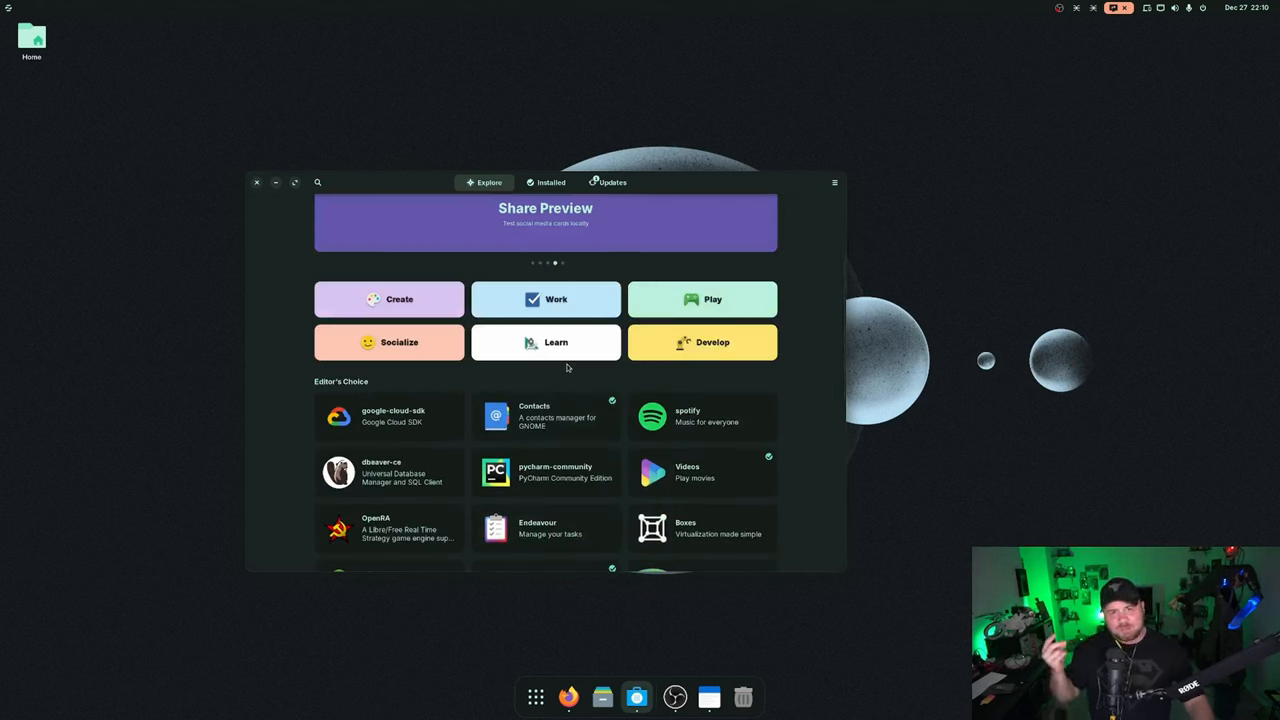
mouse_move(276, 190)
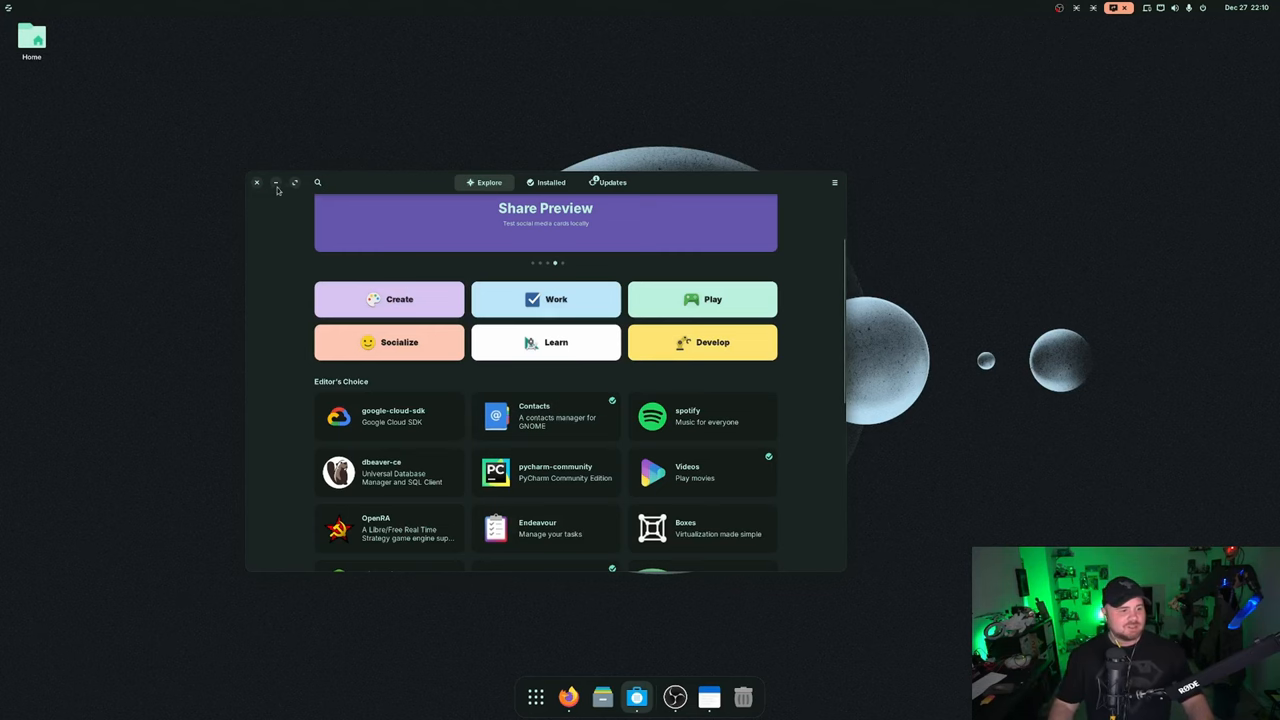
left_click(276, 184)
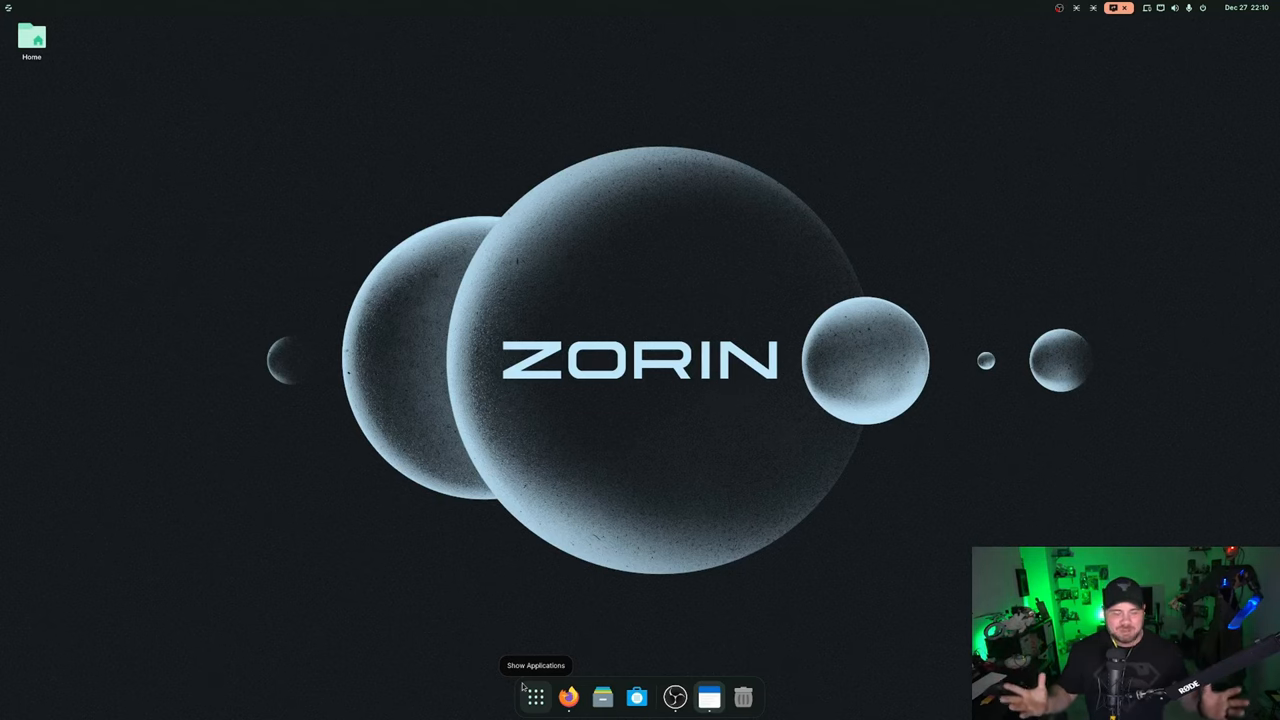
left_click(536, 696)
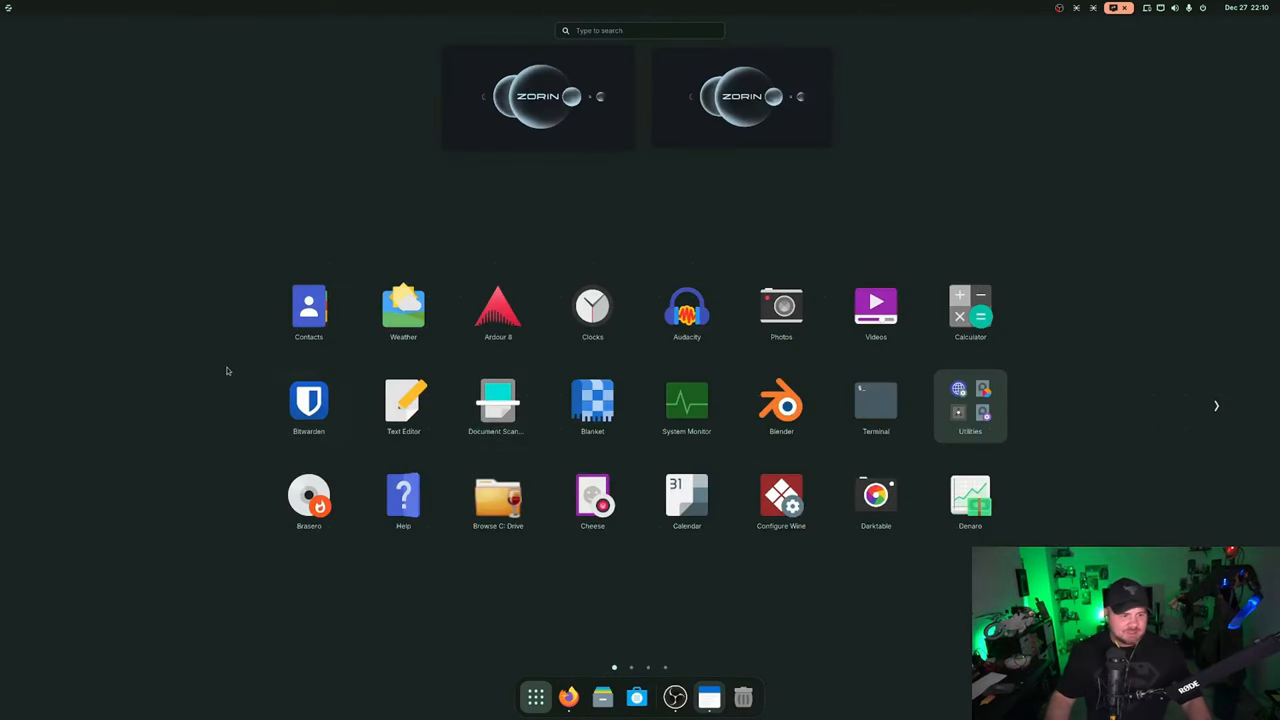
mouse_move(498, 312)
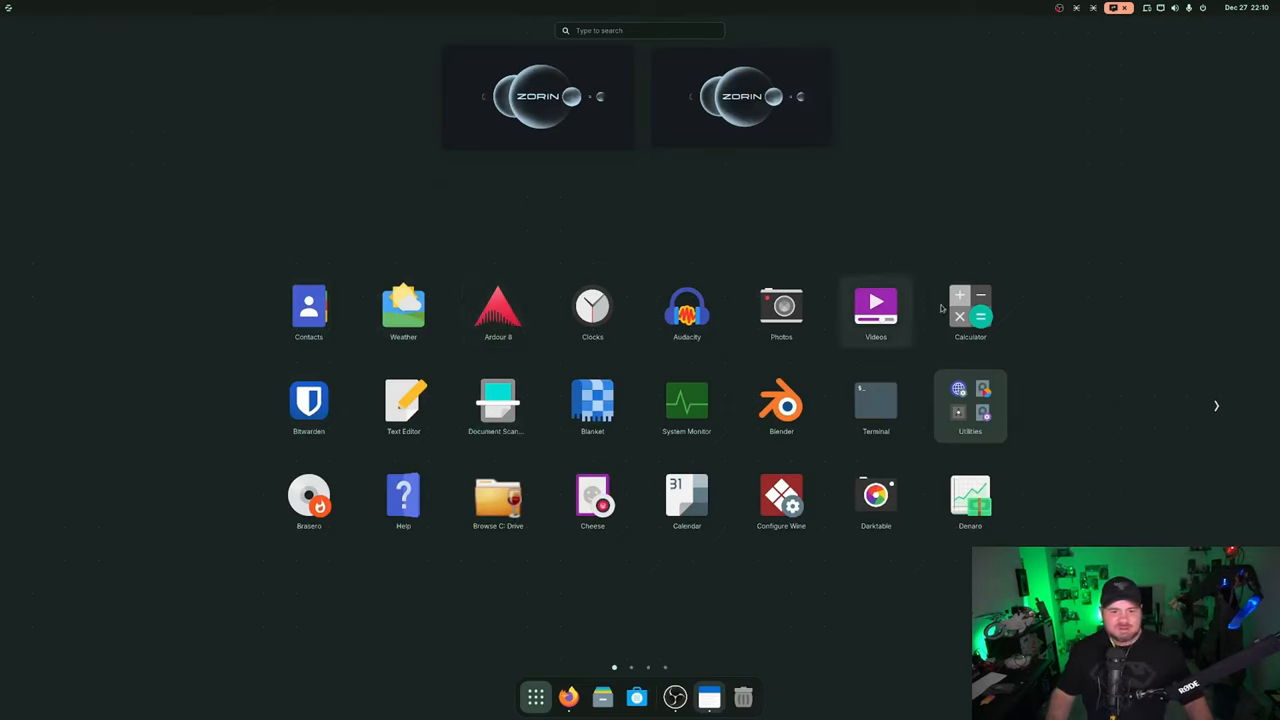
mouse_move(308, 404)
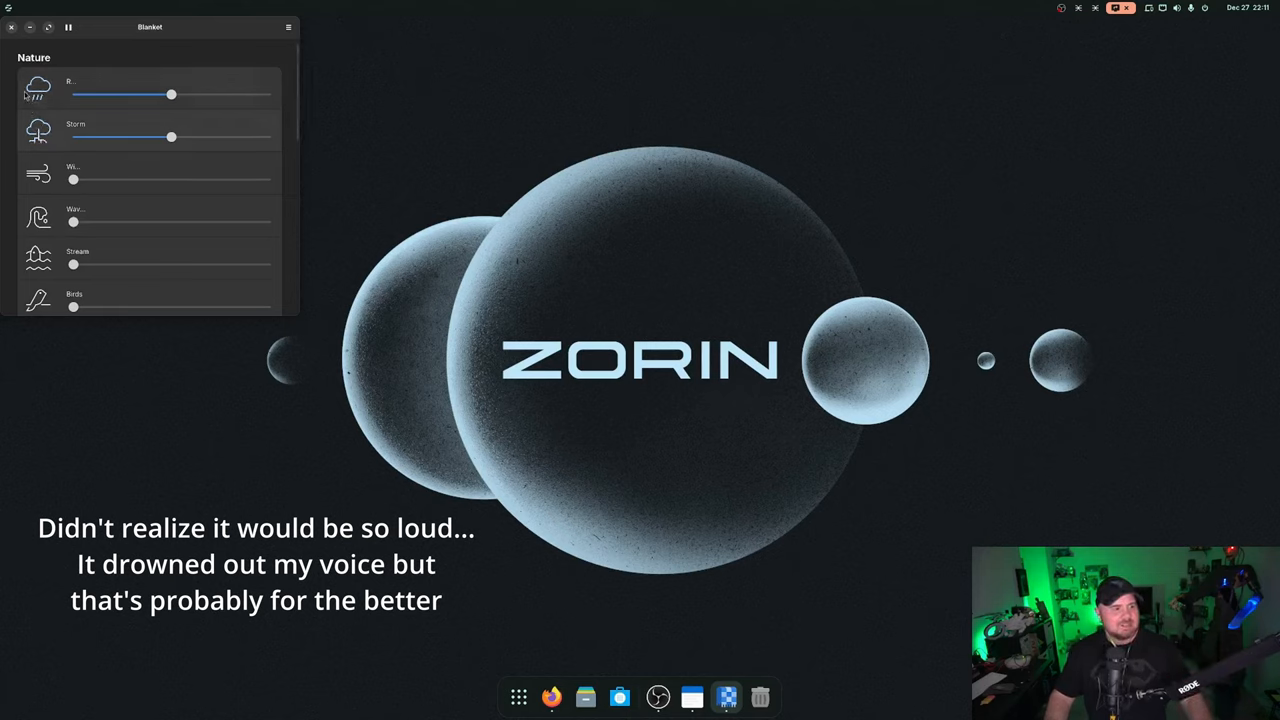
Close the Blanket ambient sounds app after viewing its Nature sound sliders
left_click(12, 28)
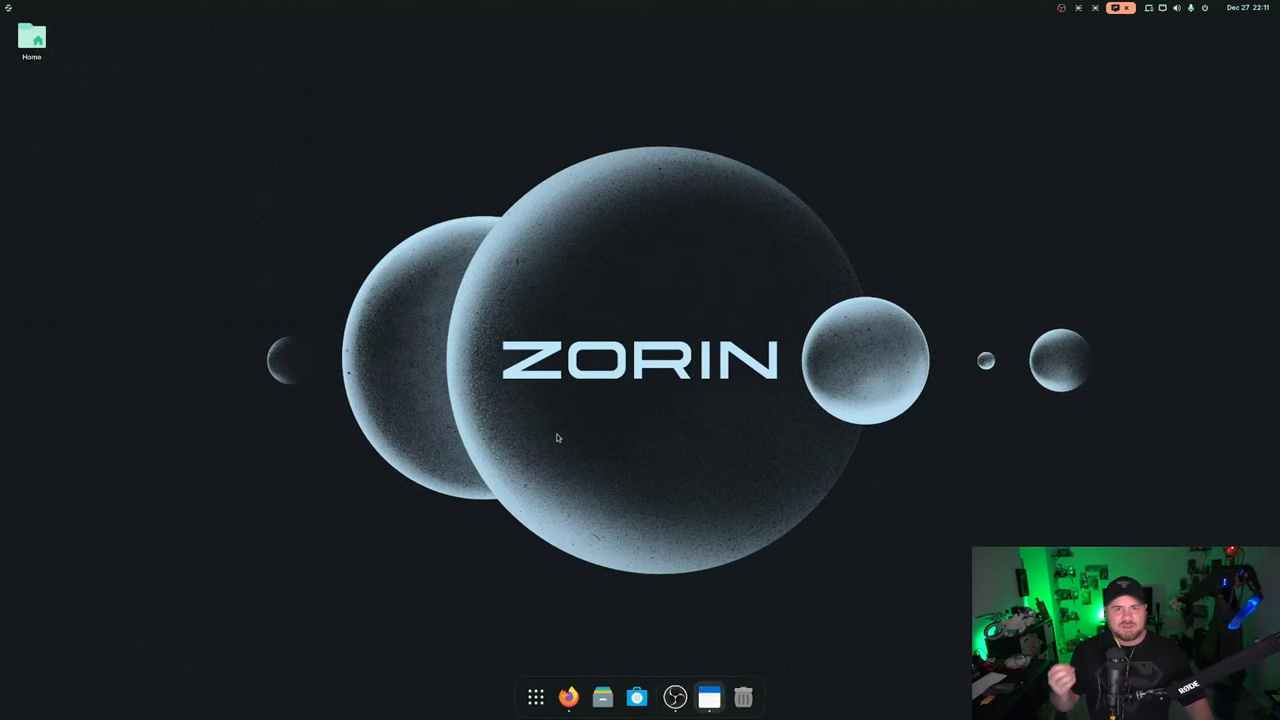
Browse the app grid through the Utilities folder and second page, then launch Main Menu
left_click(536, 696)
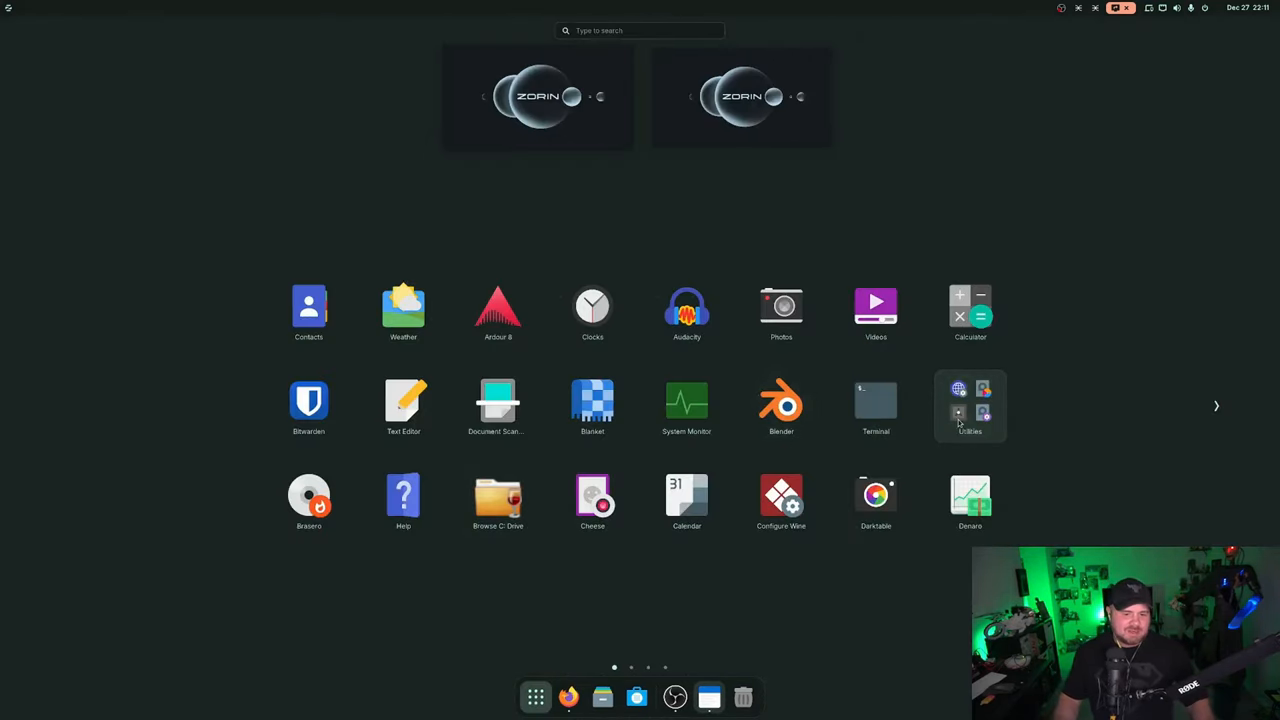
left_click(970, 404)
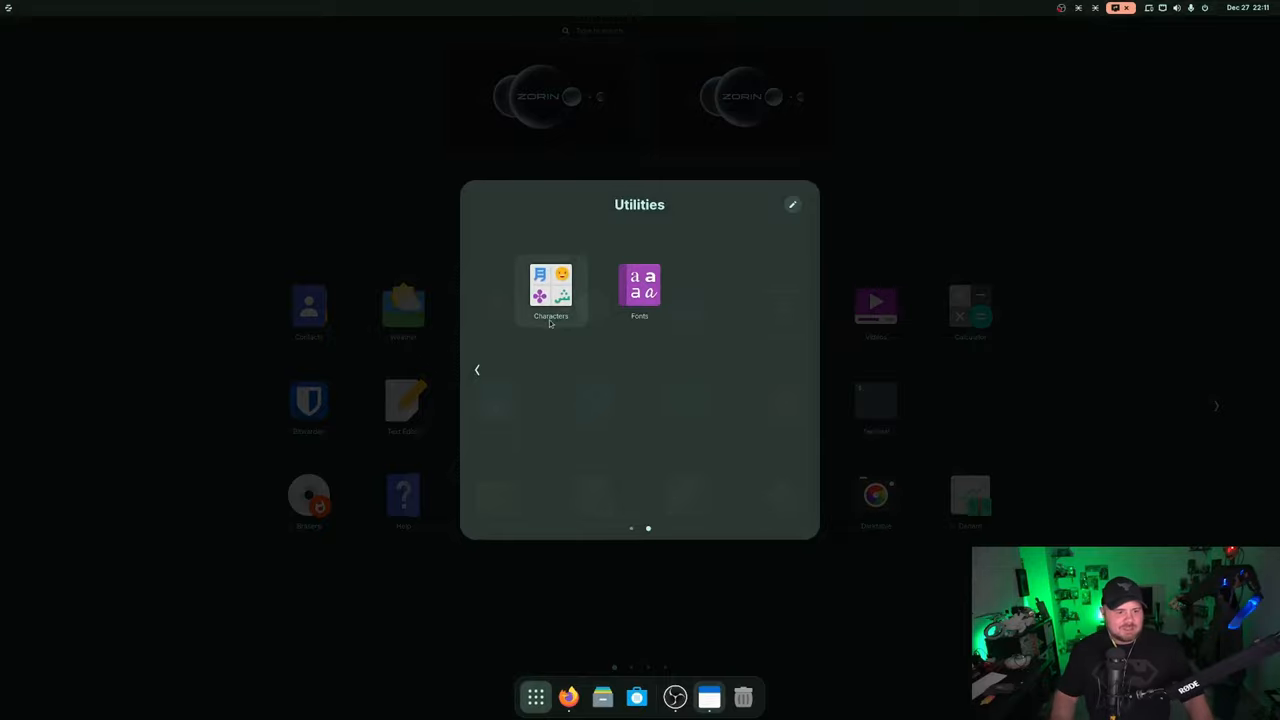
left_click(476, 368)
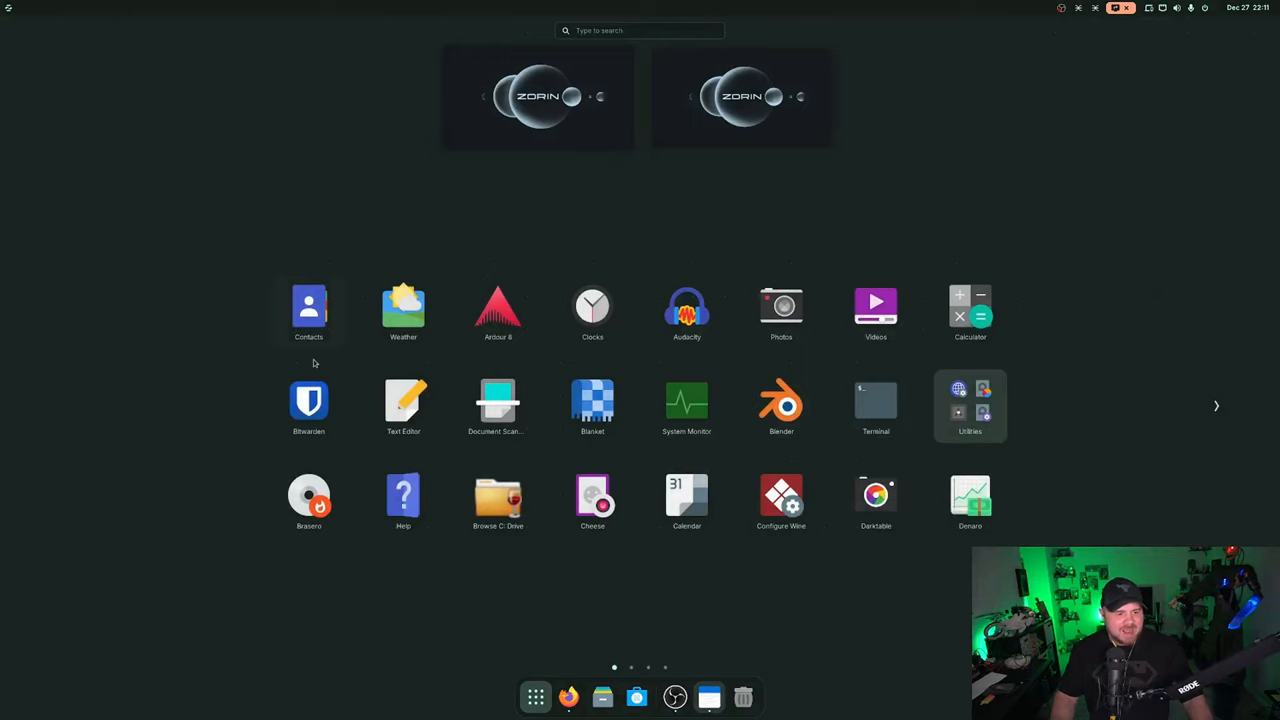
mouse_move(564, 492)
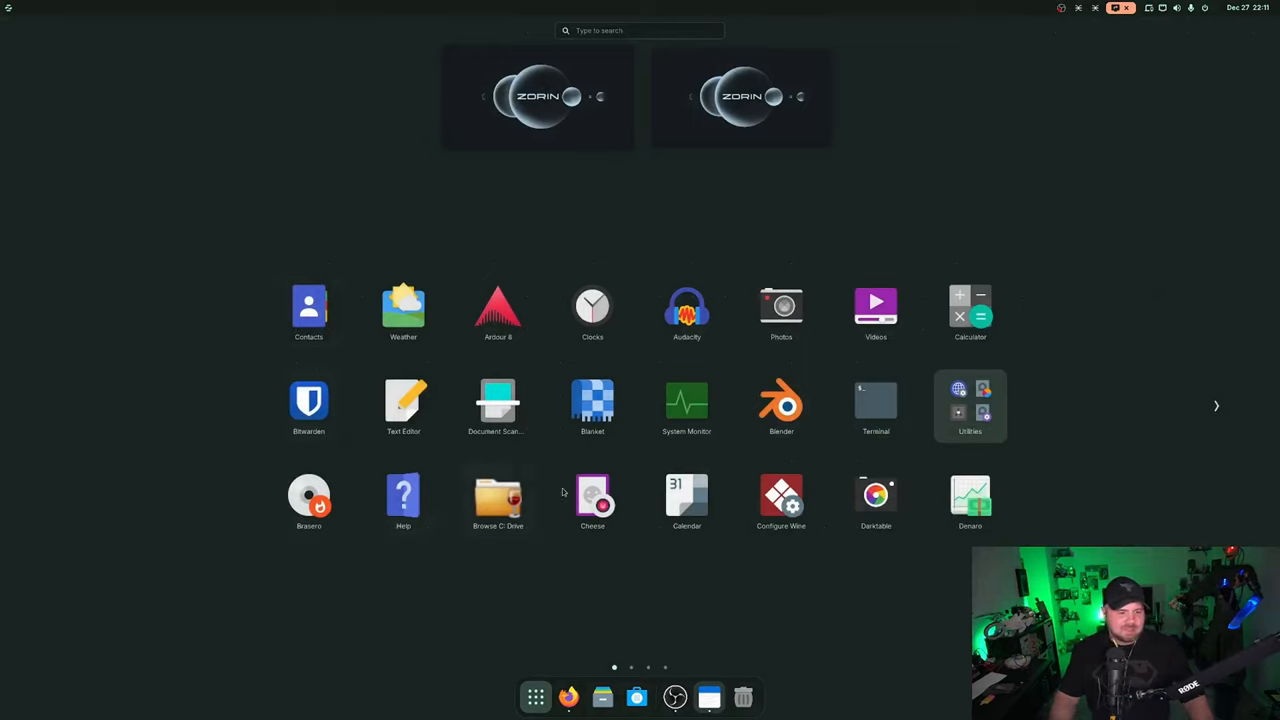
mouse_move(916, 500)
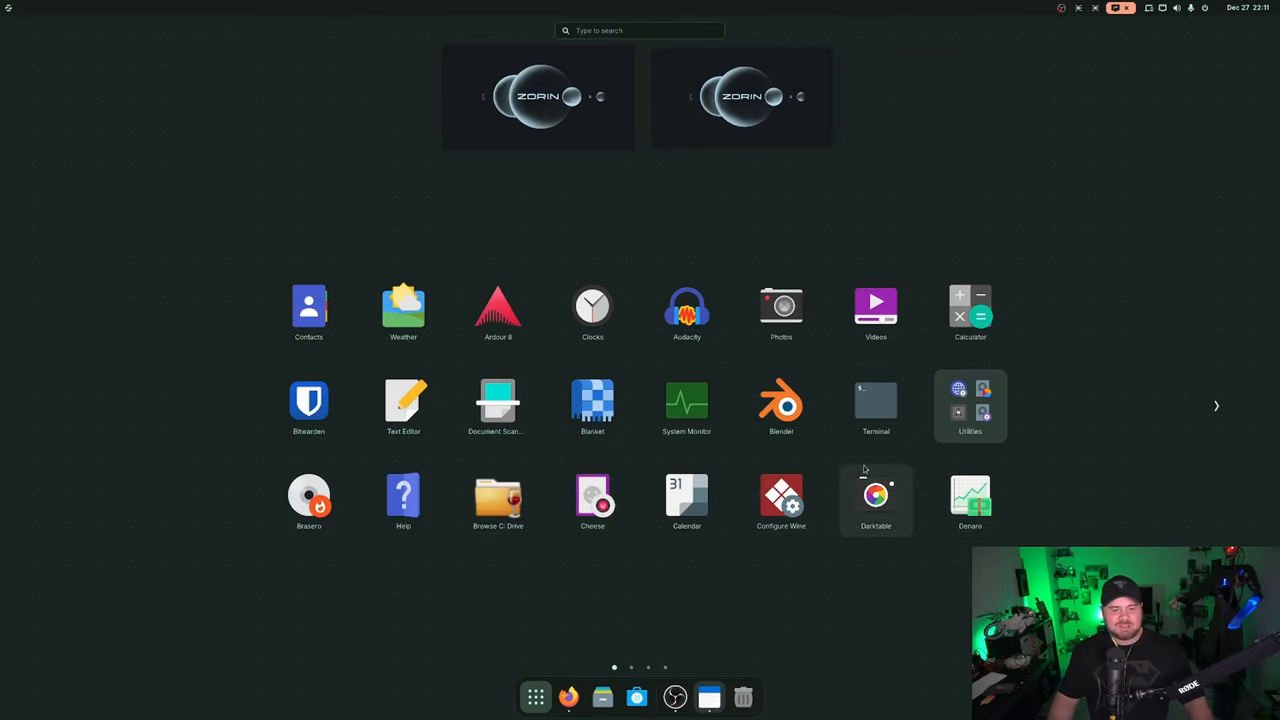
left_click(1216, 404)
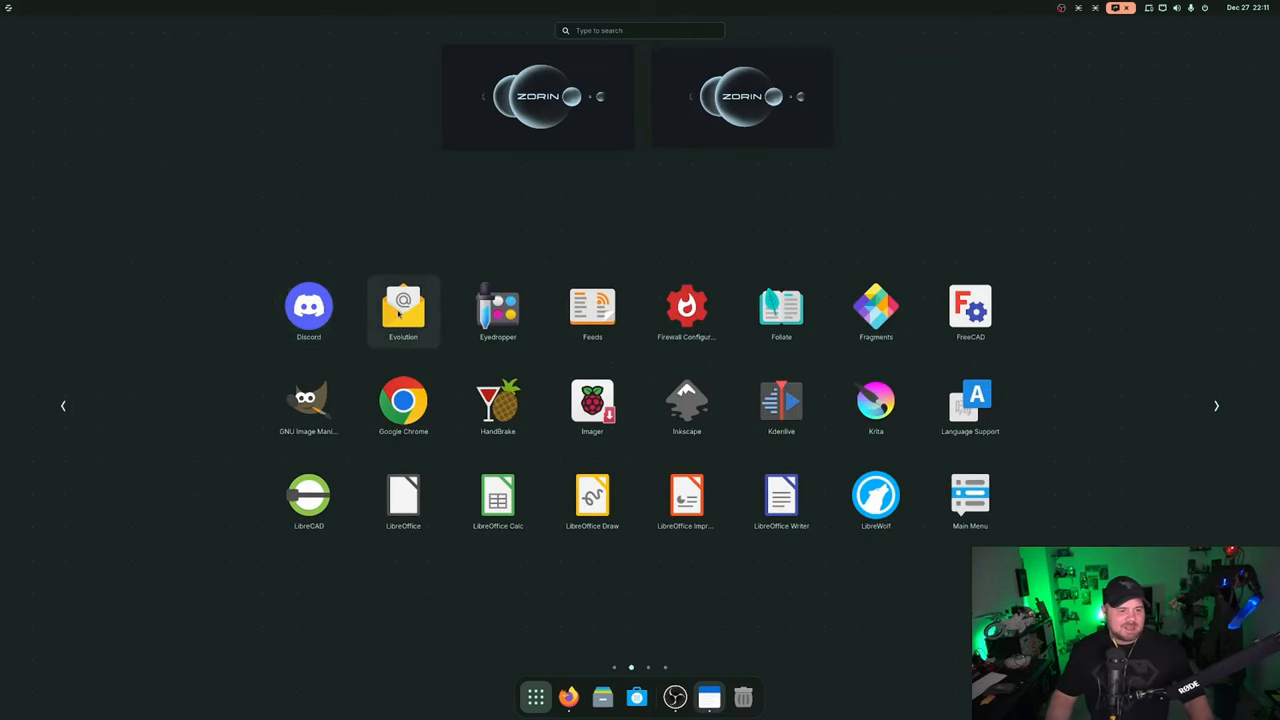
mouse_move(496, 310)
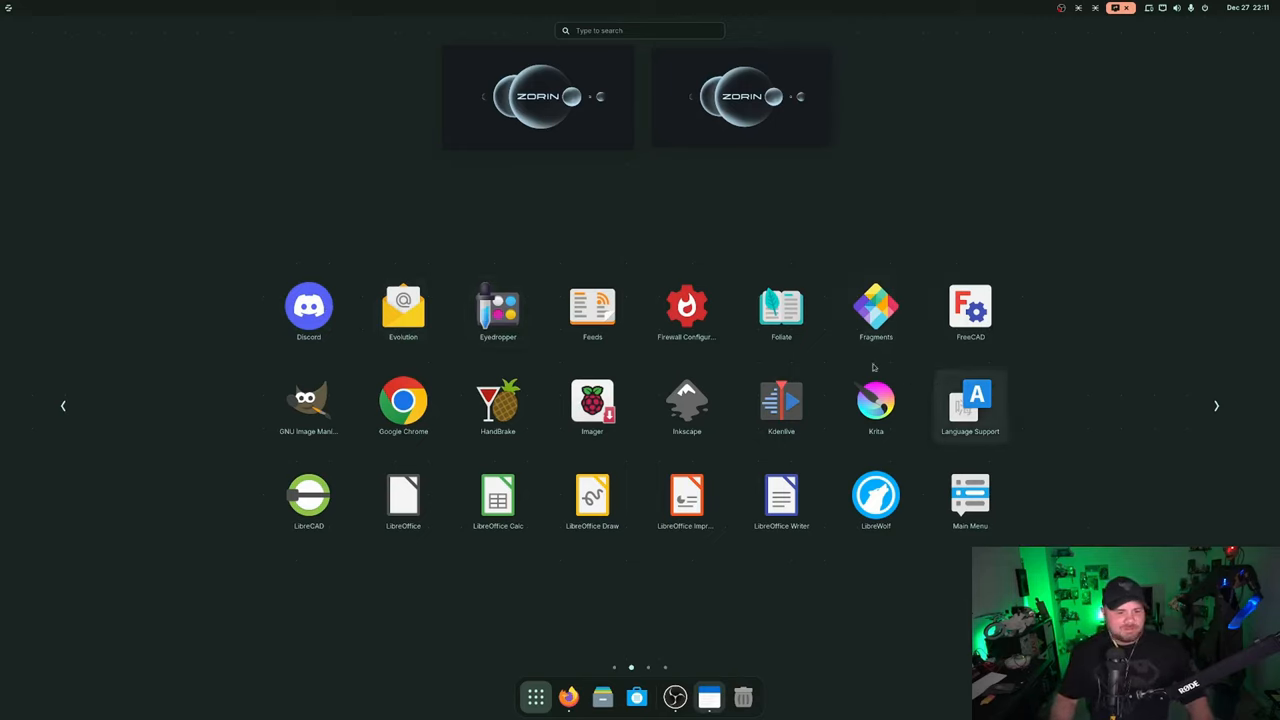
mouse_move(404, 496)
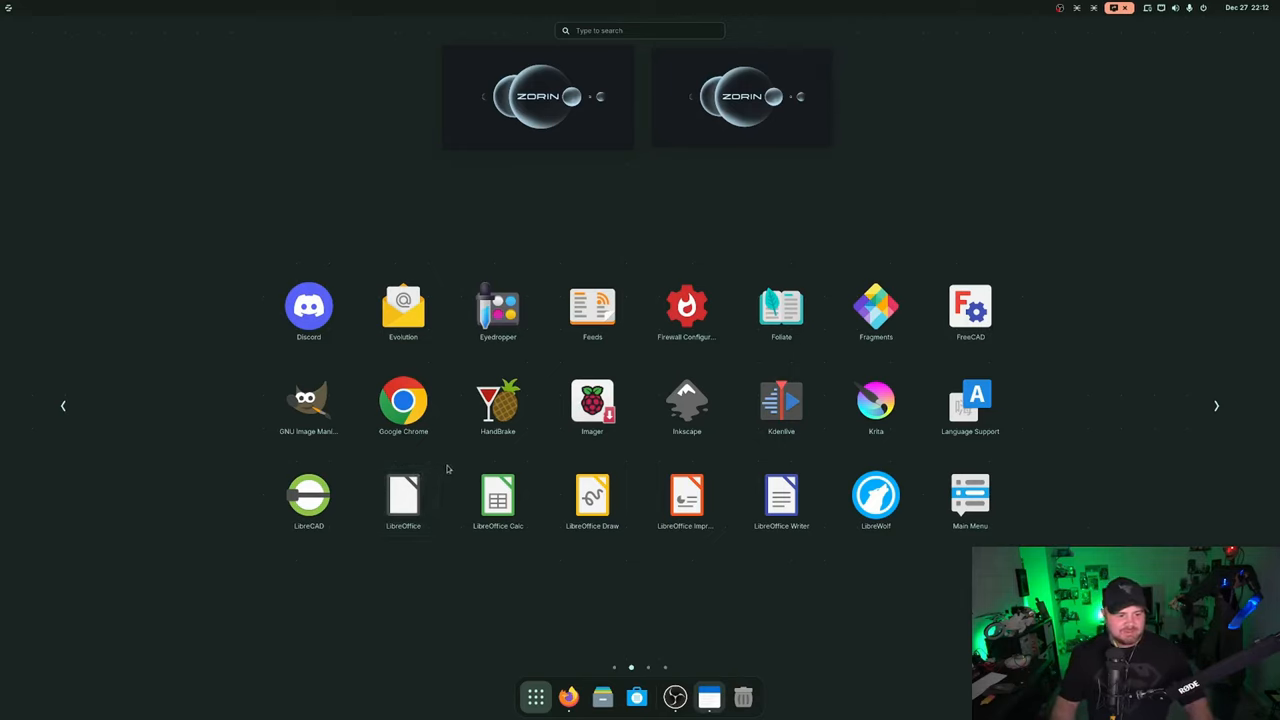
mouse_move(968, 496)
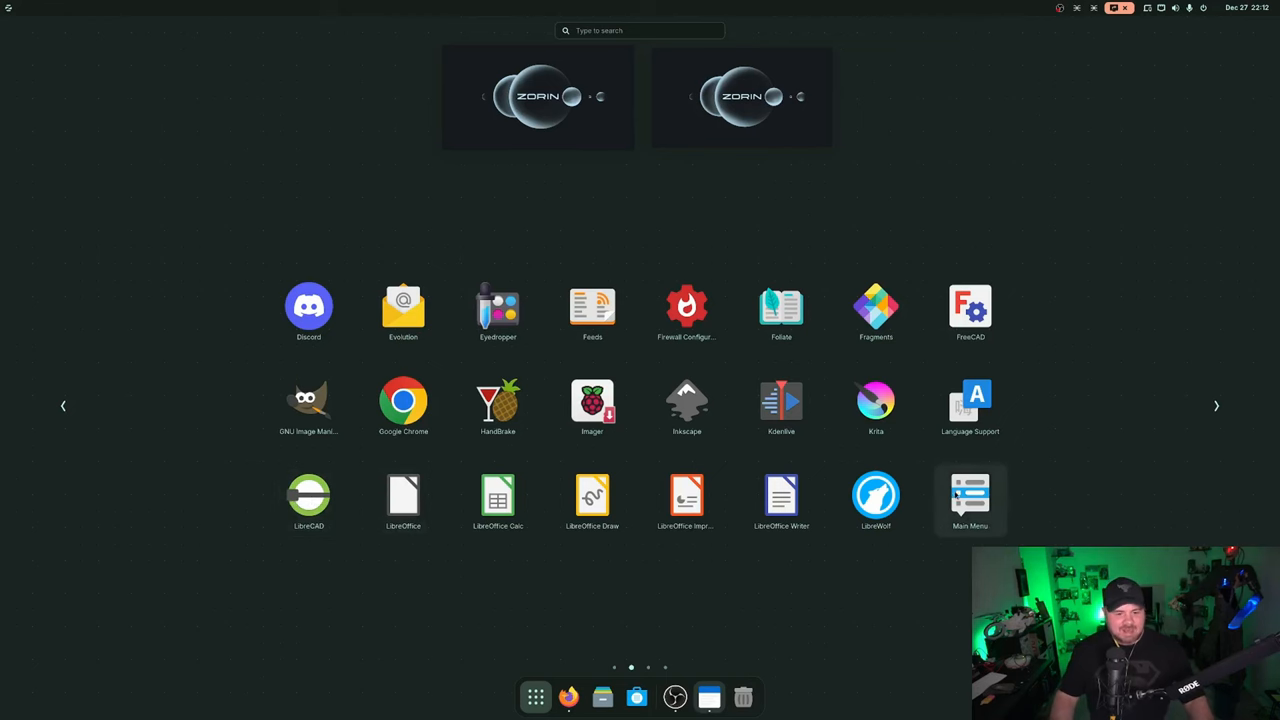
left_click(968, 496)
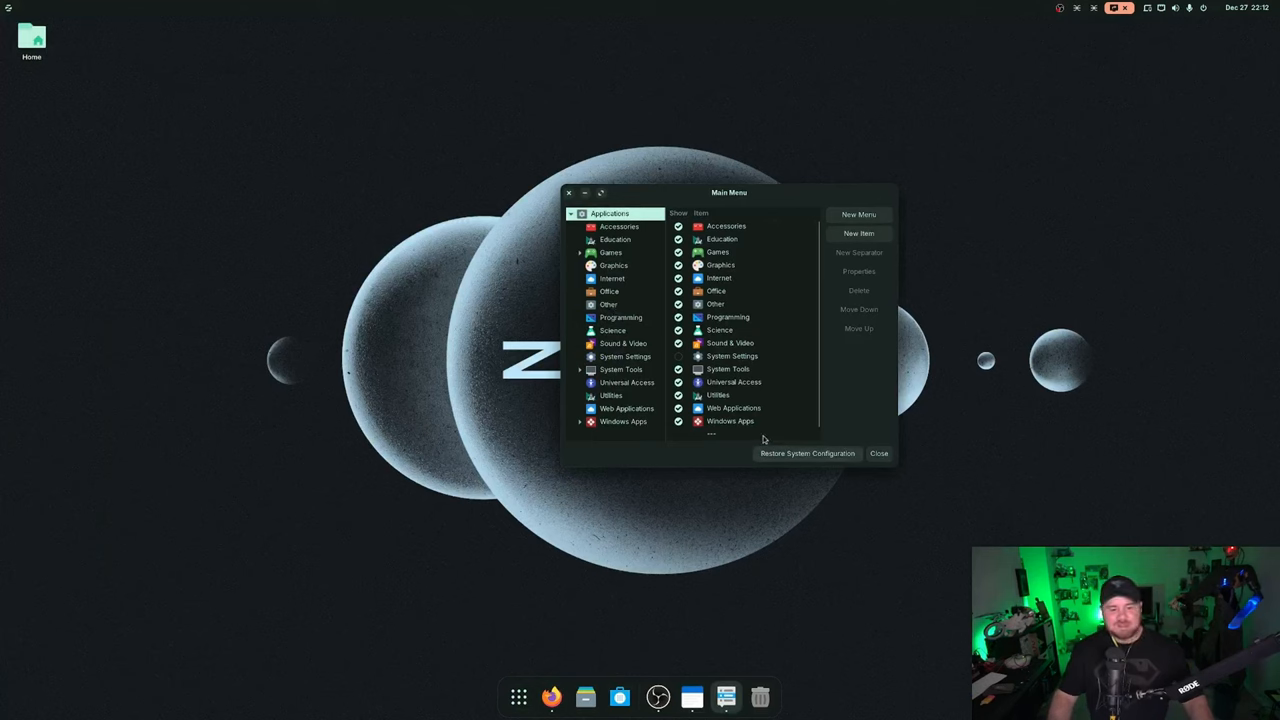
mouse_move(890, 460)
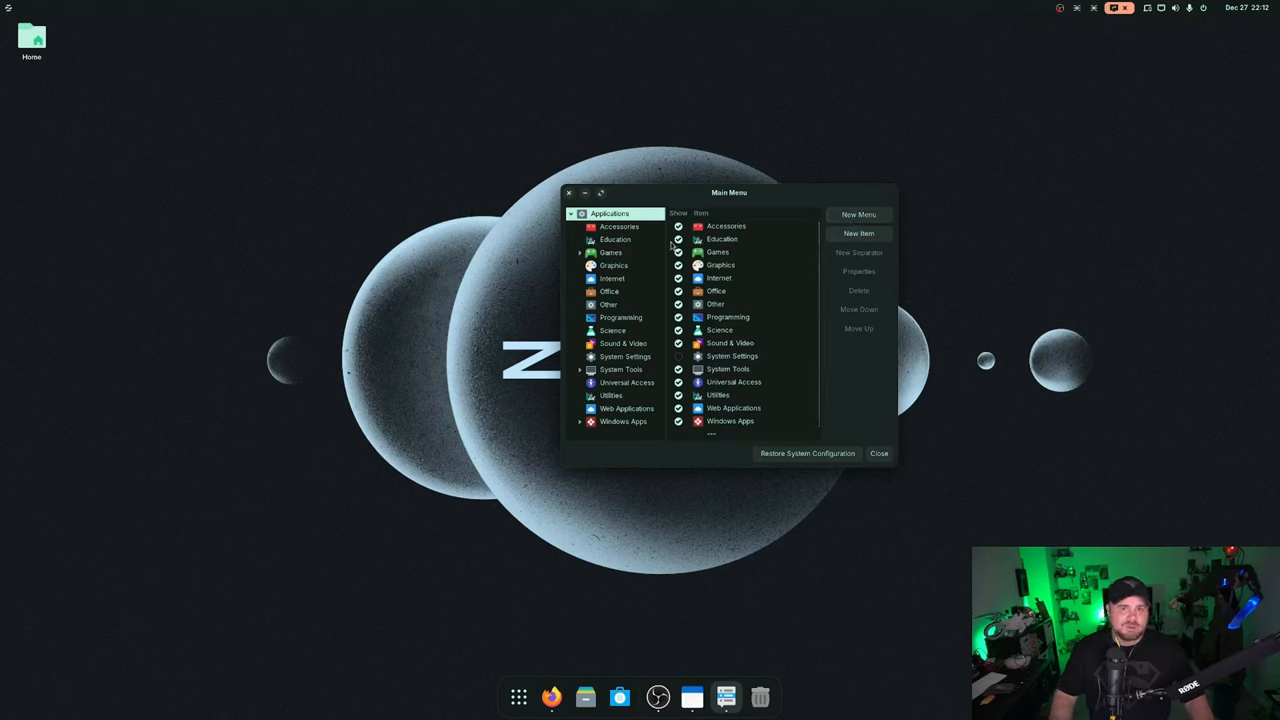
Close the Main Menu editor and return to the grid of installed apps
left_click(880, 452)
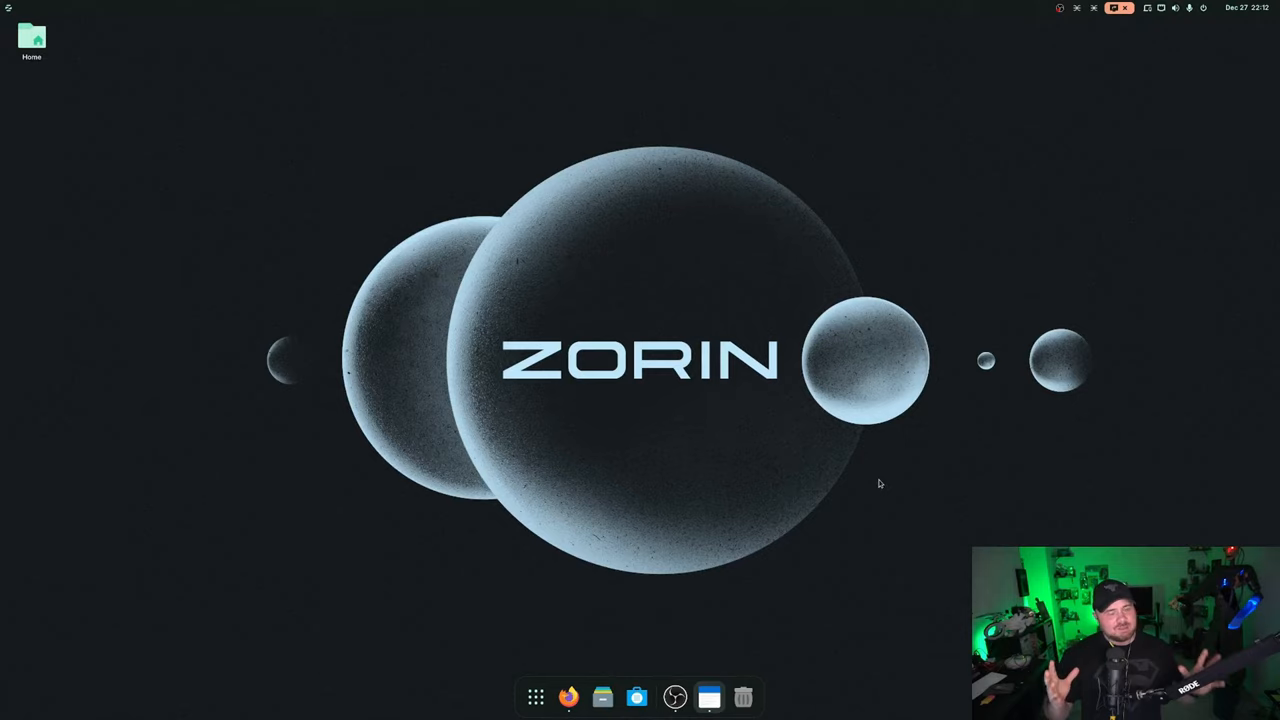
left_click(536, 696)
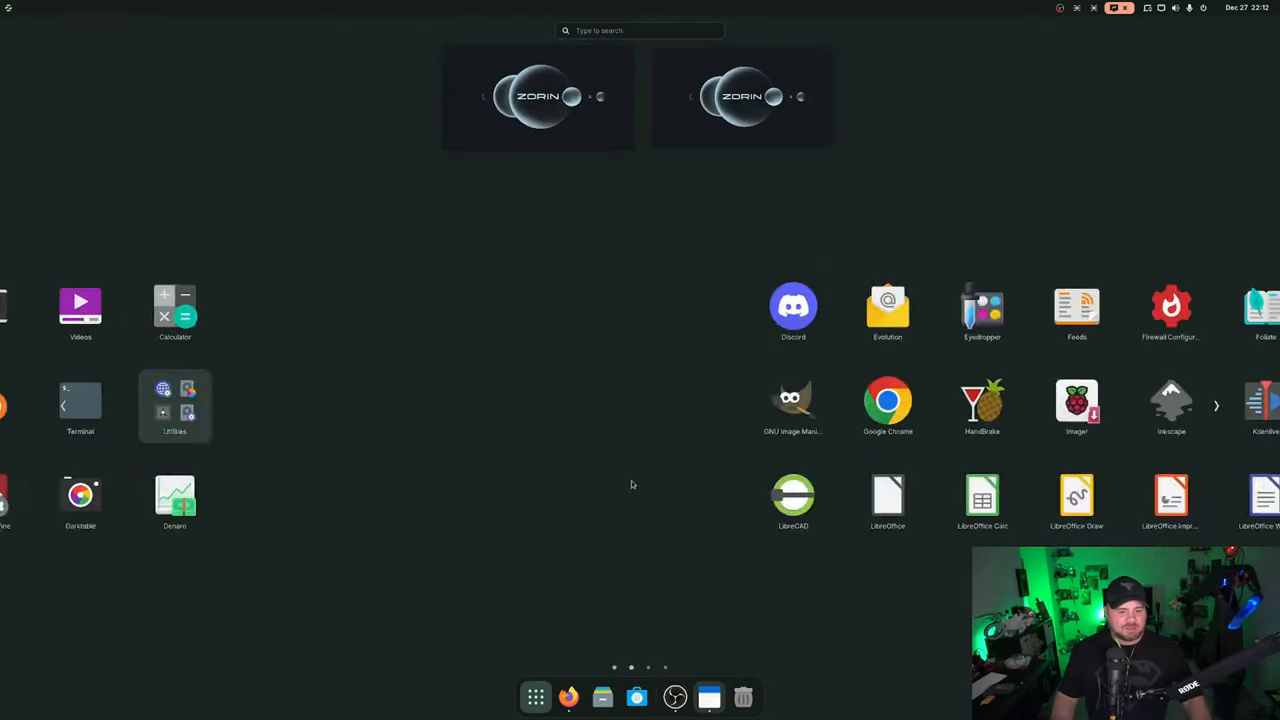
Advance the app grid to its third page with Settings, Steam and OBS Studio
scroll("right", 3)
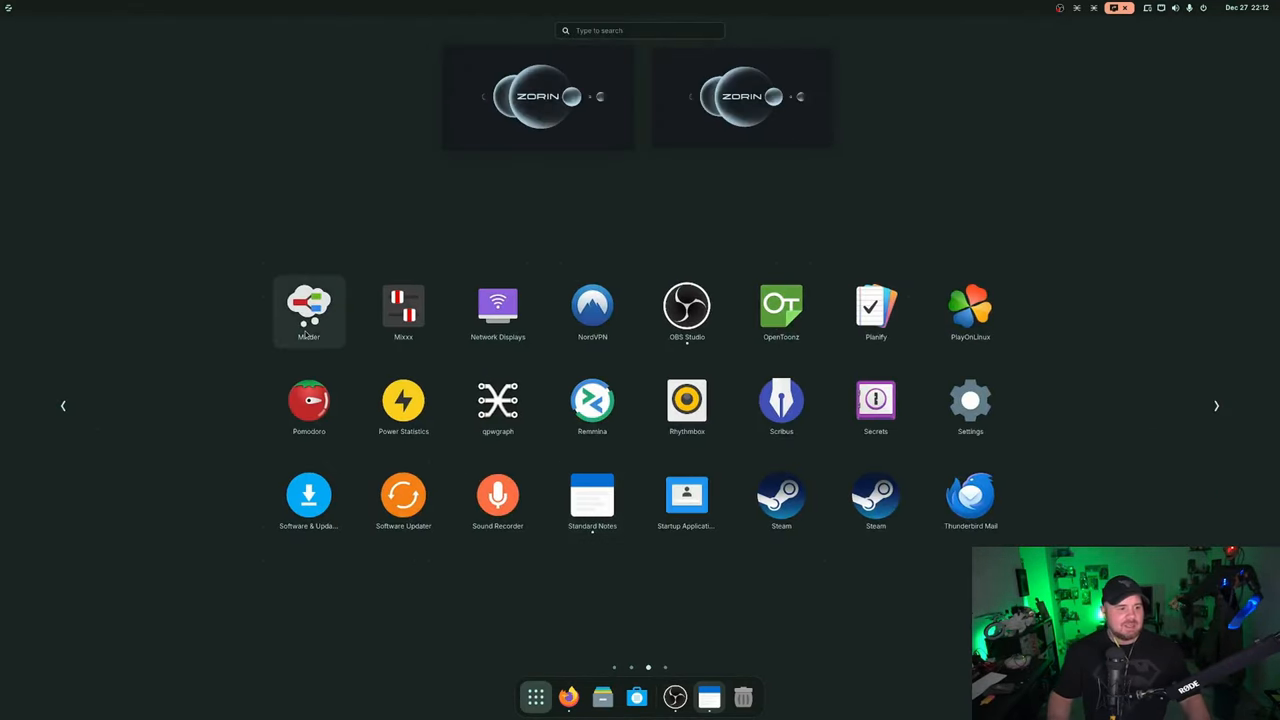
mouse_move(404, 312)
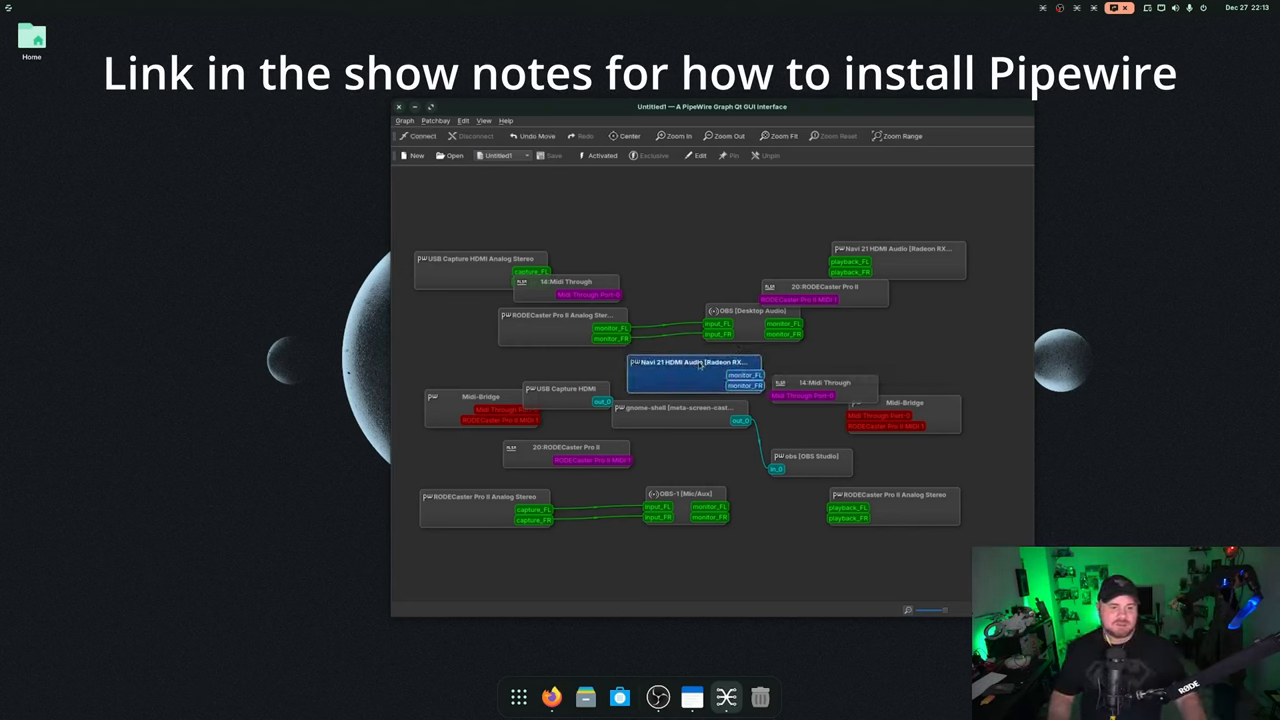
mouse_move(686, 216)
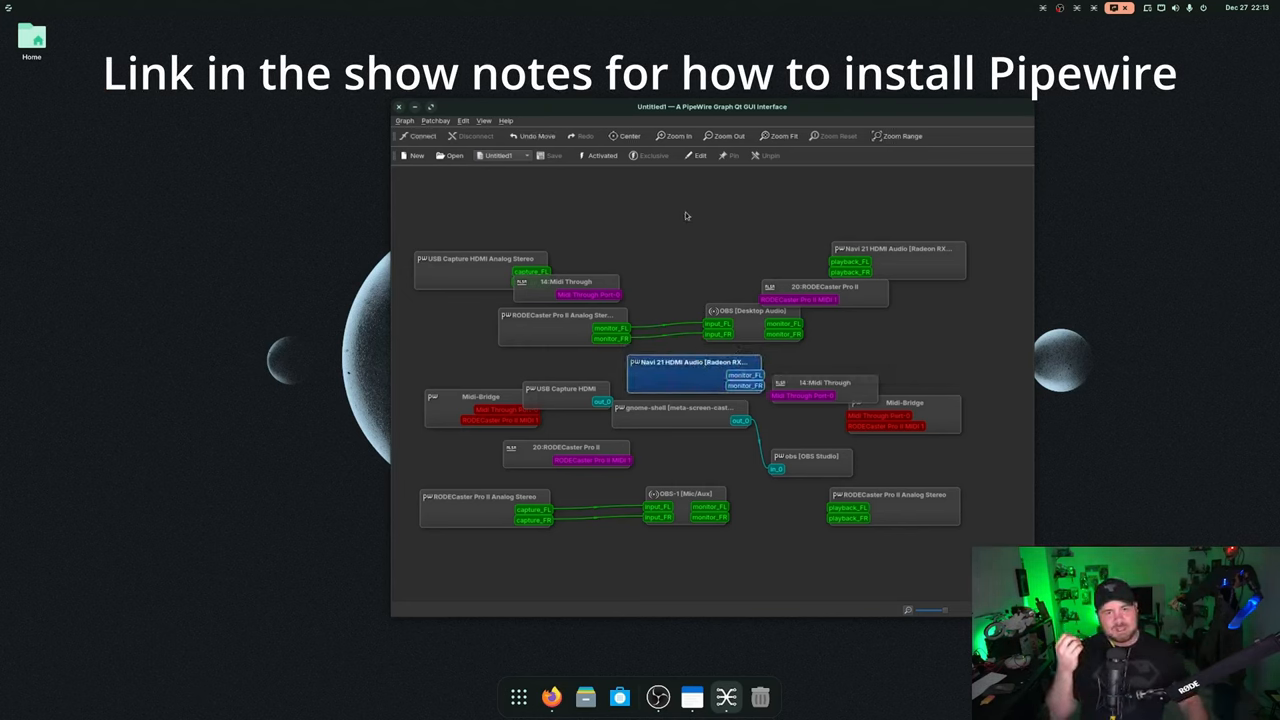
mouse_move(692, 224)
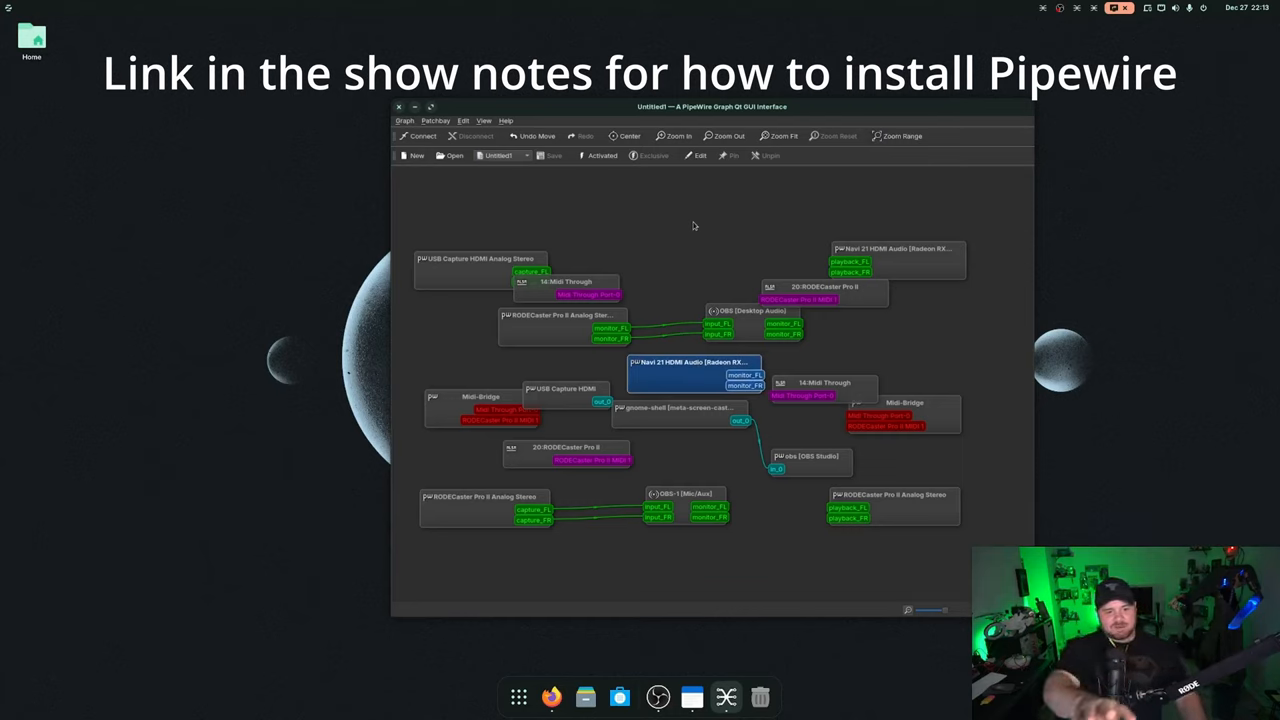
mouse_move(740, 298)
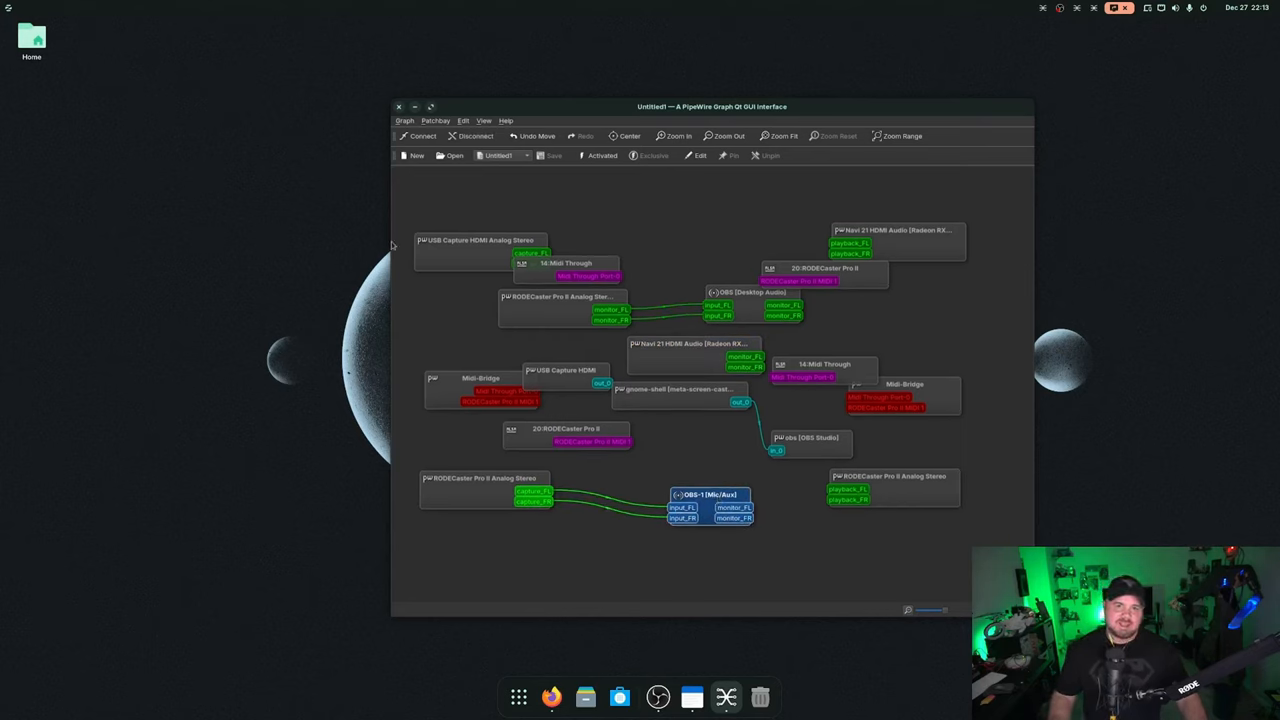
mouse_move(680, 304)
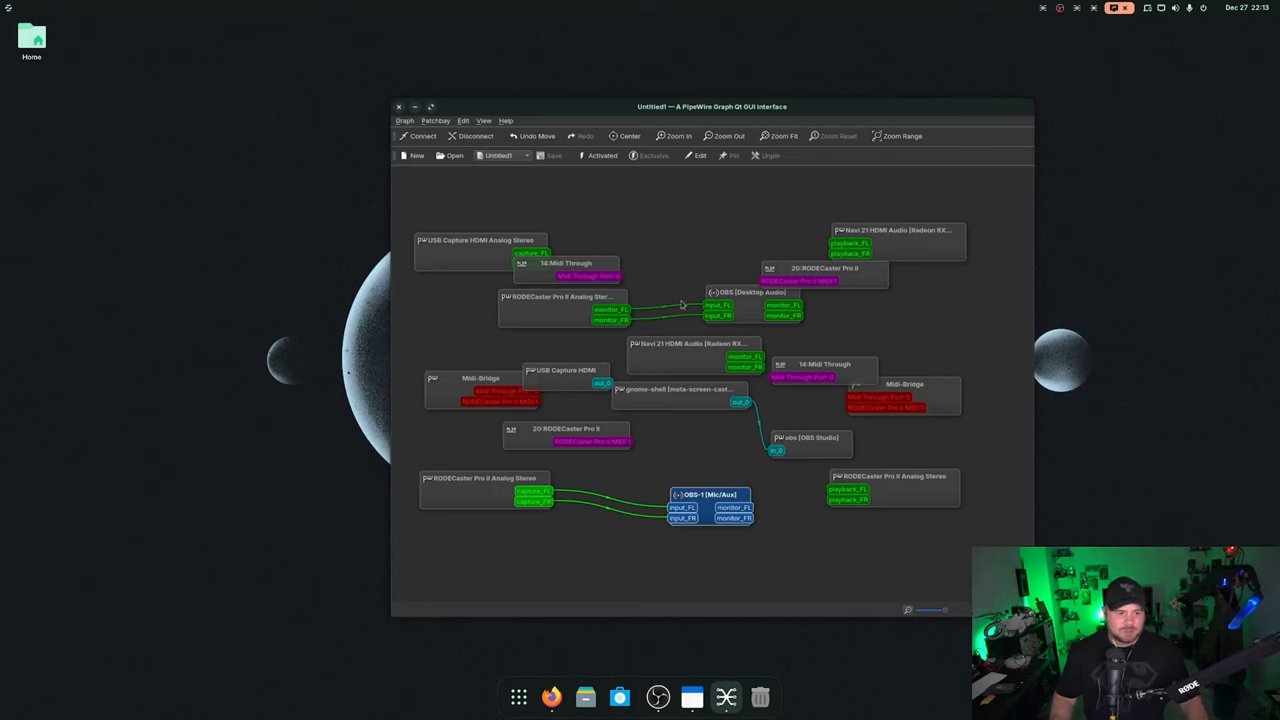
mouse_move(684, 574)
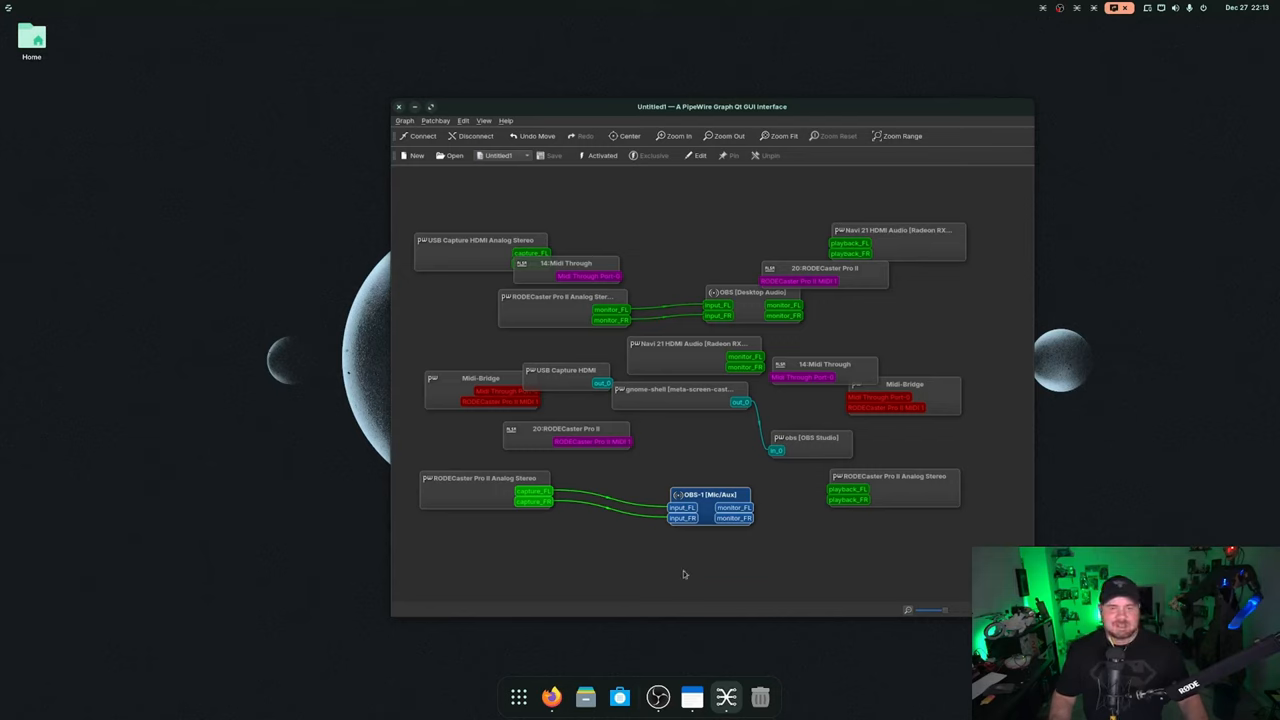
mouse_move(636, 330)
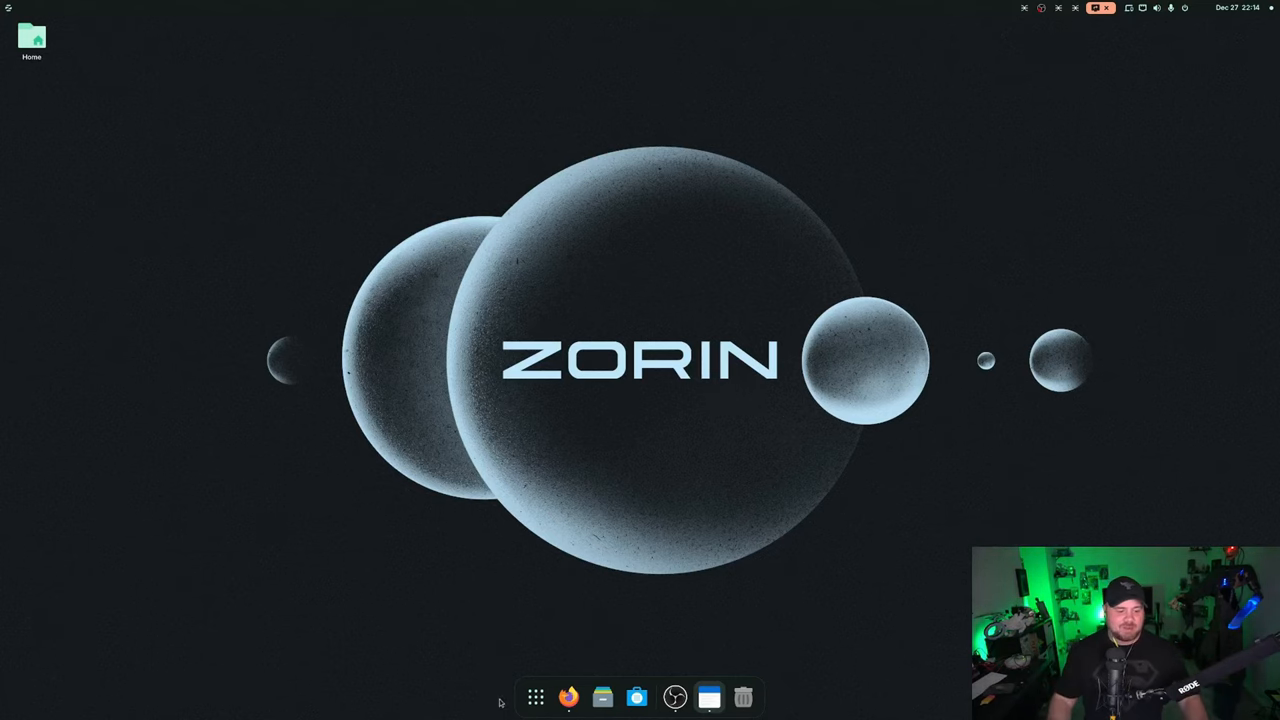
Reopen the app grid from the dock to find Zorin Tour
left_click(536, 696)
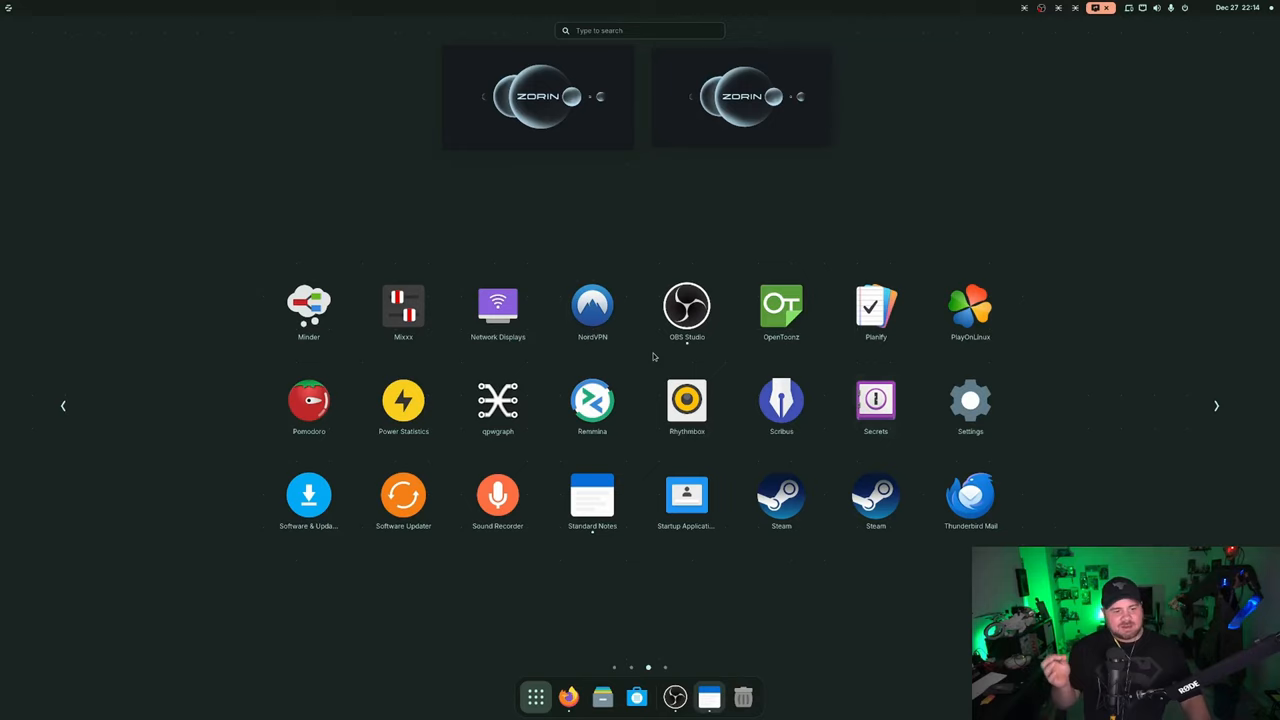
mouse_move(924, 384)
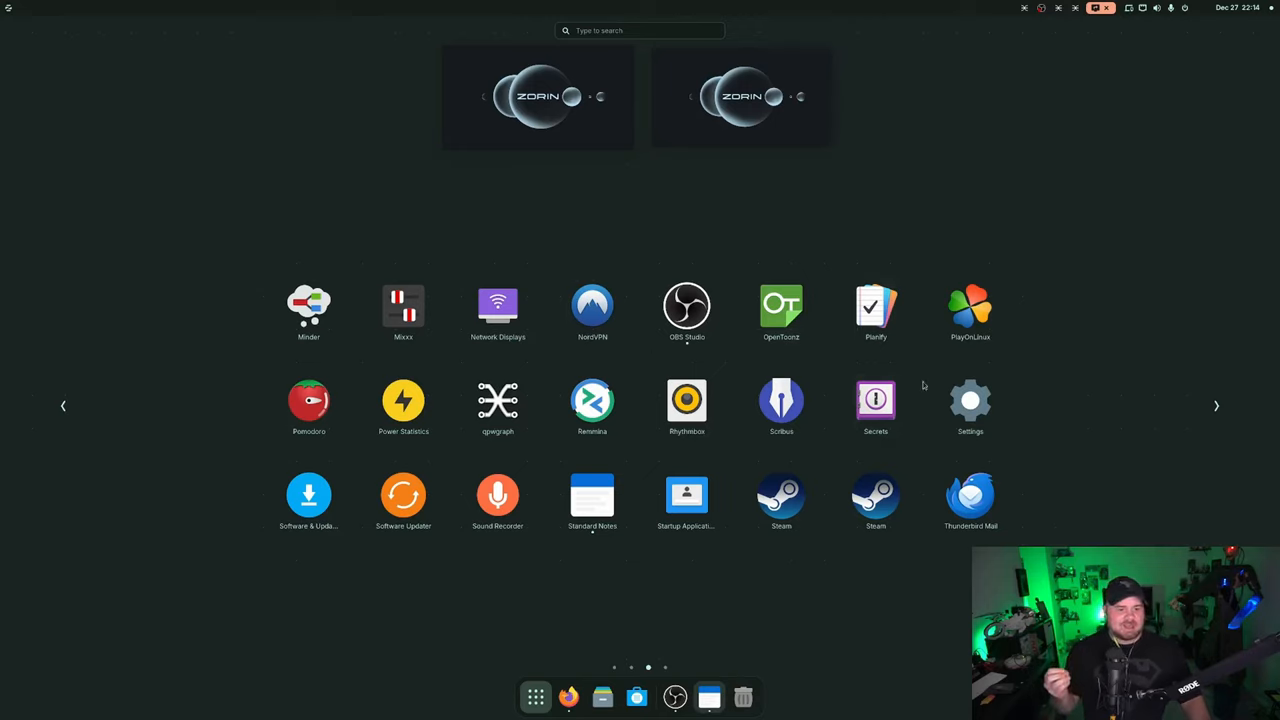
mouse_move(852, 408)
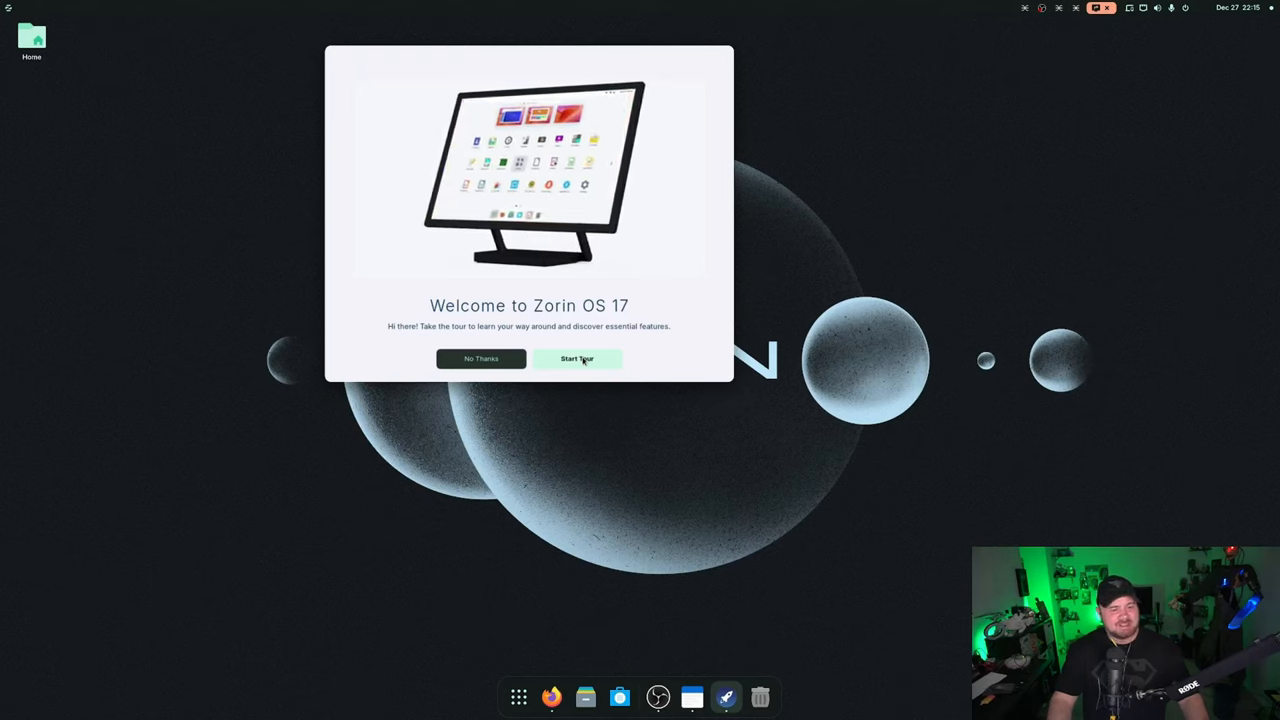
Start the welcome tour, advance through desktop look, accounts, Zorin Connect and apps pages, then close it
left_click(576, 358)
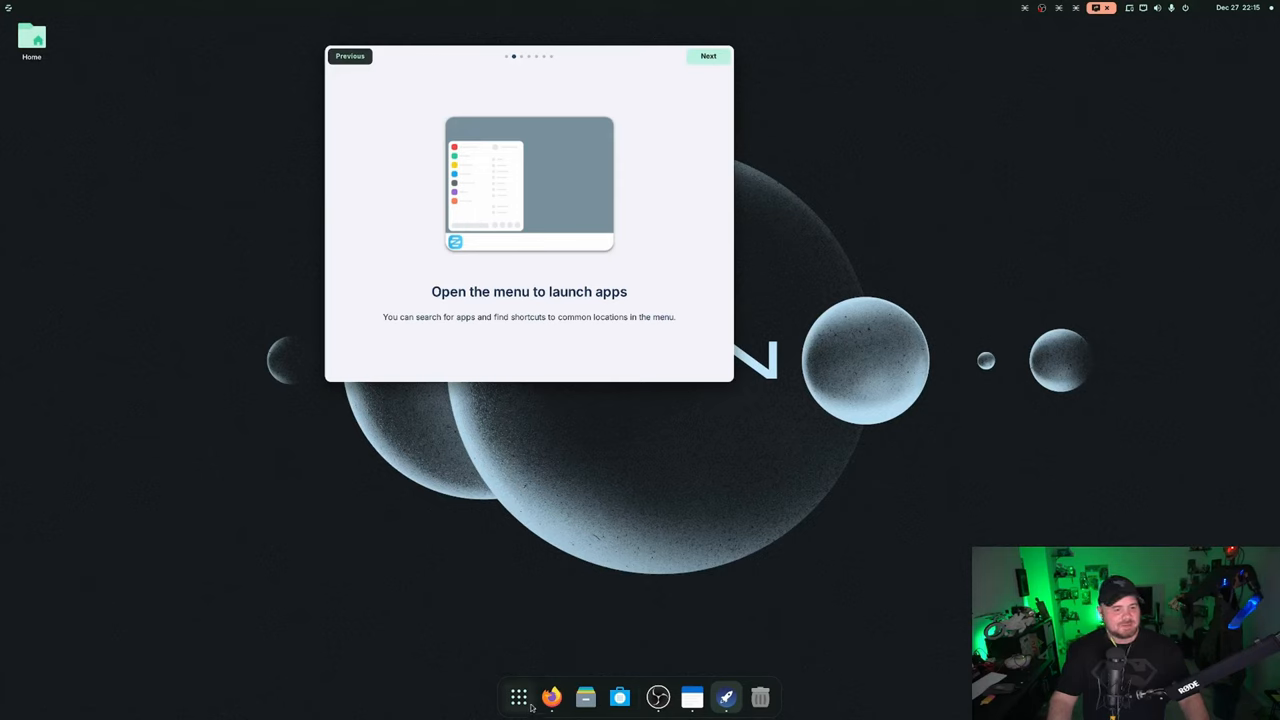
left_click(708, 56)
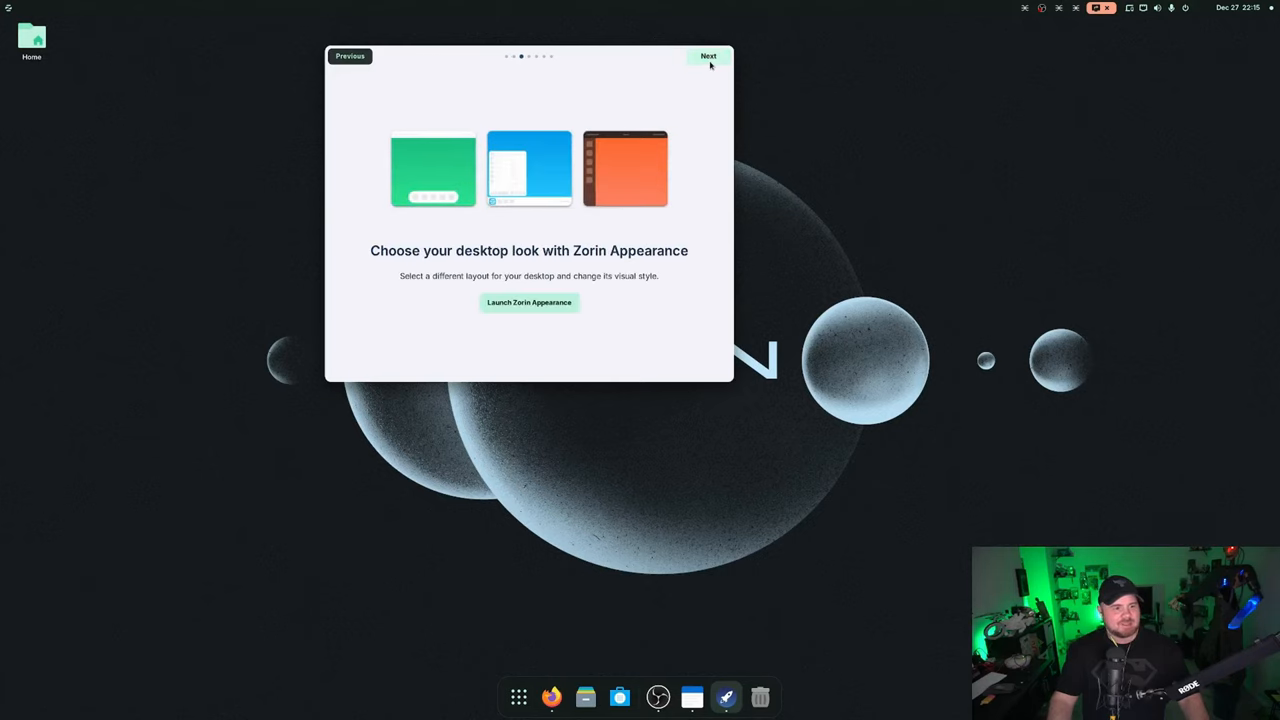
left_click(708, 56)
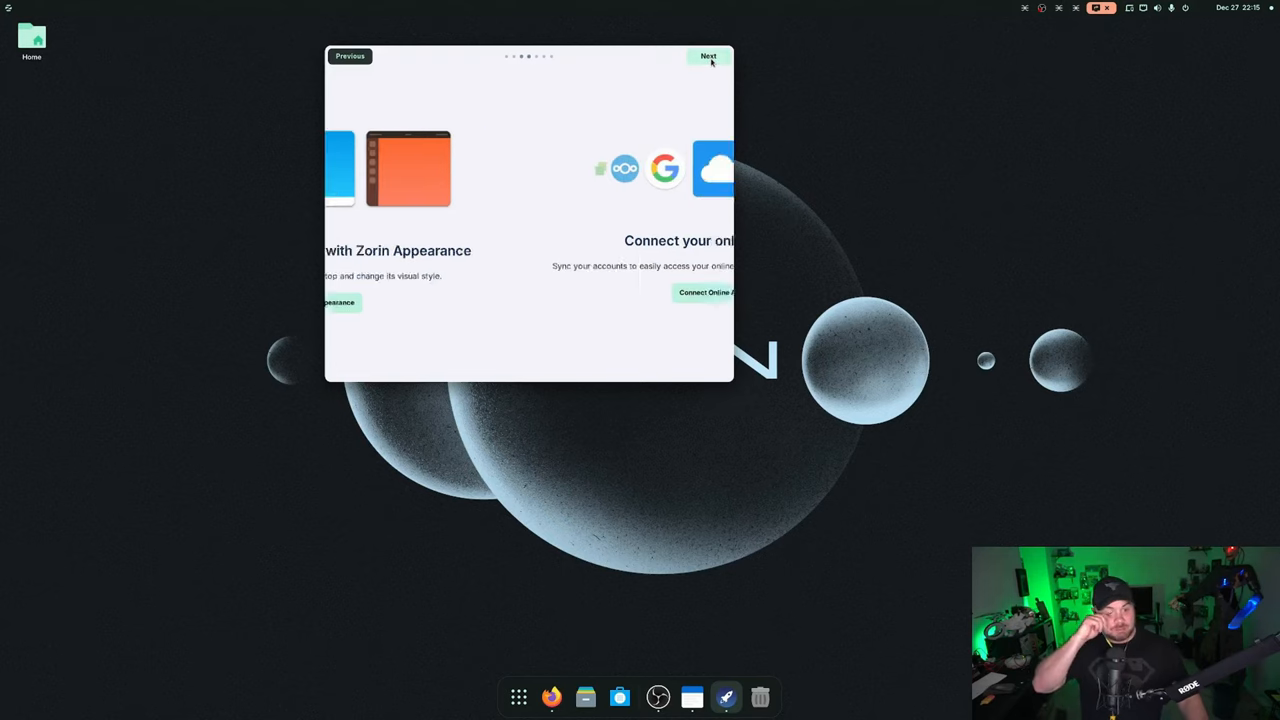
left_click(708, 56)
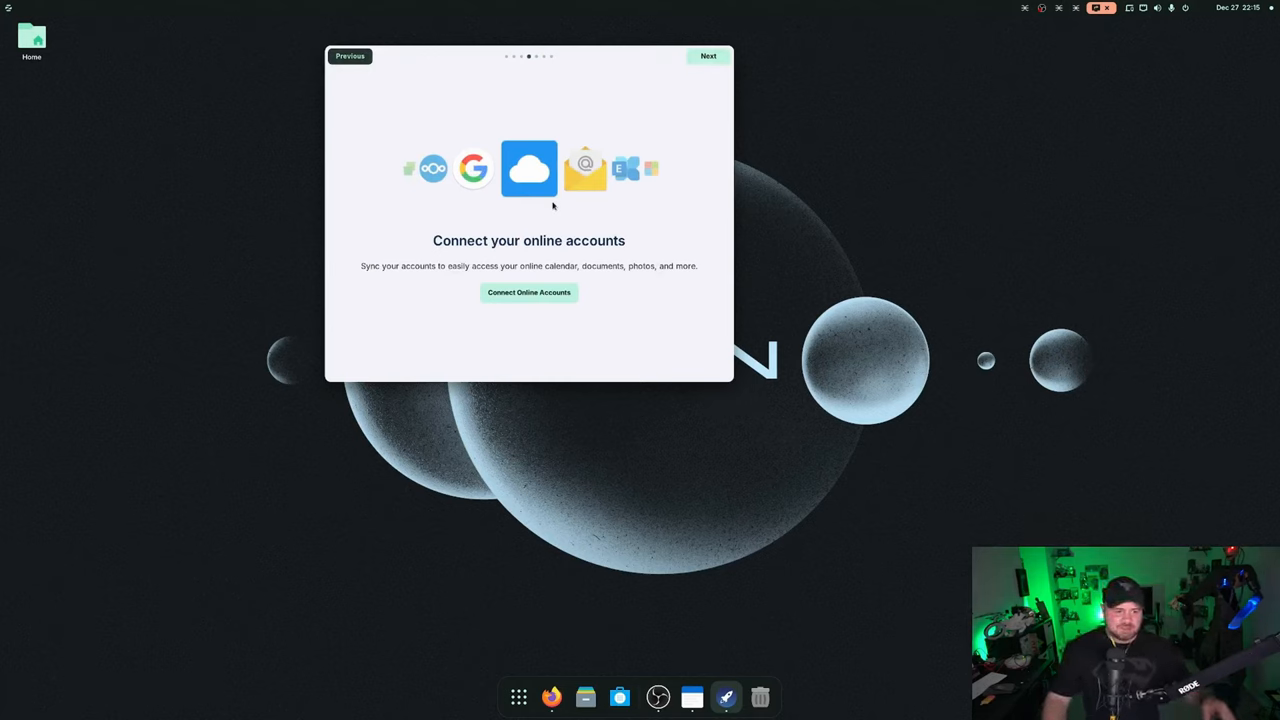
left_click(708, 56)
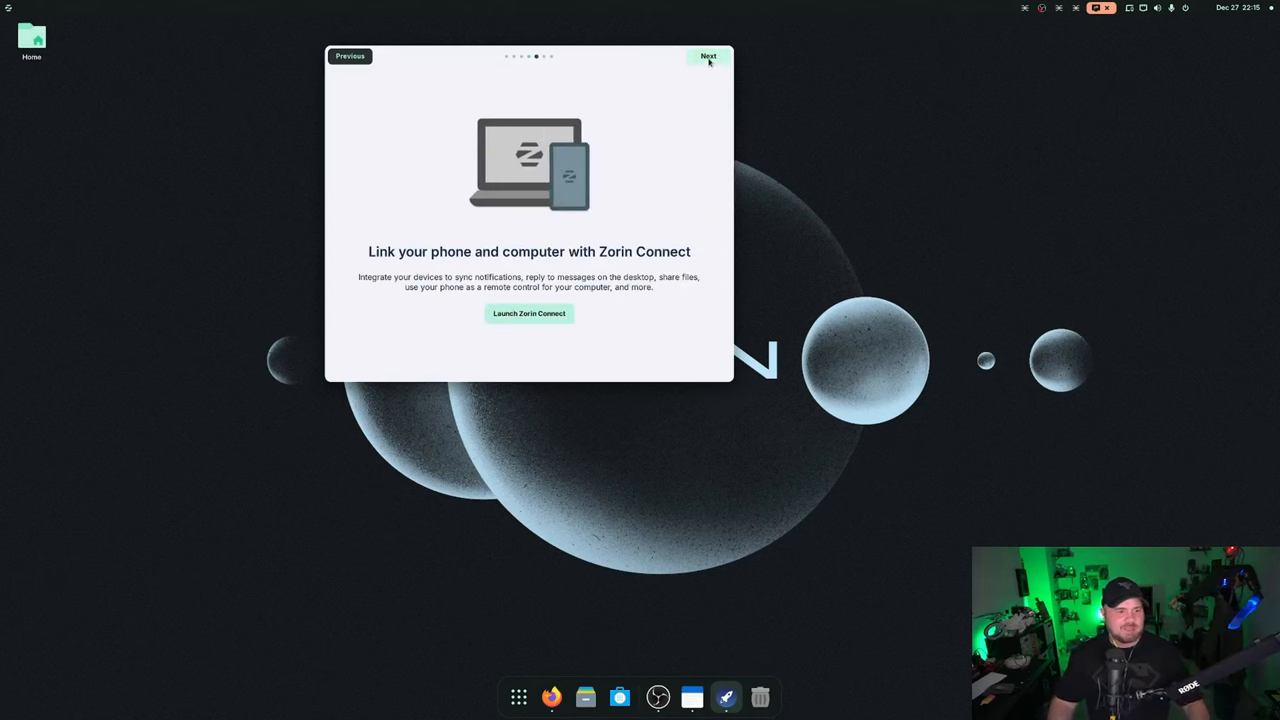
left_click(708, 56)
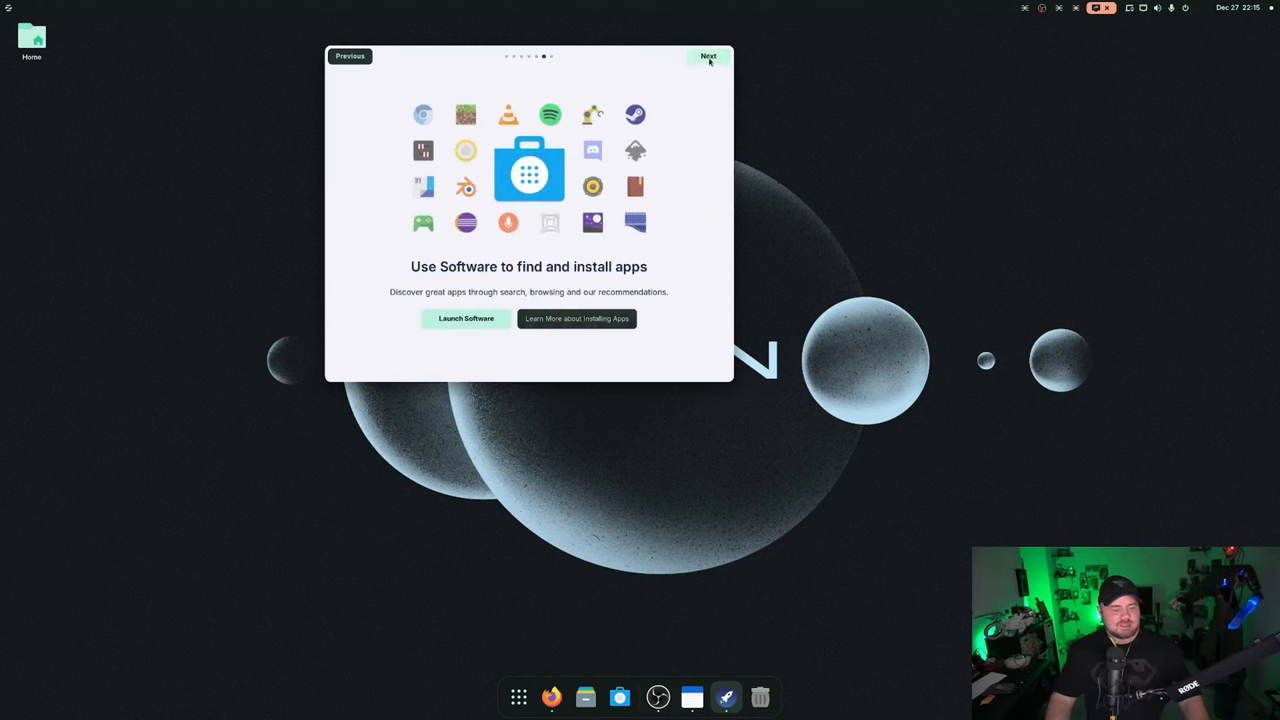
left_click(708, 56)
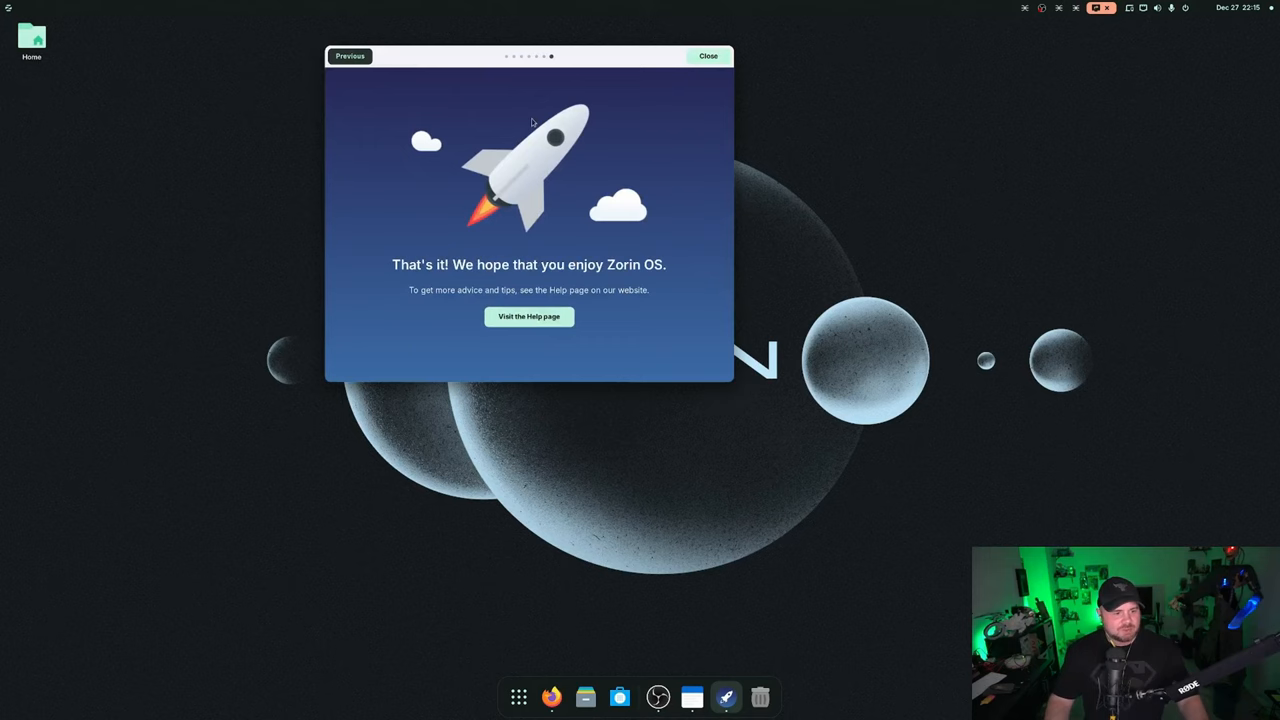
left_click(708, 56)
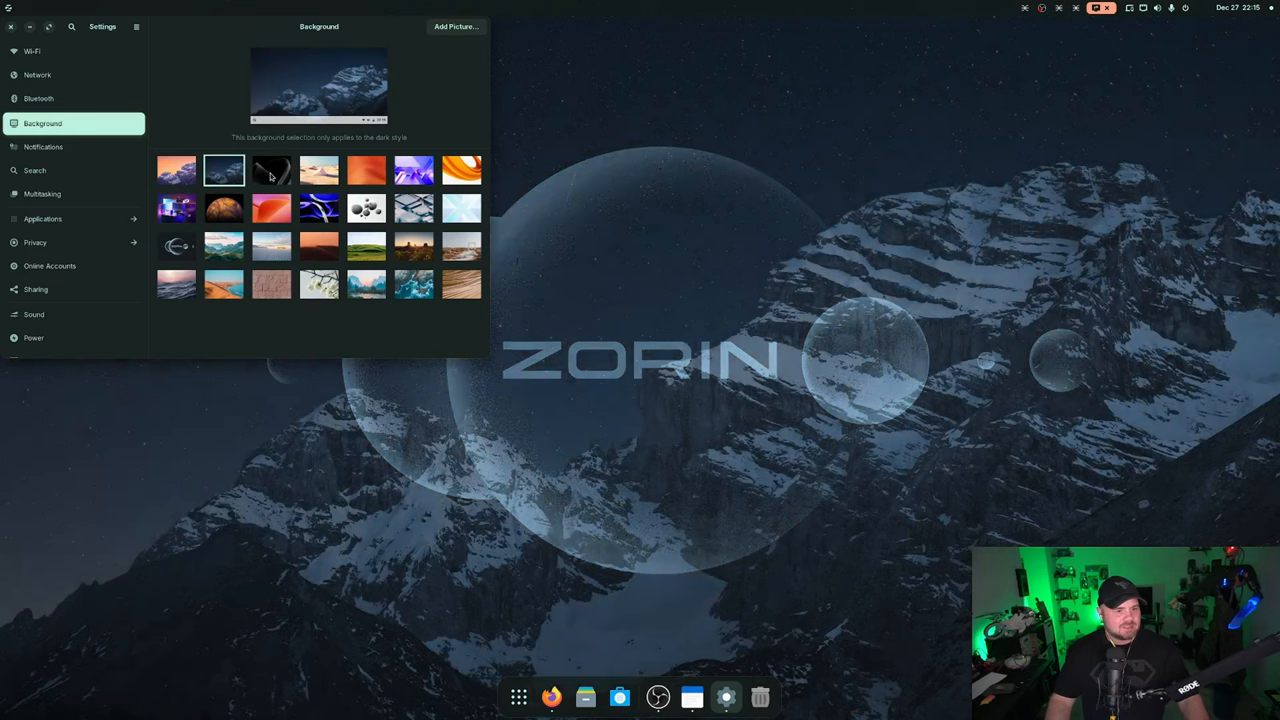
Try pyramid, pink geometric, orange swirl, blue ribbon and spheres wallpapers, ending on snowy mountain night
left_click(272, 168)
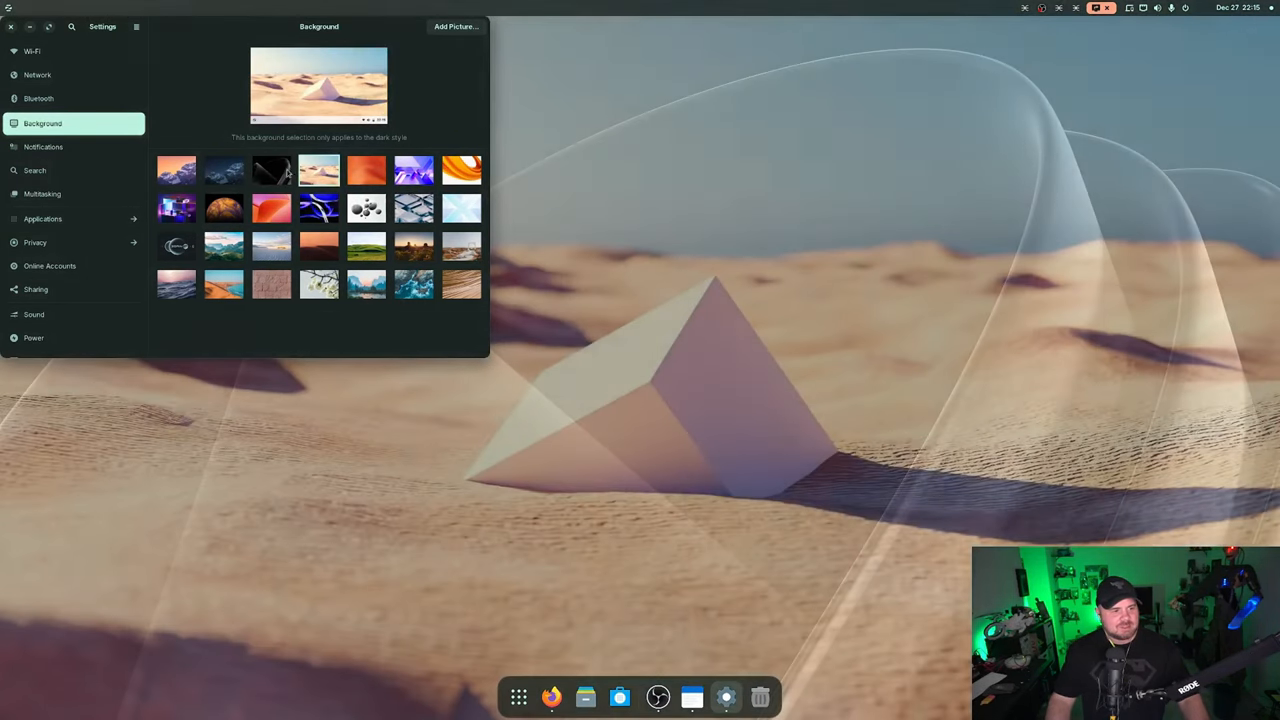
left_click(272, 168)
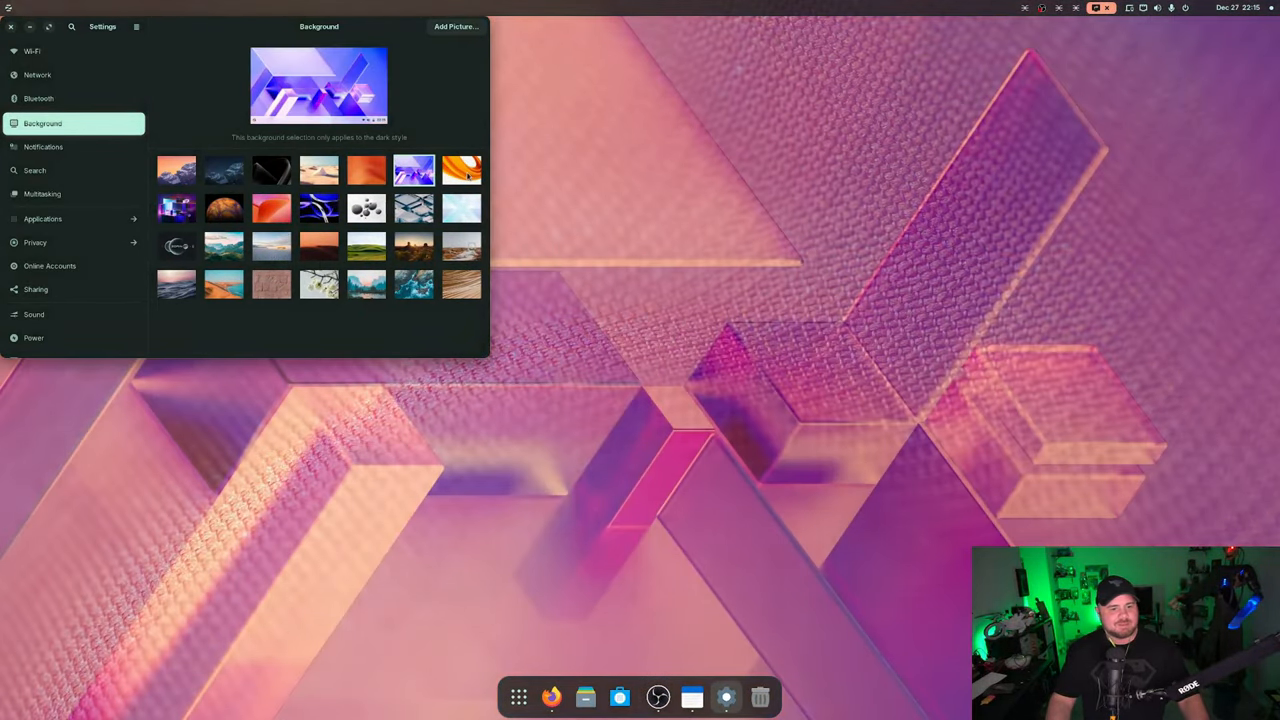
left_click(460, 208)
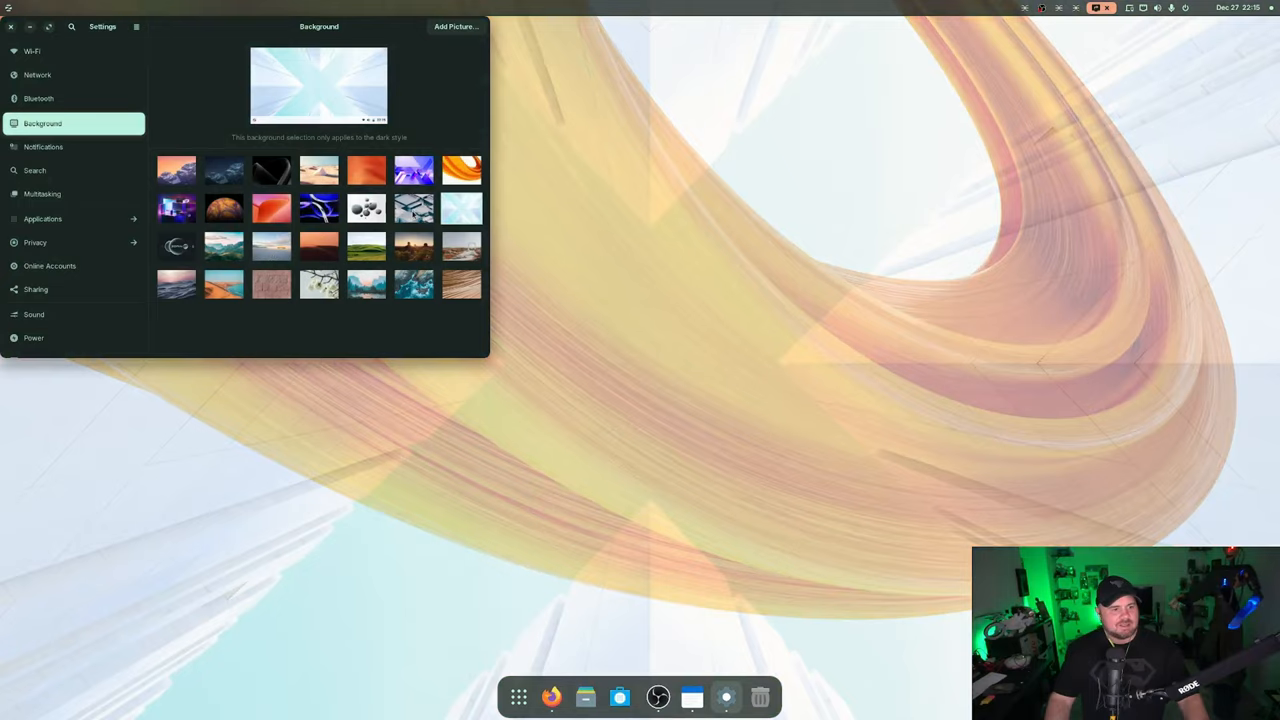
left_click(318, 208)
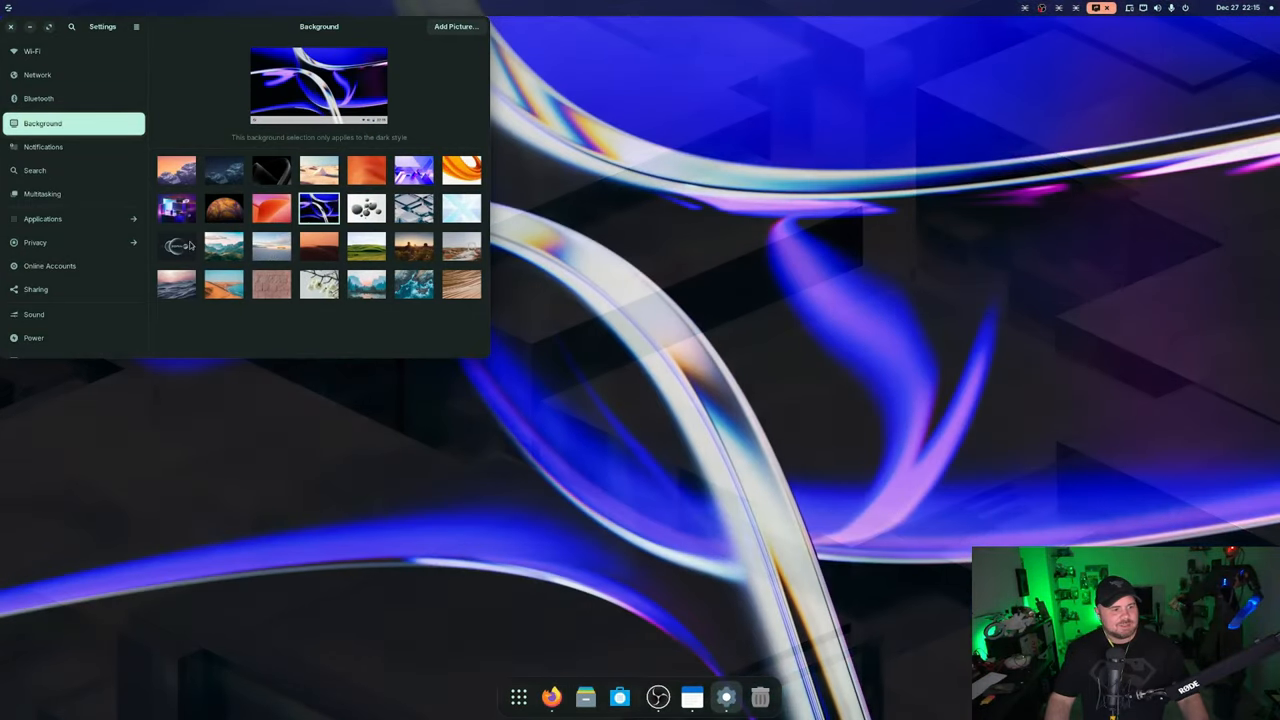
left_click(176, 248)
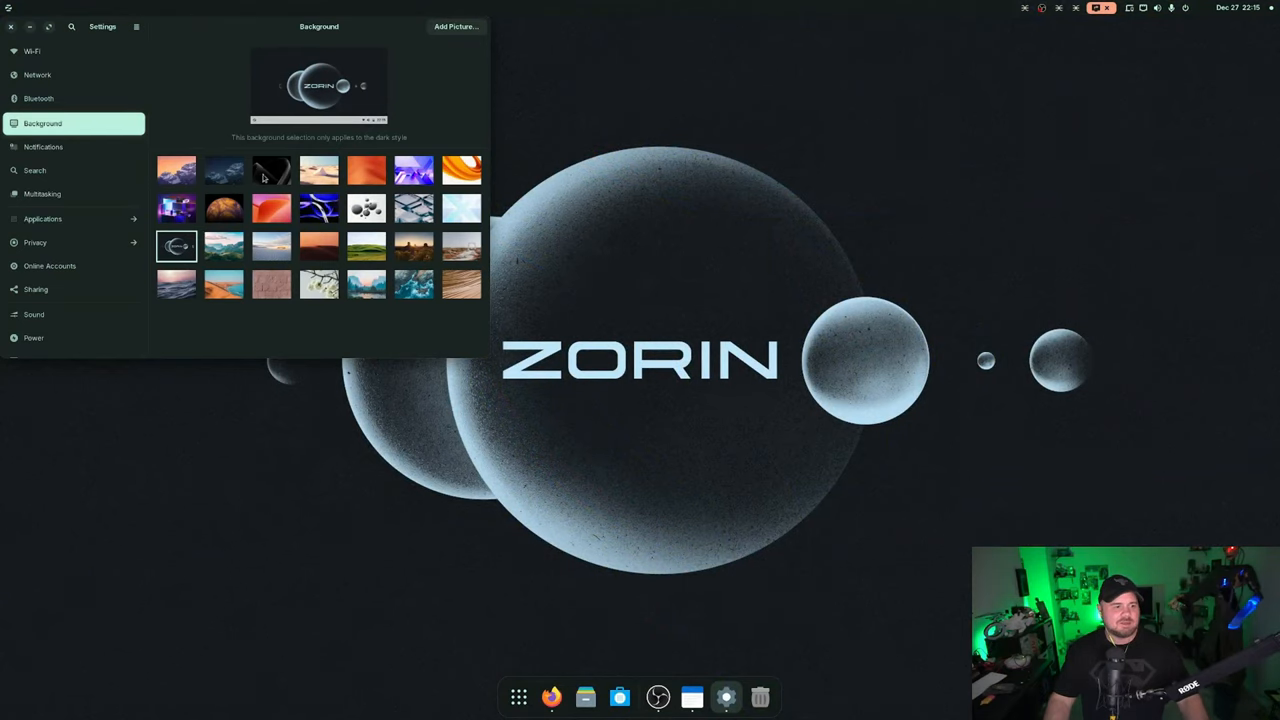
left_click(224, 170)
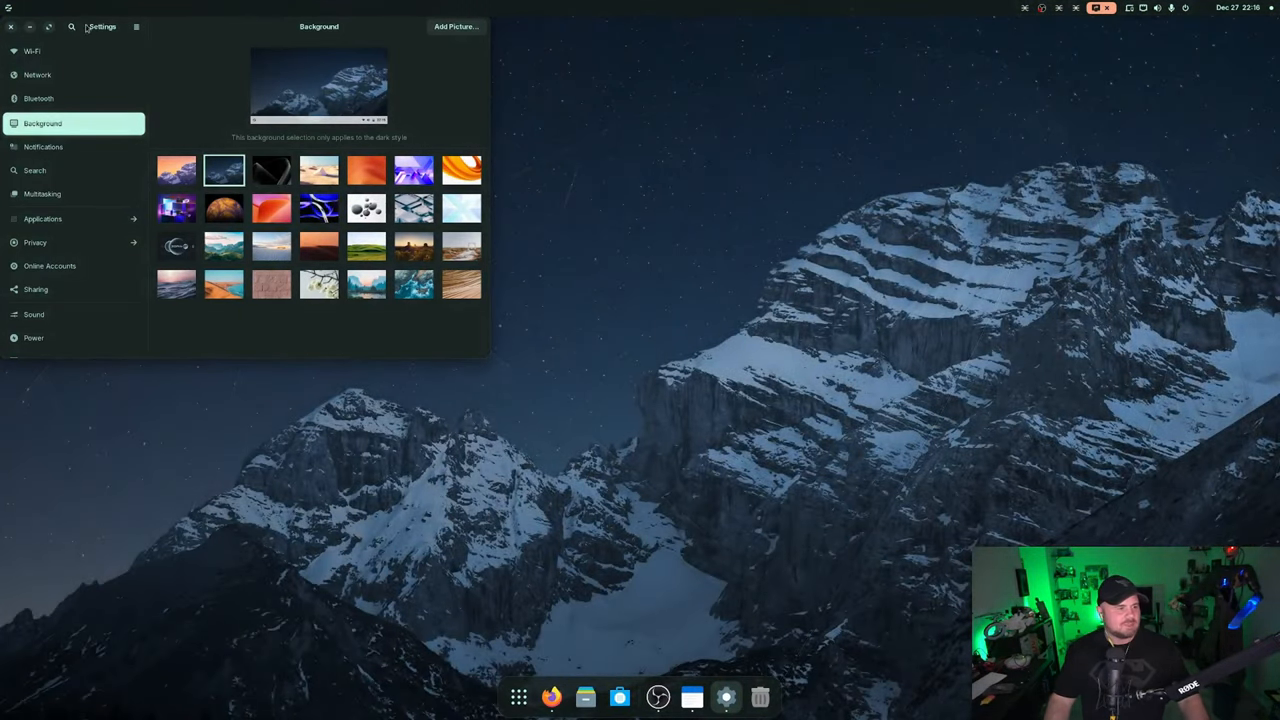